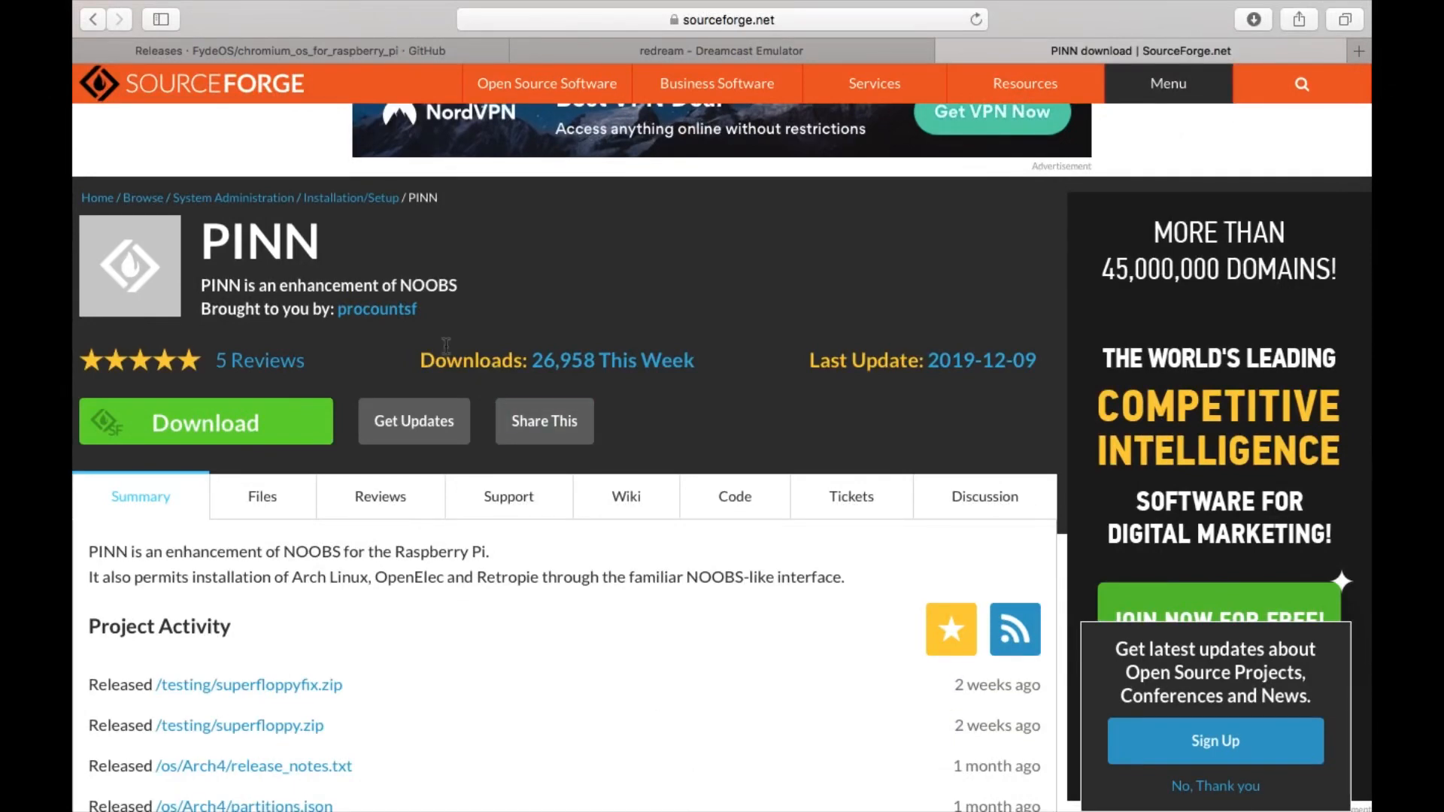
Unzip pinn-lite.zip in Downloads and copy the extracted folder's contents to the 32GAME card
scroll(down, 3)
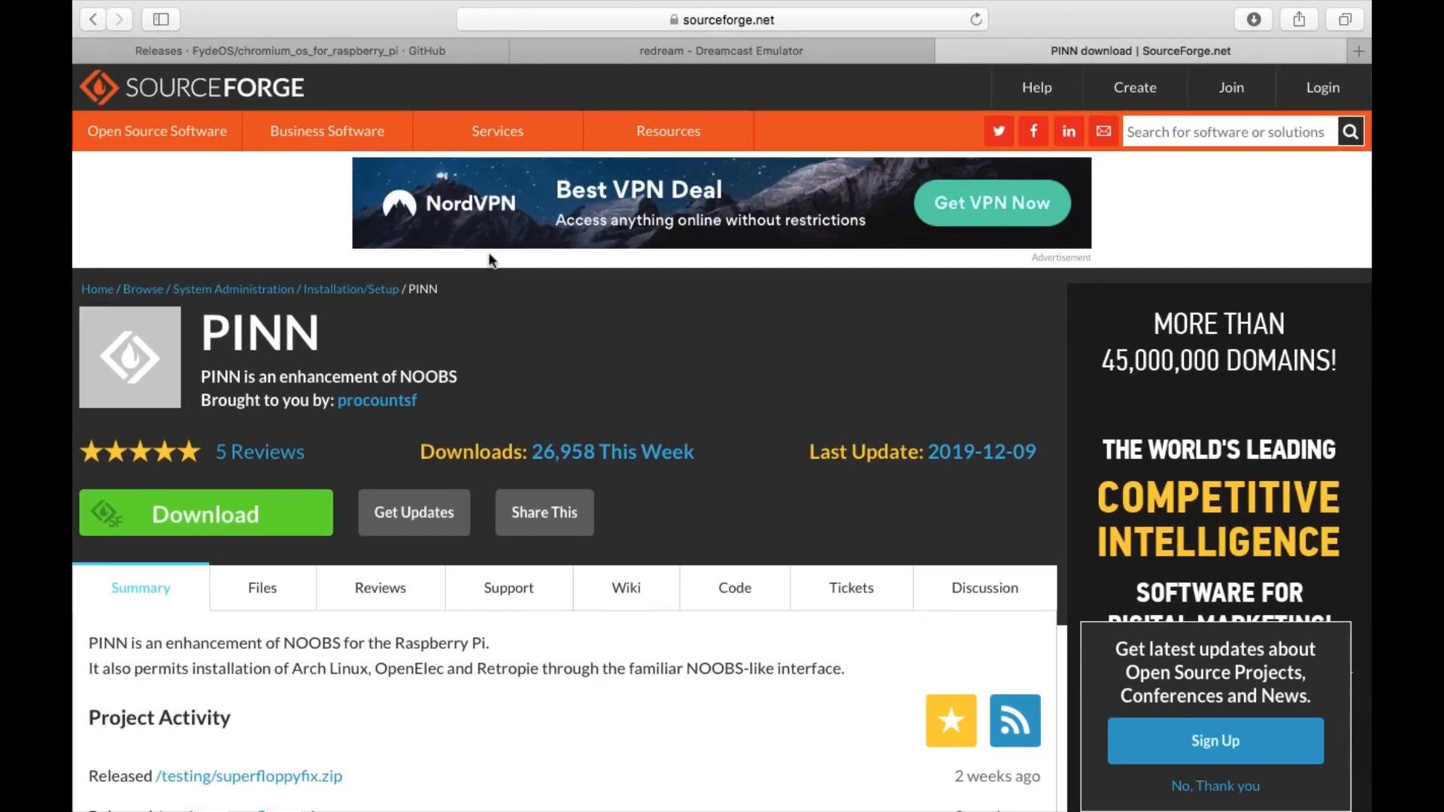
mouse_move(342, 659)
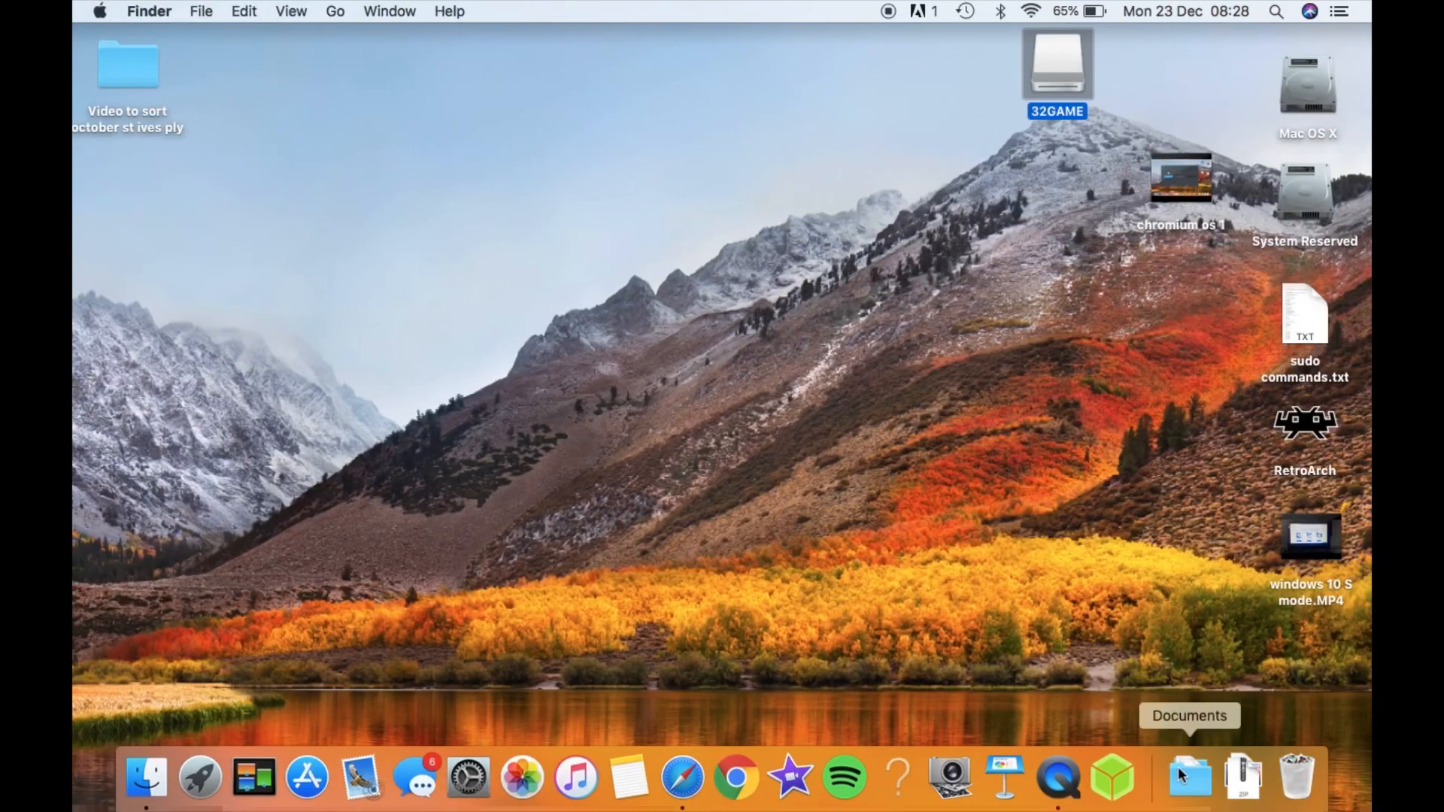
click(1191, 778)
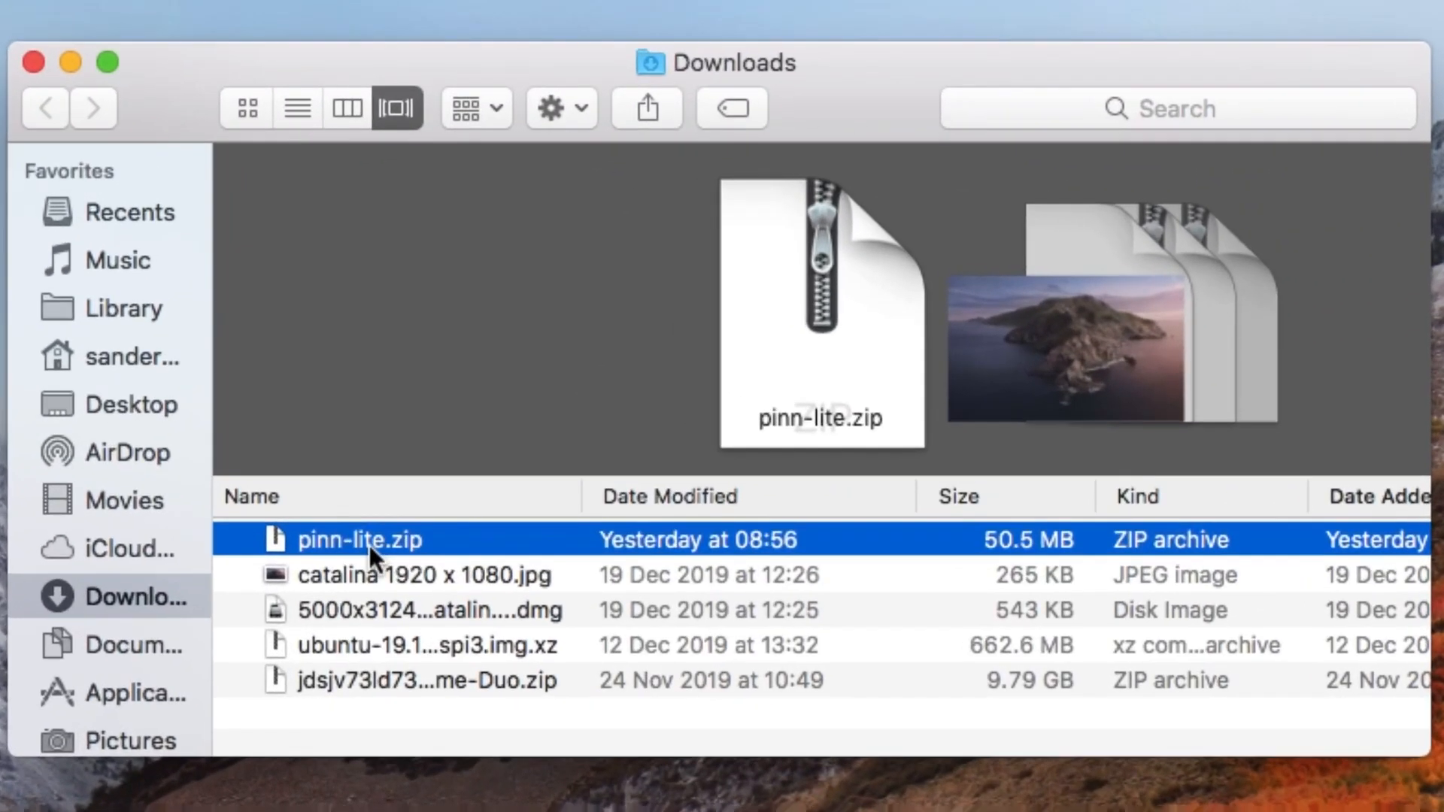
double_click(360, 539)
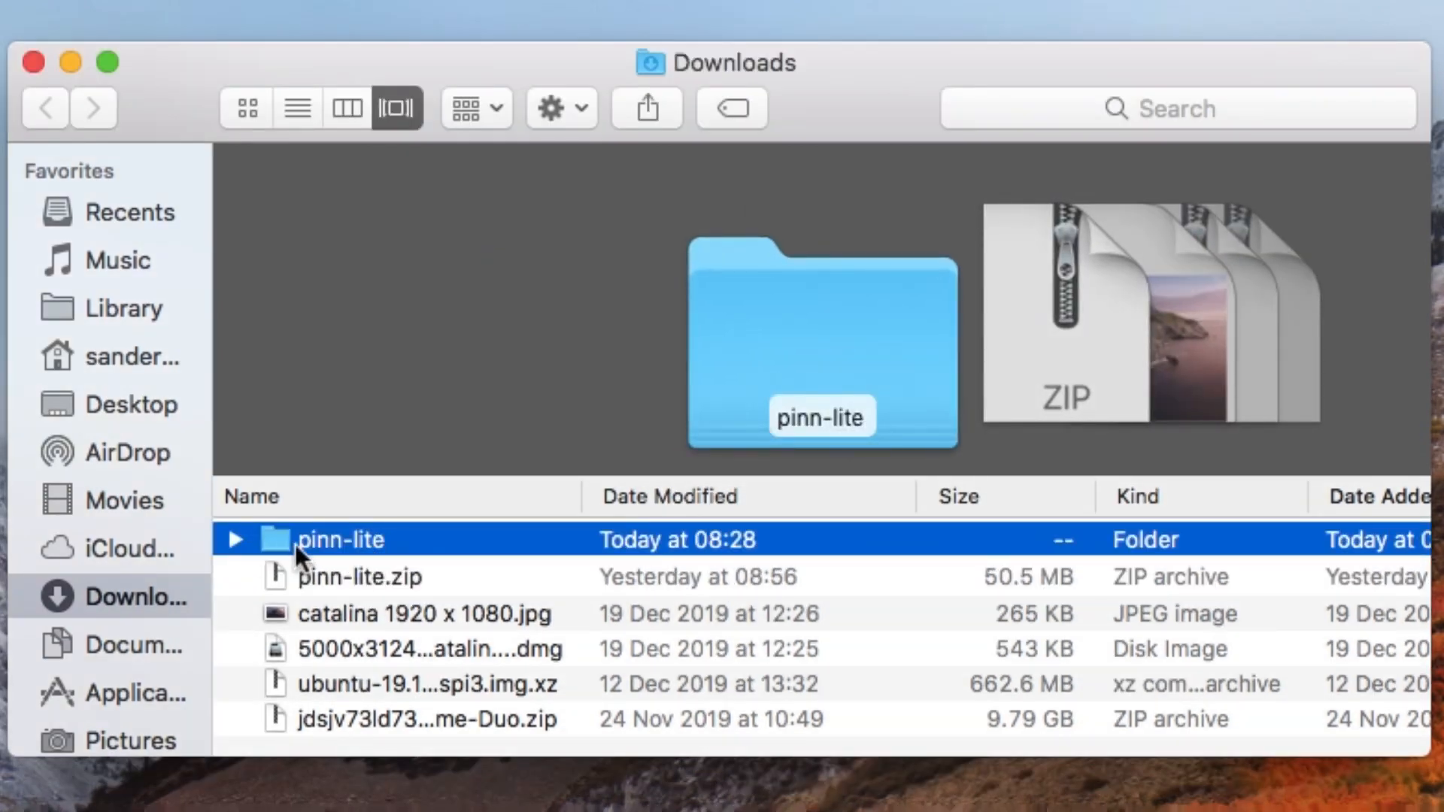
double_click(342, 539)
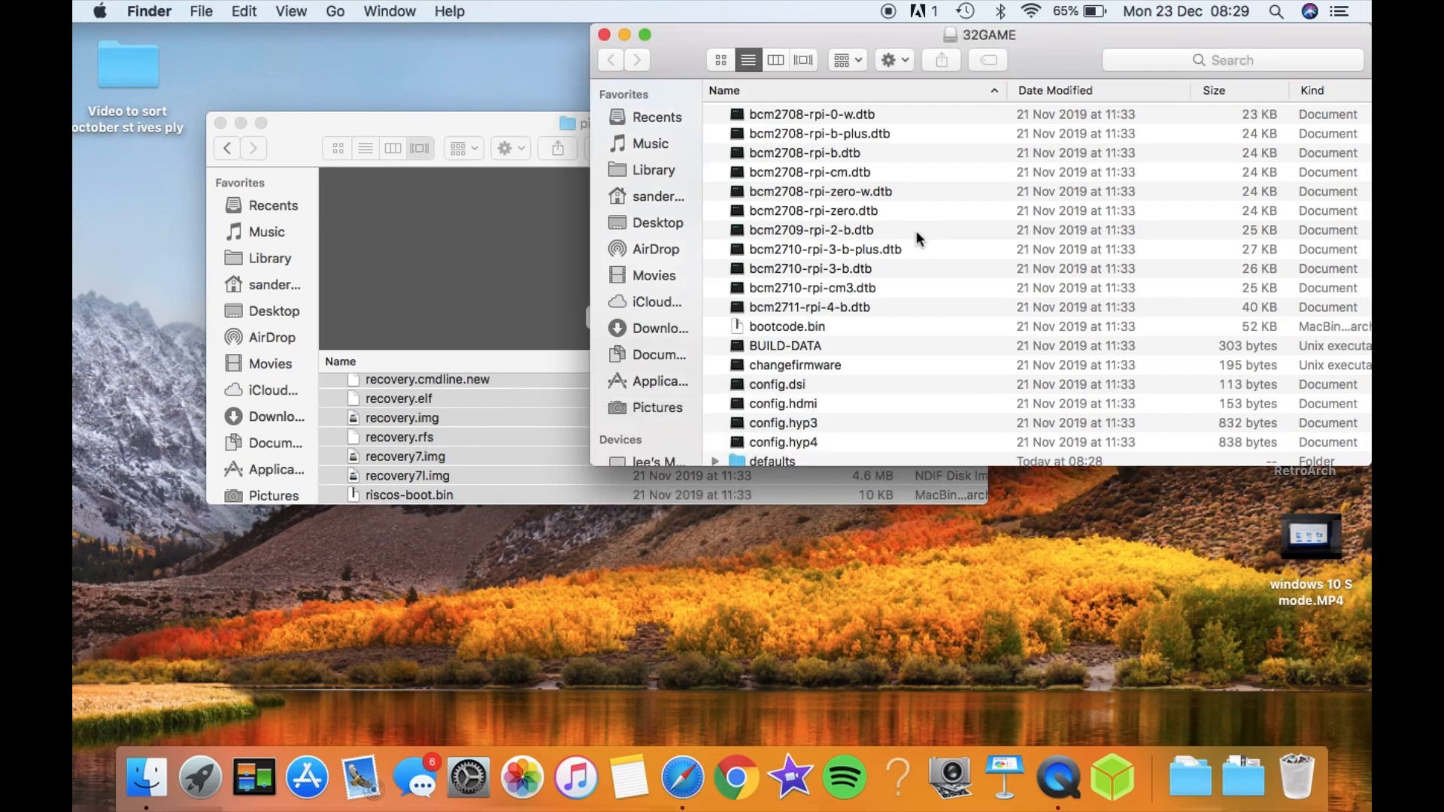
scroll(down, 3)
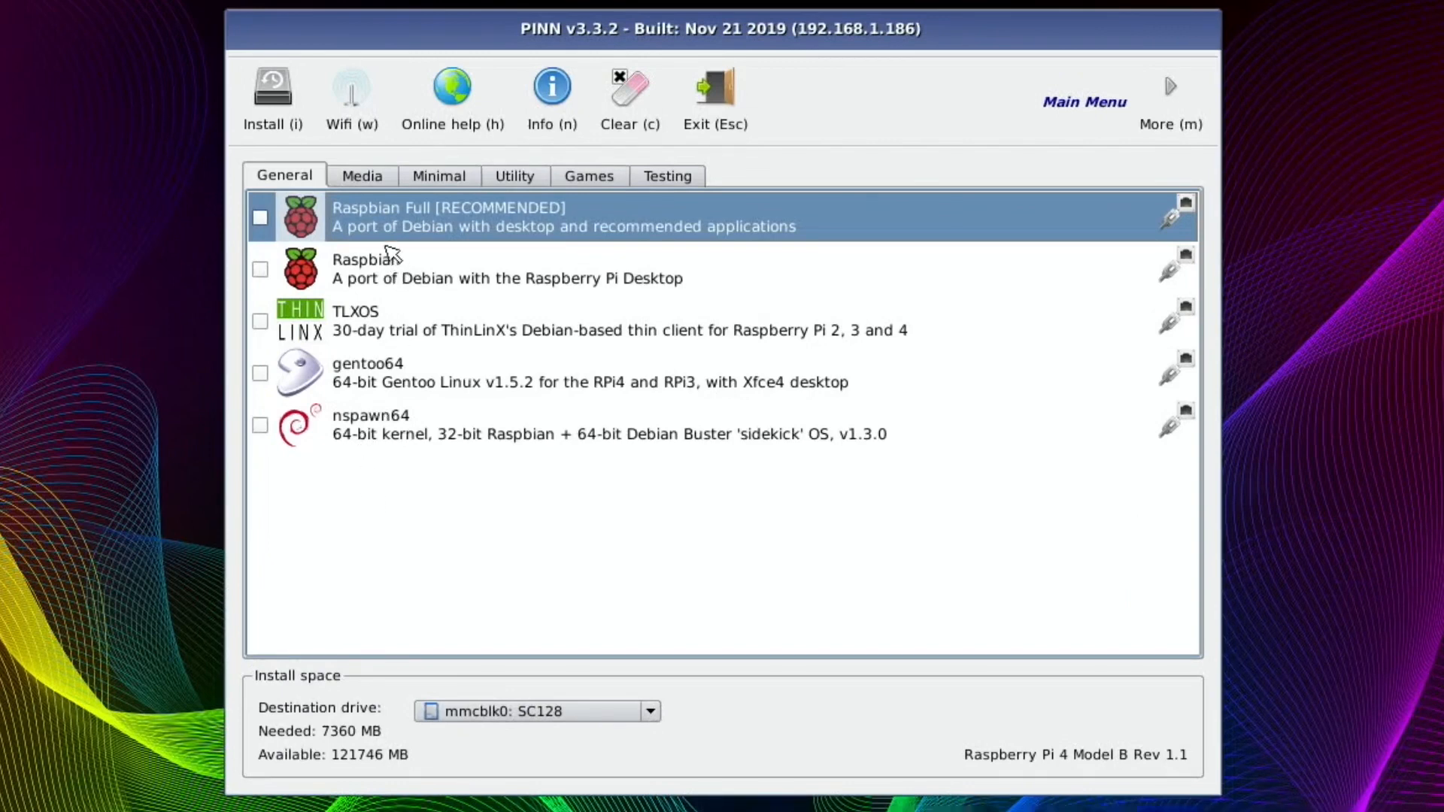
mouse_move(424, 427)
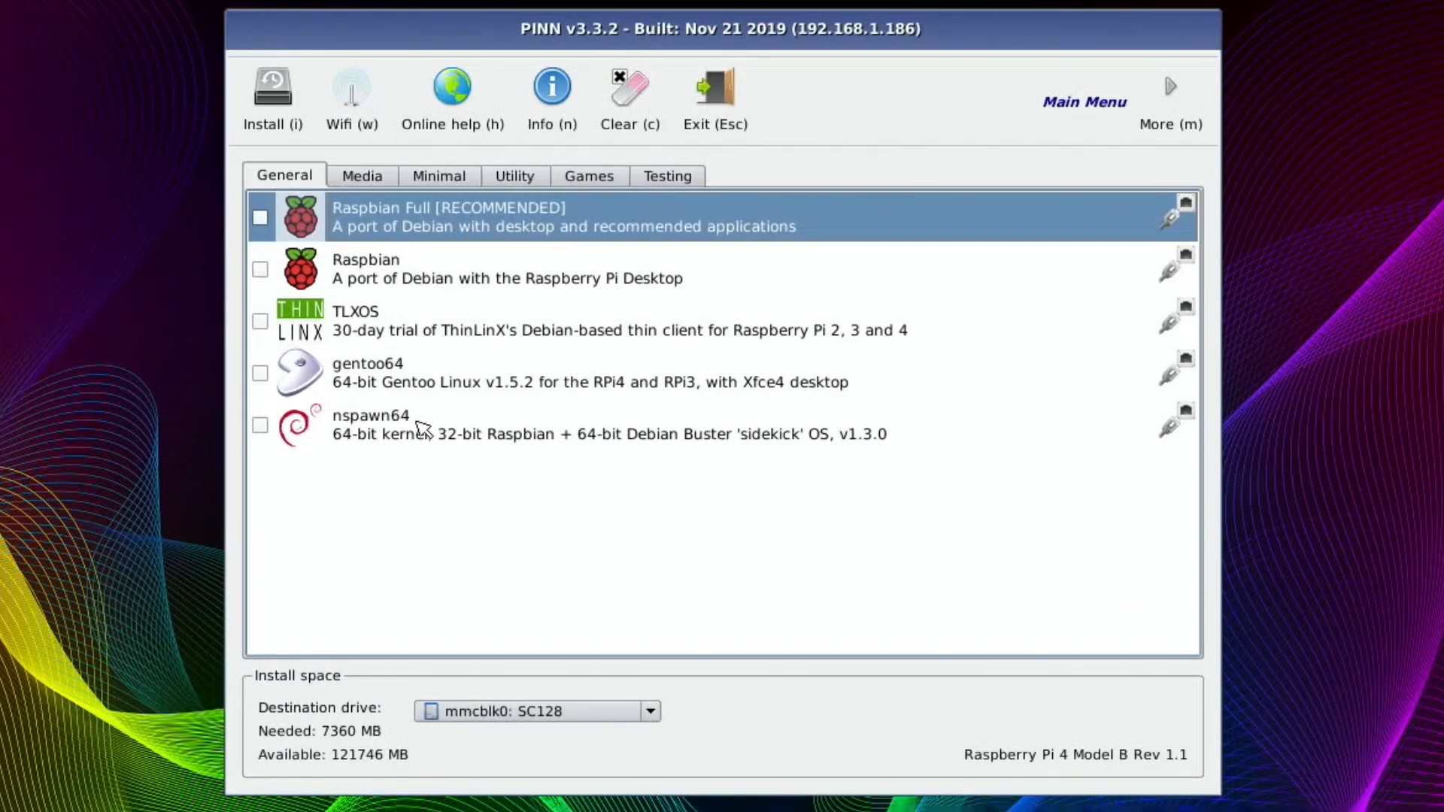
mouse_move(374, 488)
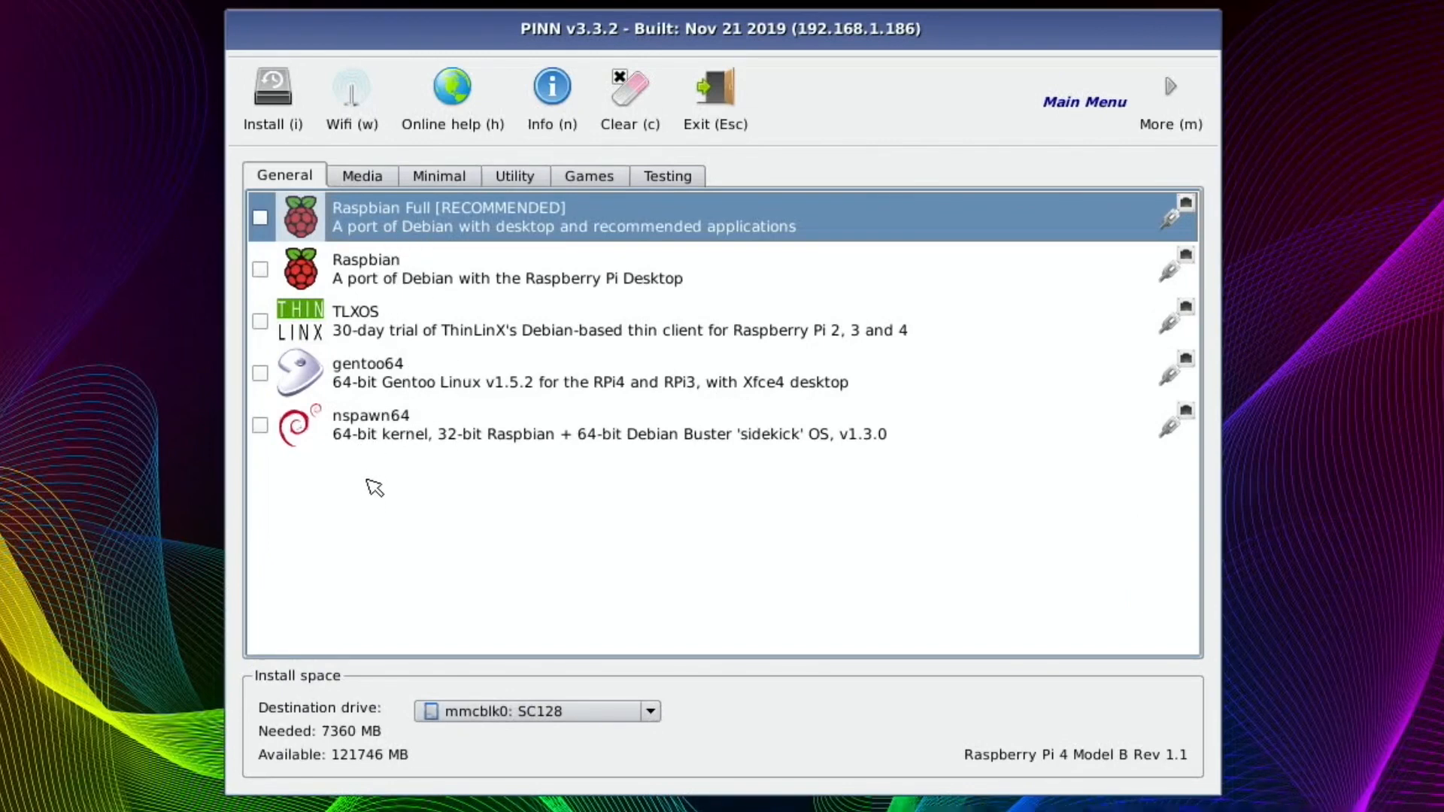
mouse_move(375, 460)
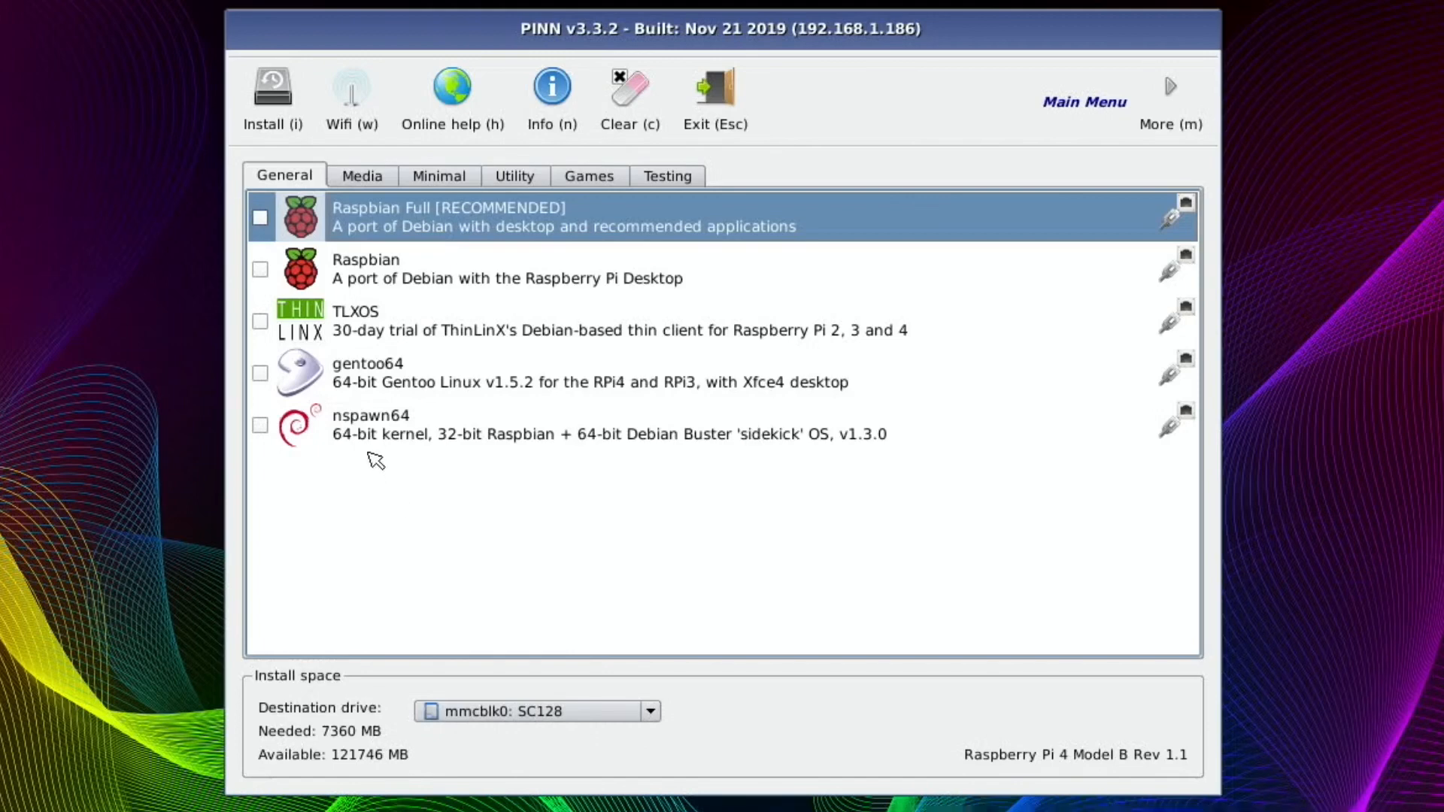
mouse_move(412, 307)
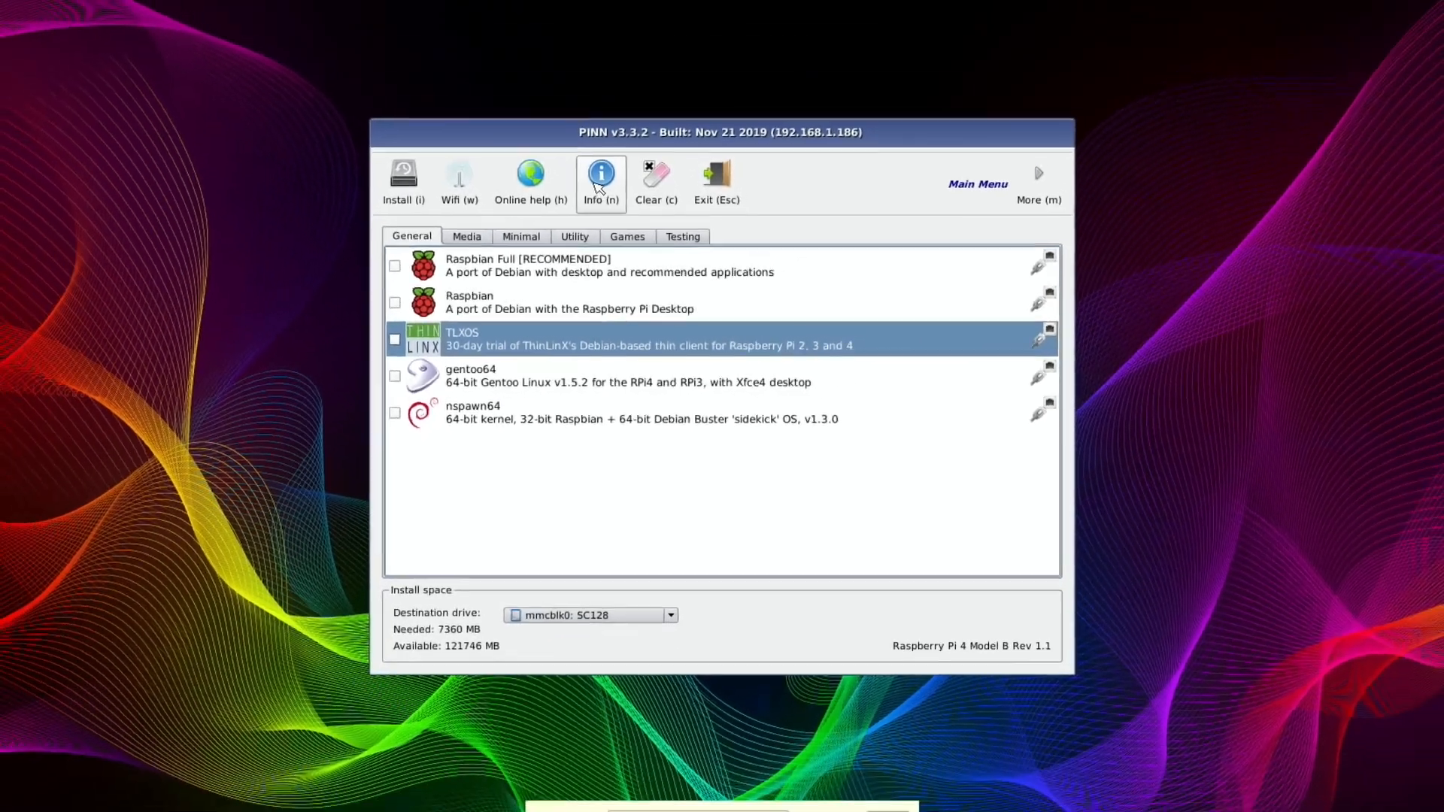
Show the gentoo64 info page, the sakaki gentoo-on-rpi-64bit GitHub repository, in Arora
click(600, 174)
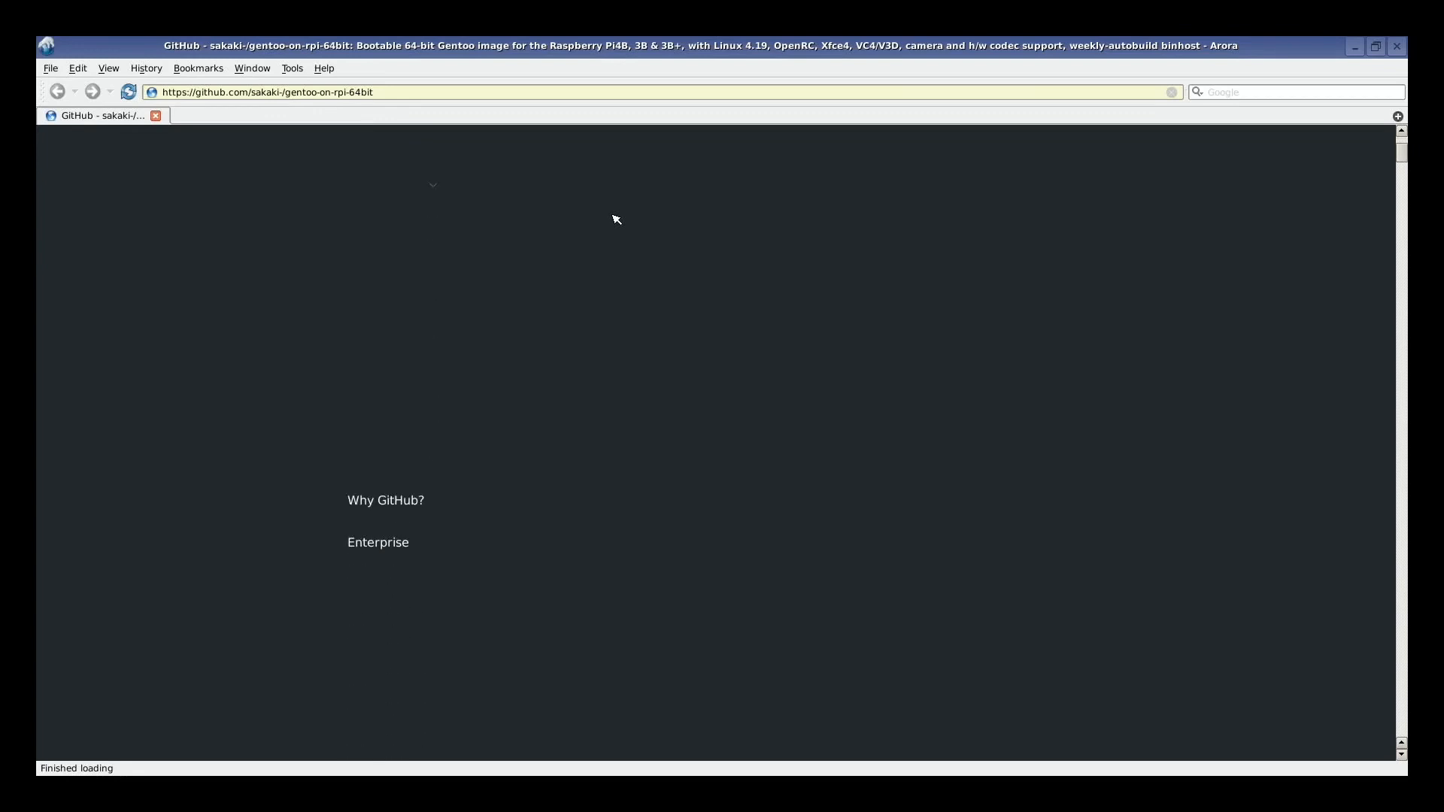
Read down the README and search 'pa' to find the demouser and root default passwords
scroll(down, 3)
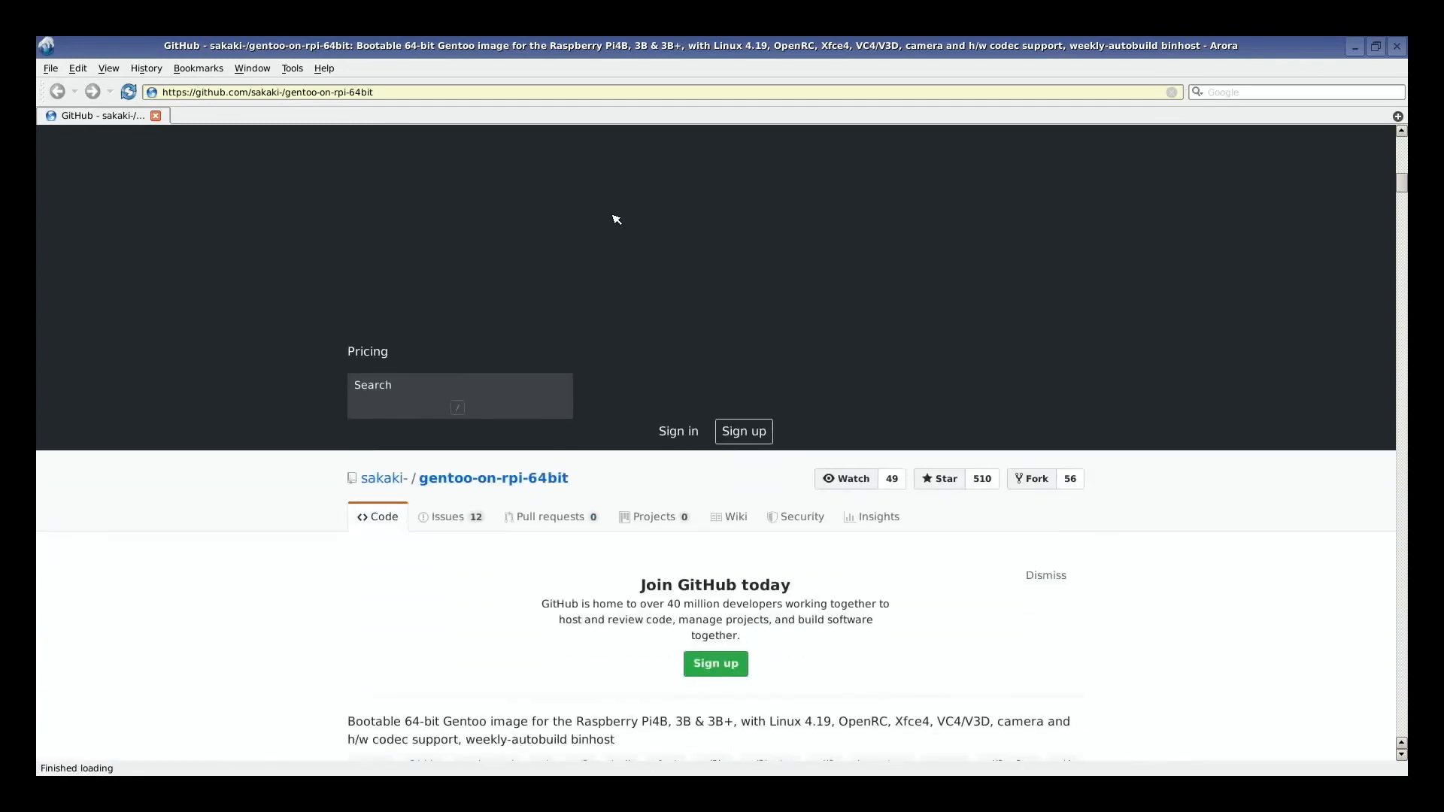
scroll(down, 3)
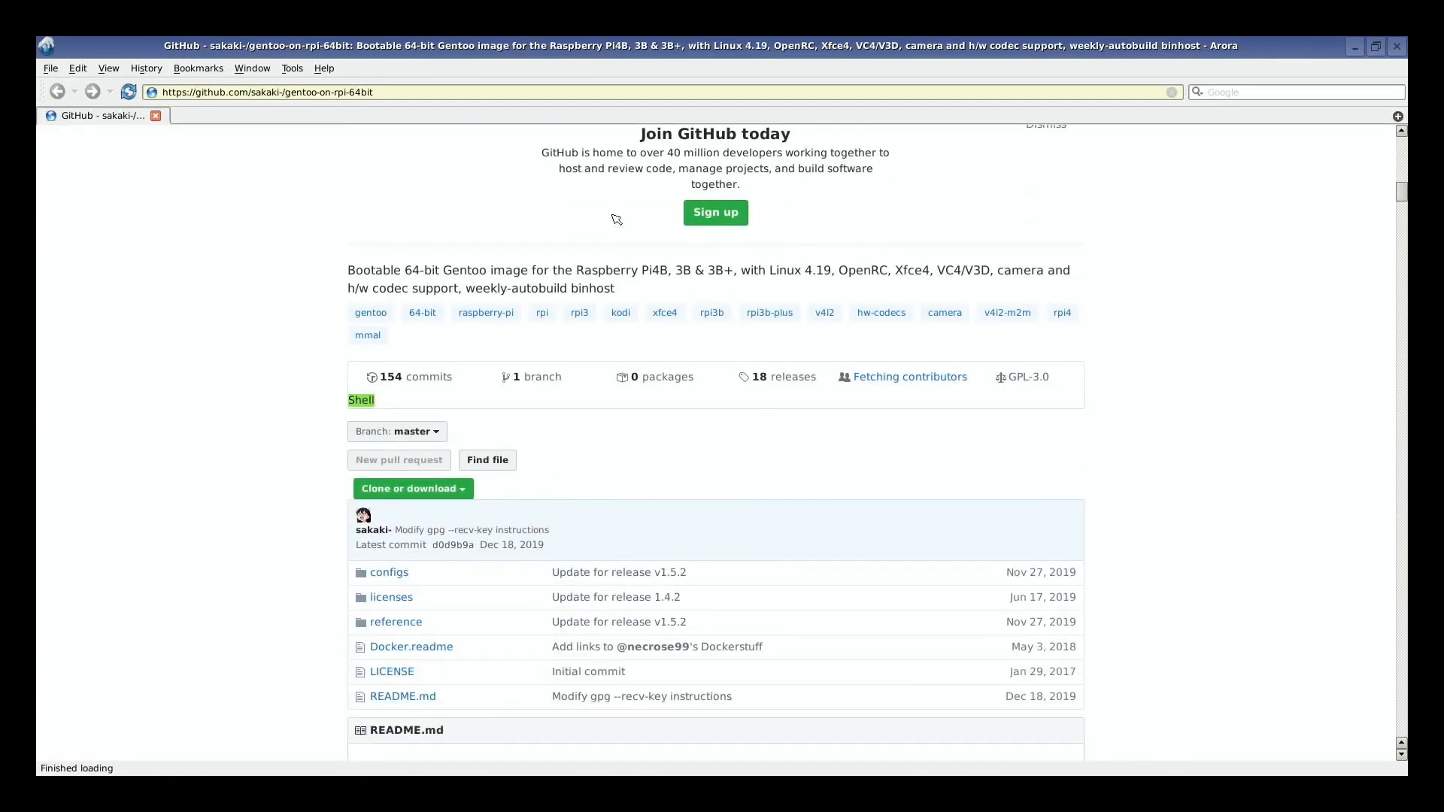
scroll(down, 3)
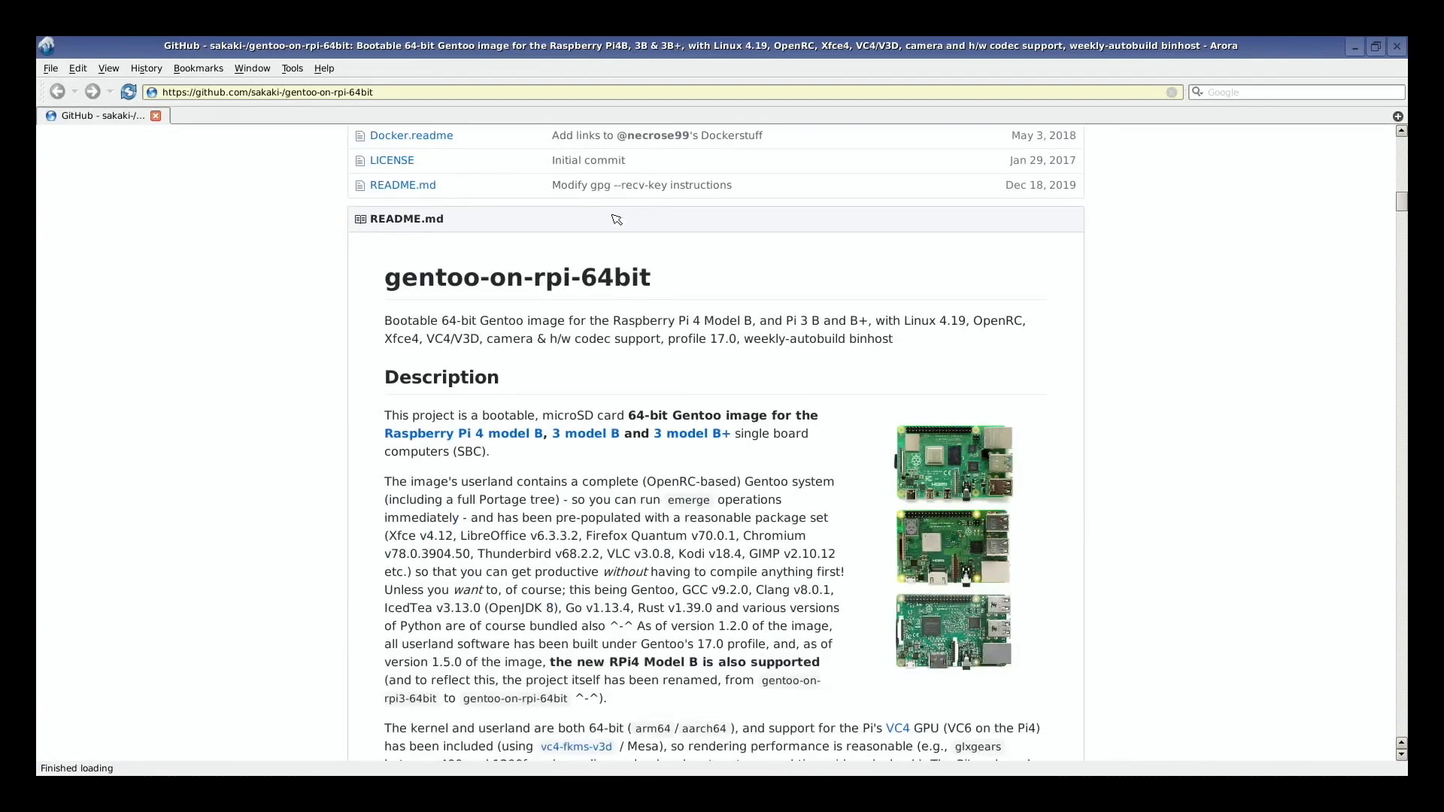
scroll(down, 3)
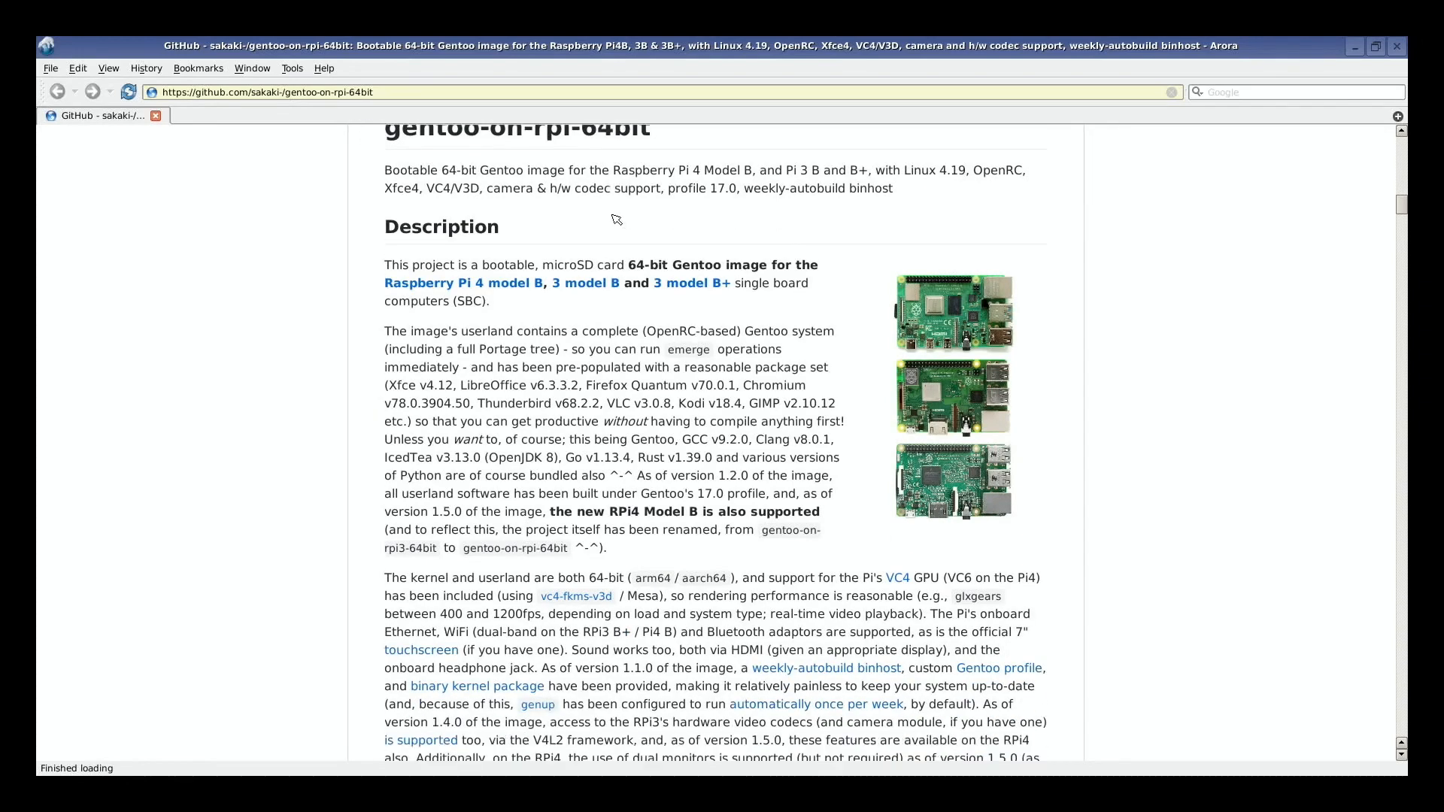
scroll(down, 3)
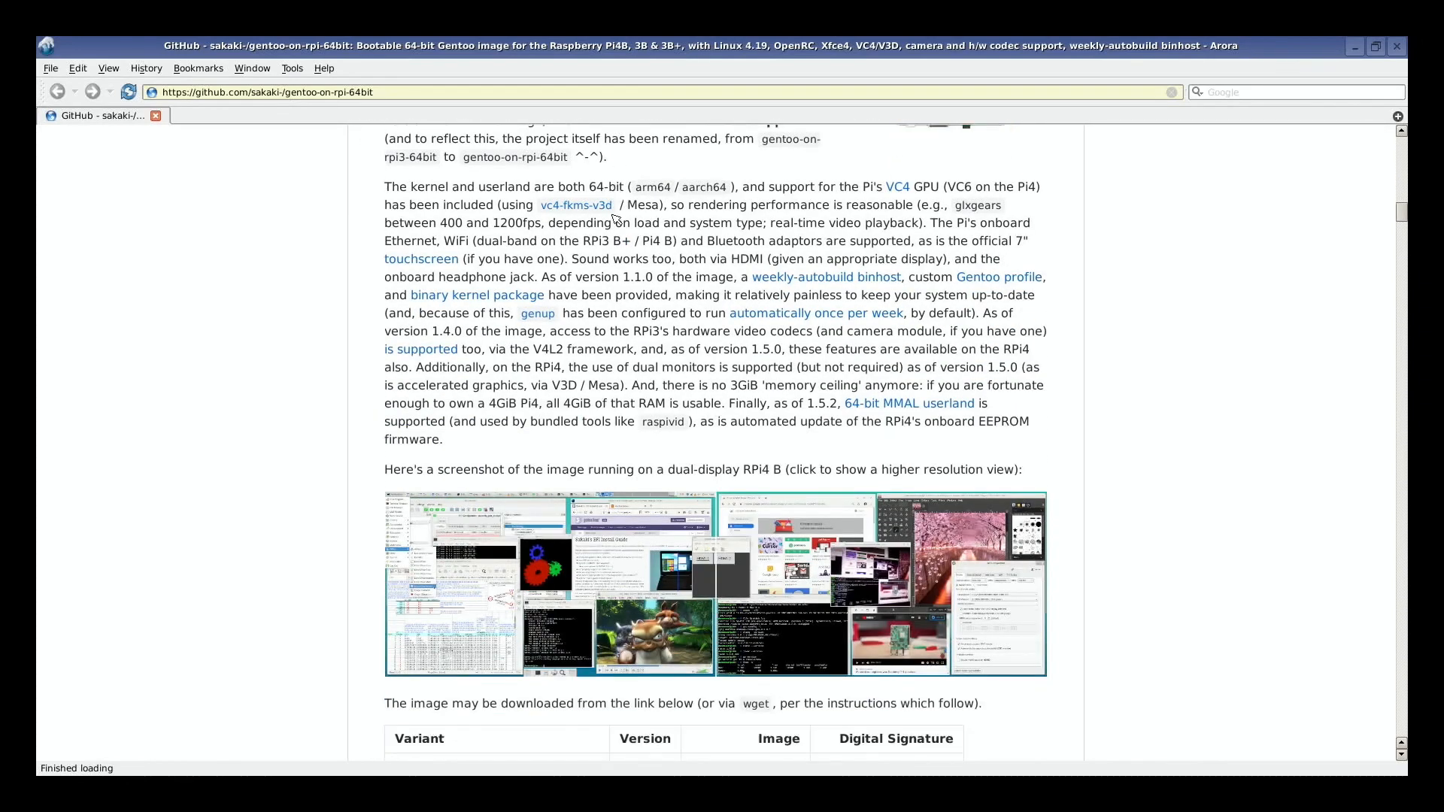
scroll(down, 3)
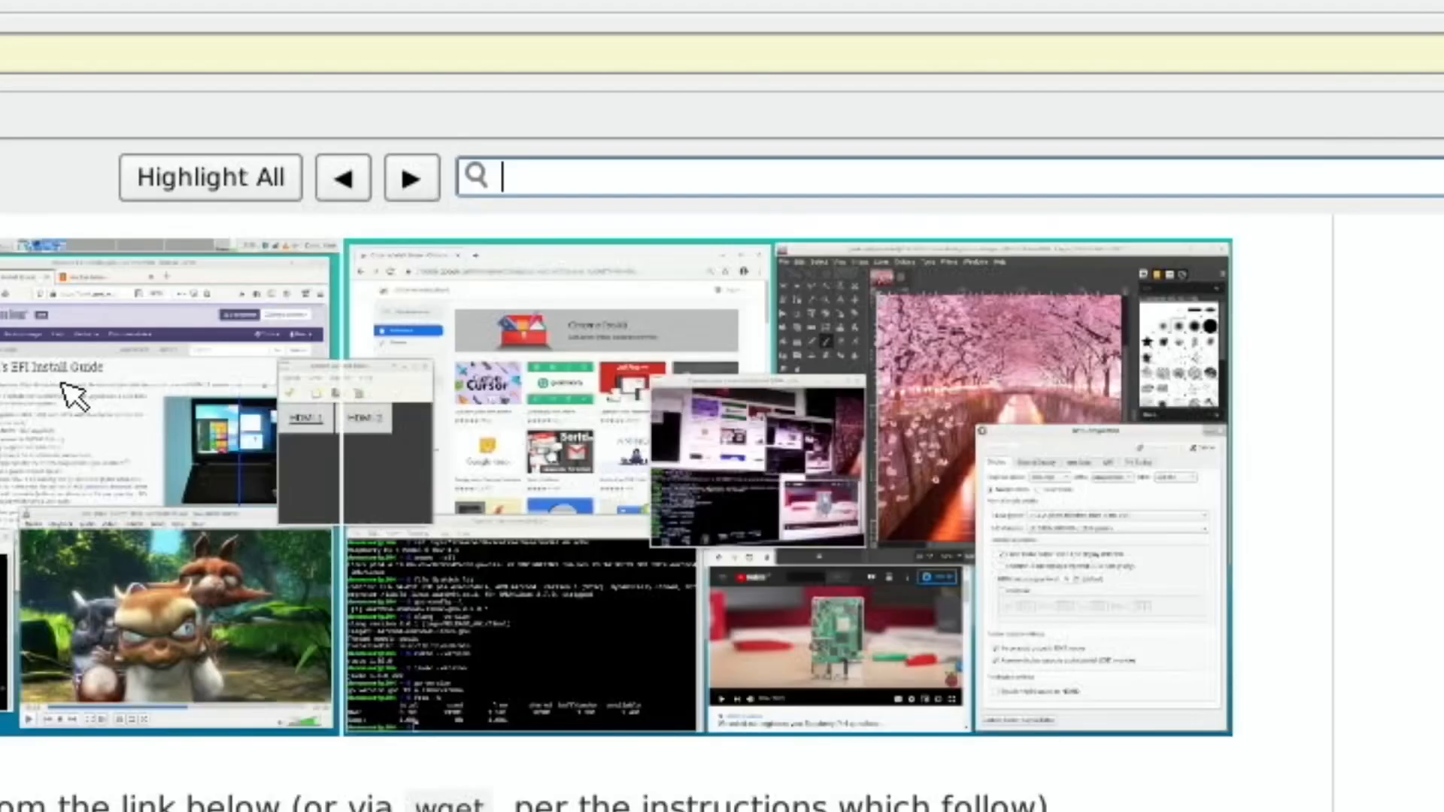
text(pa)
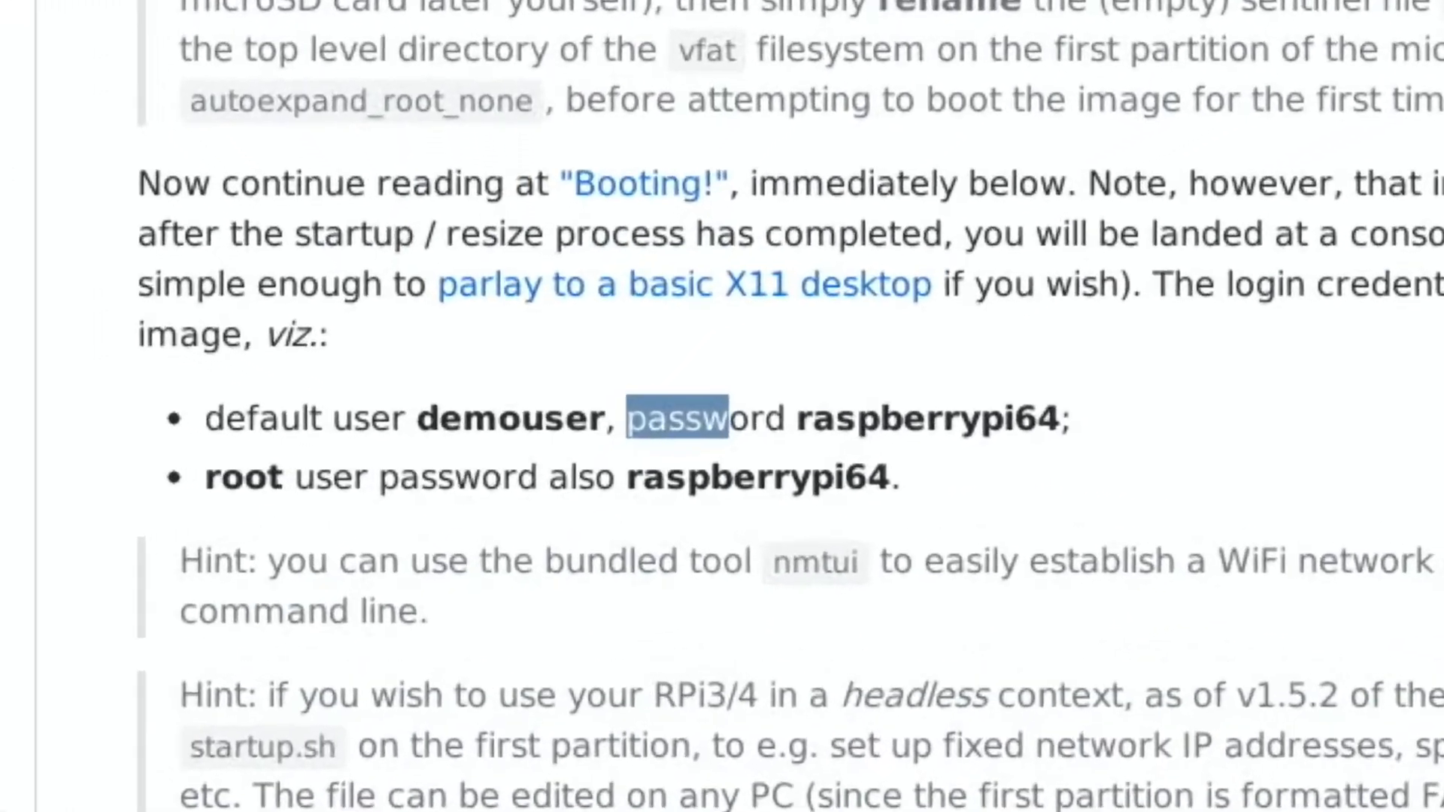
scroll(down, 3)
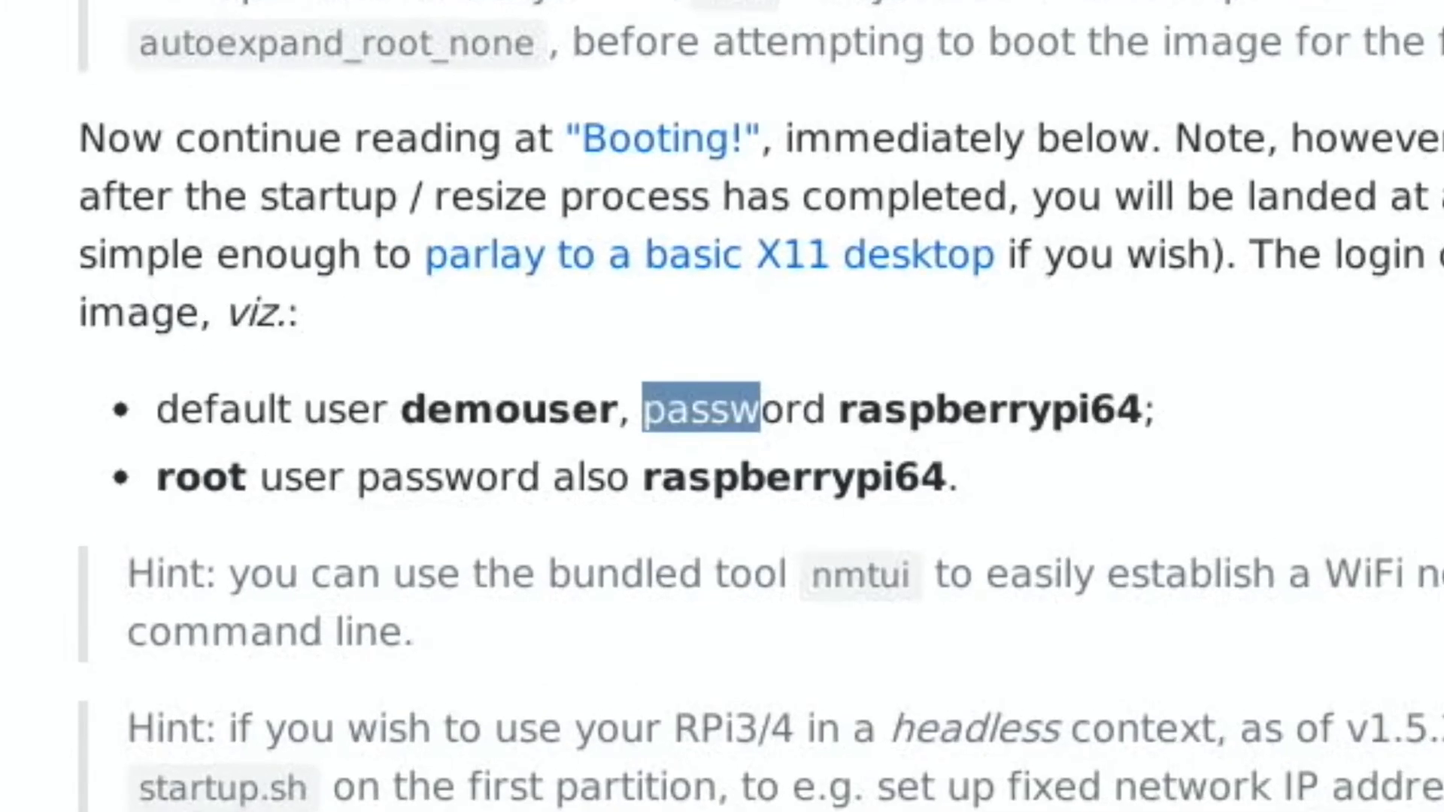
mouse_move(985, 465)
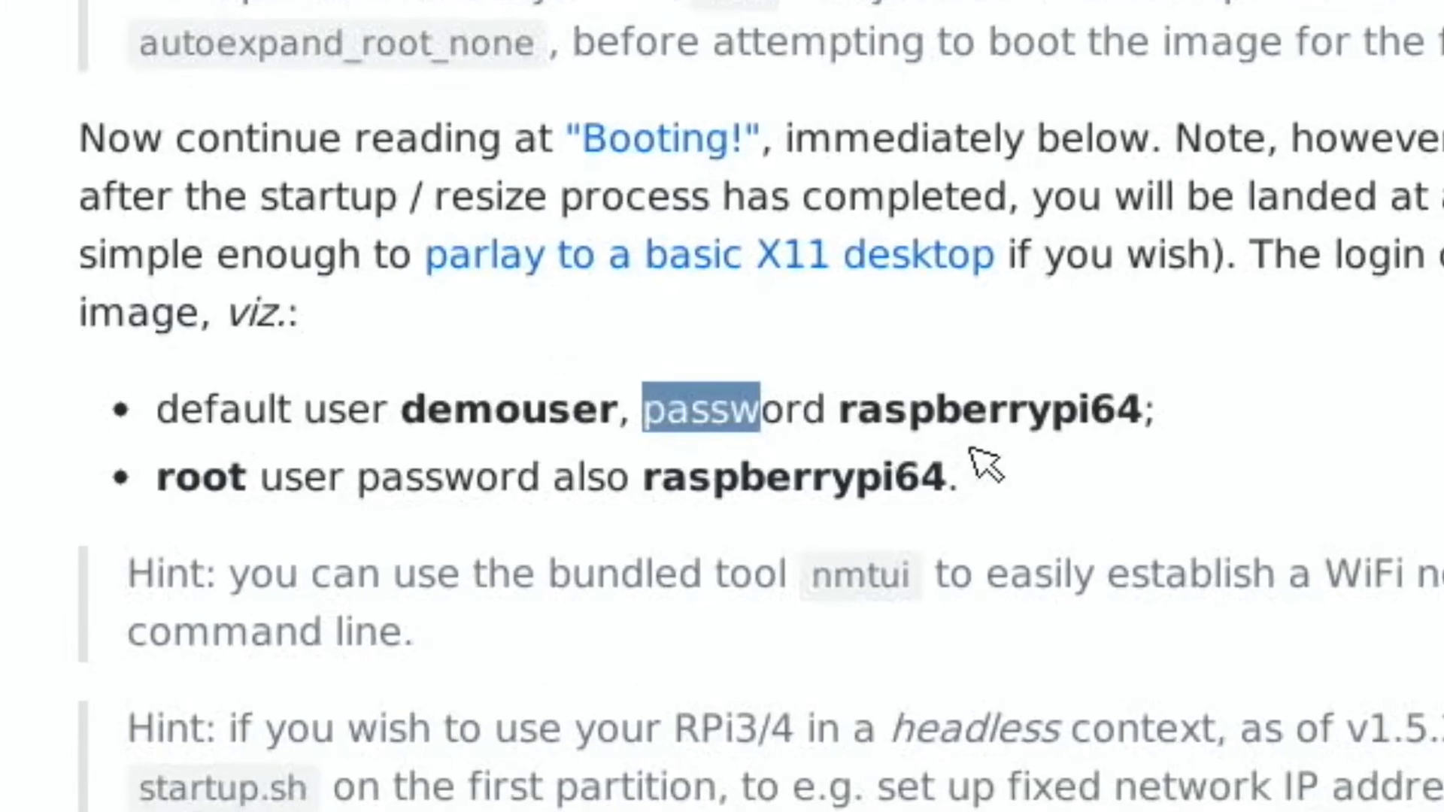
mouse_move(1174, 485)
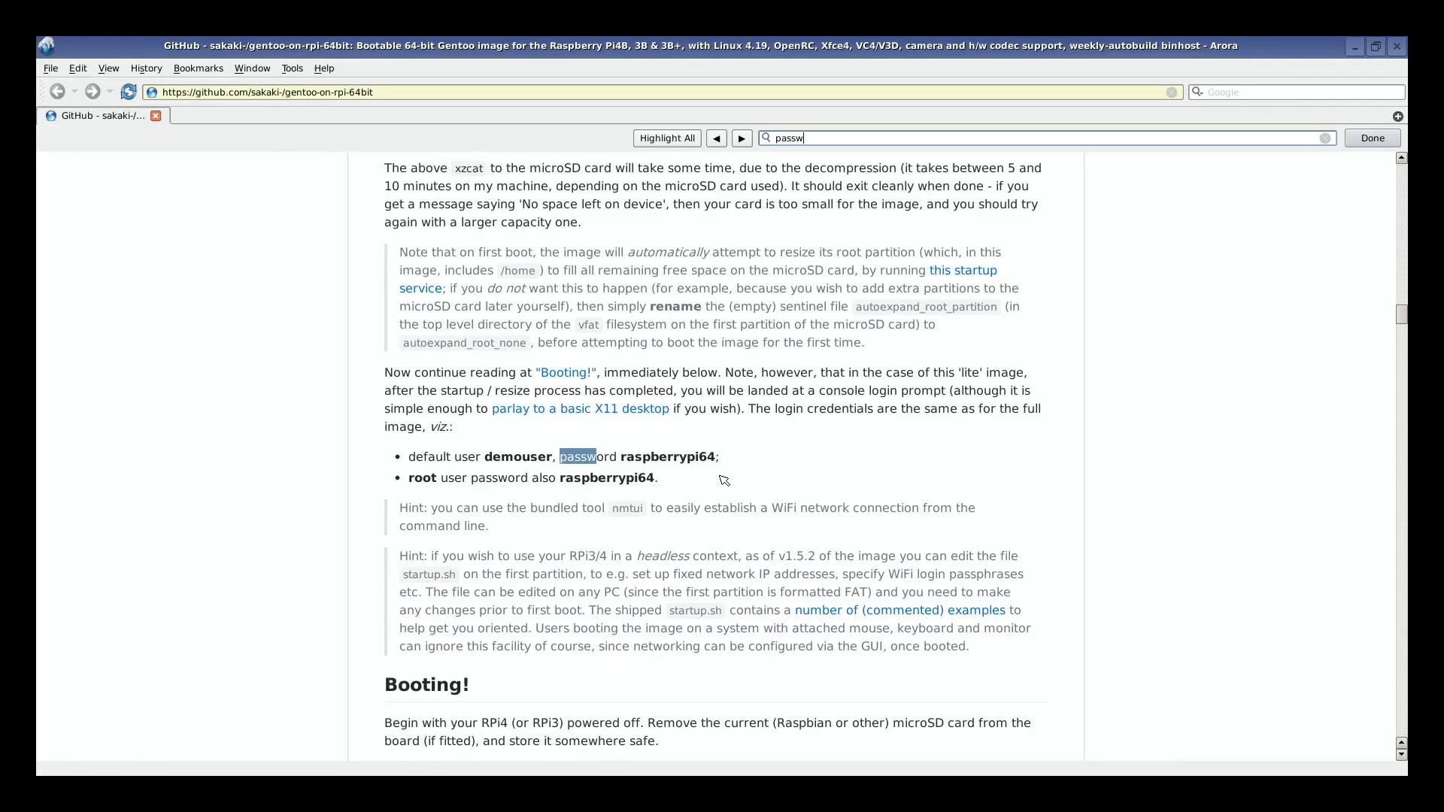
mouse_move(1277, 62)
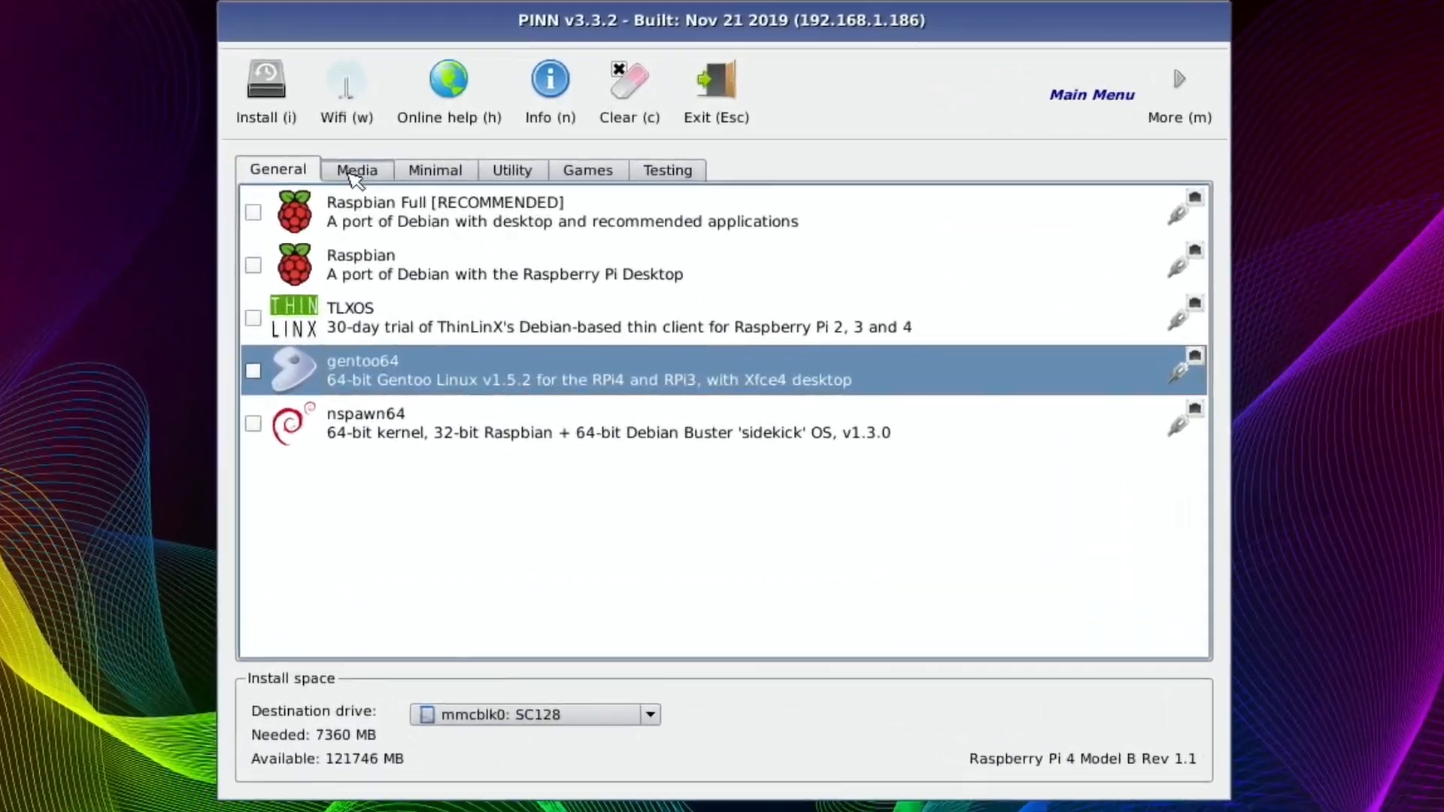
Untick gentoo64lite on the Minimal list and tick the full gentoo64 on the General list
click(430, 167)
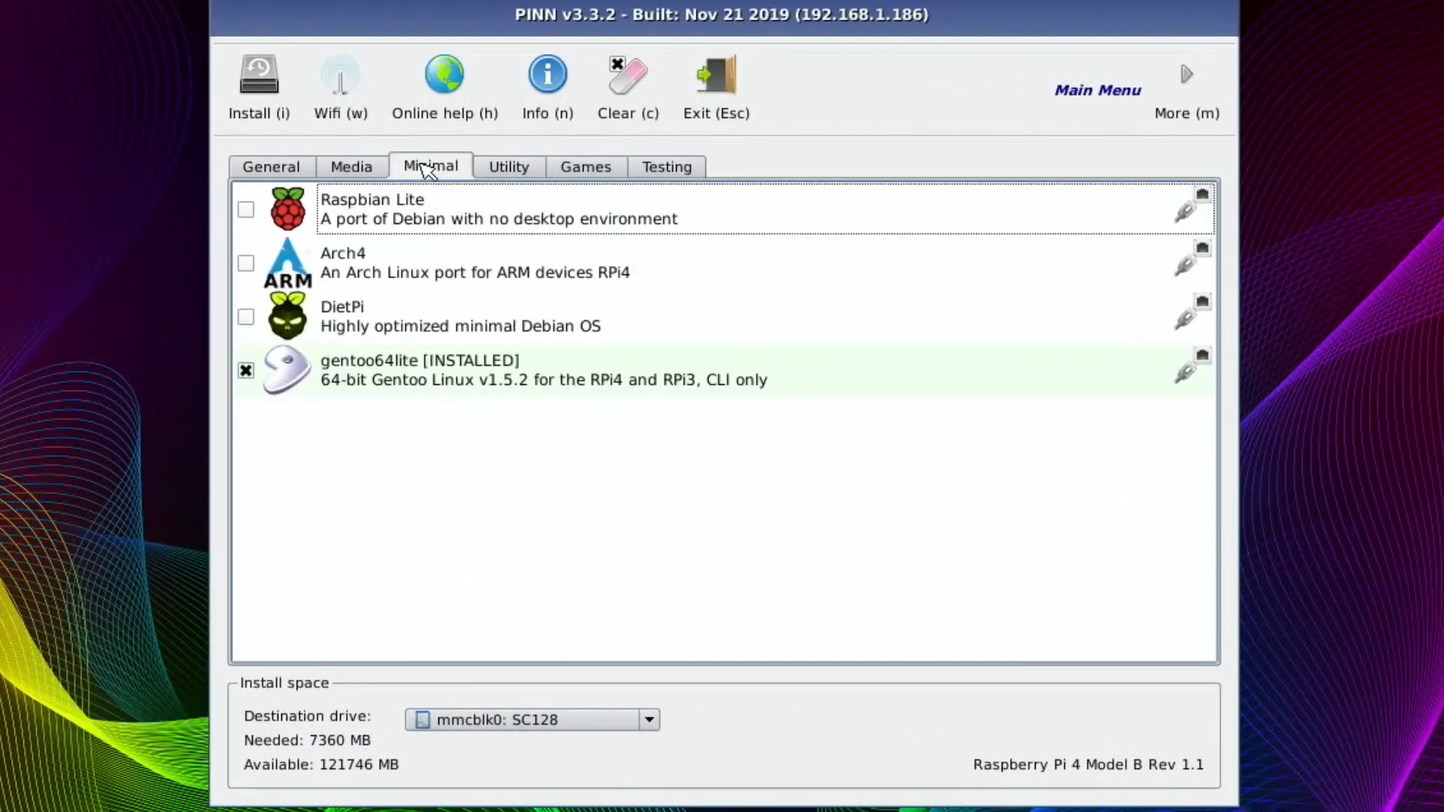
mouse_move(617, 506)
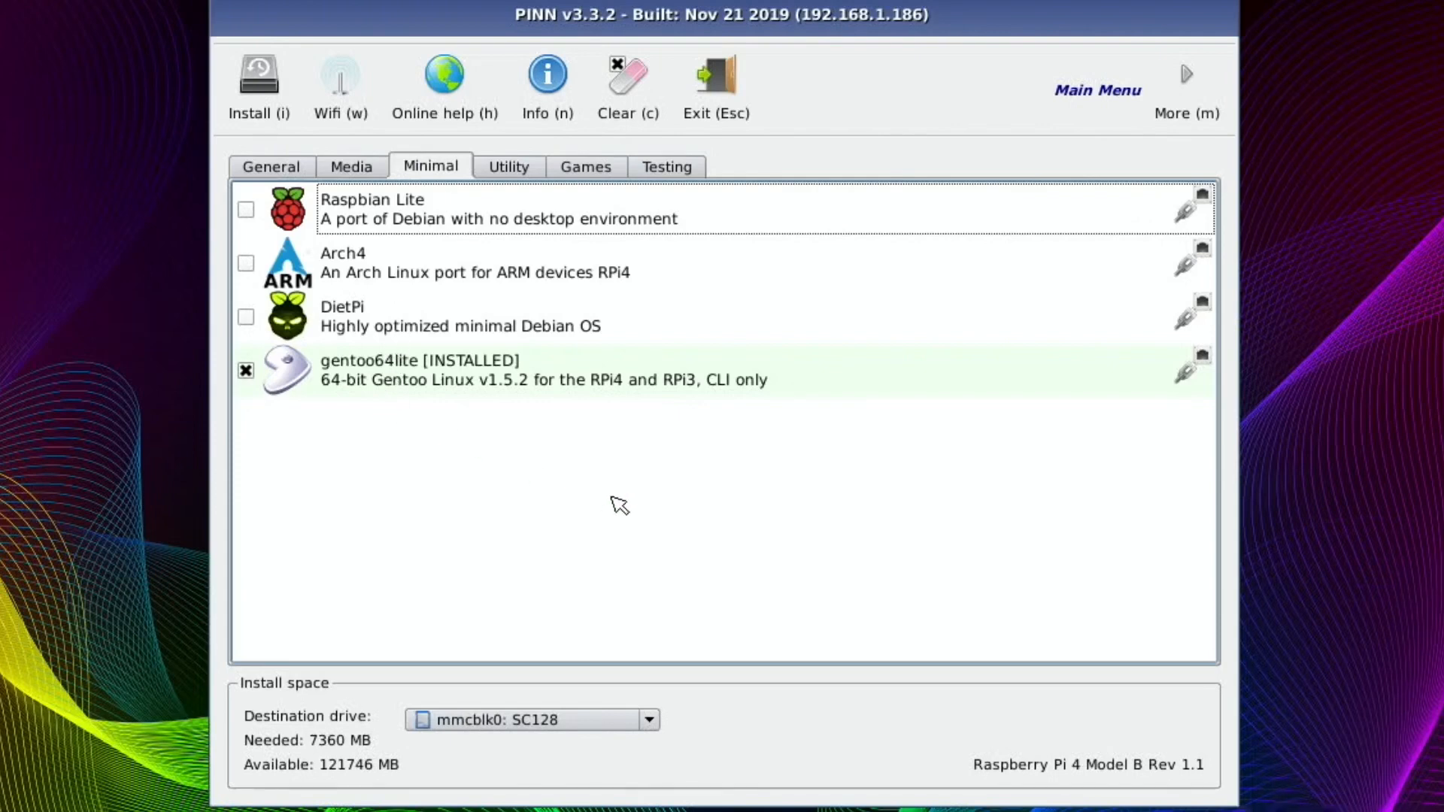
mouse_move(459, 452)
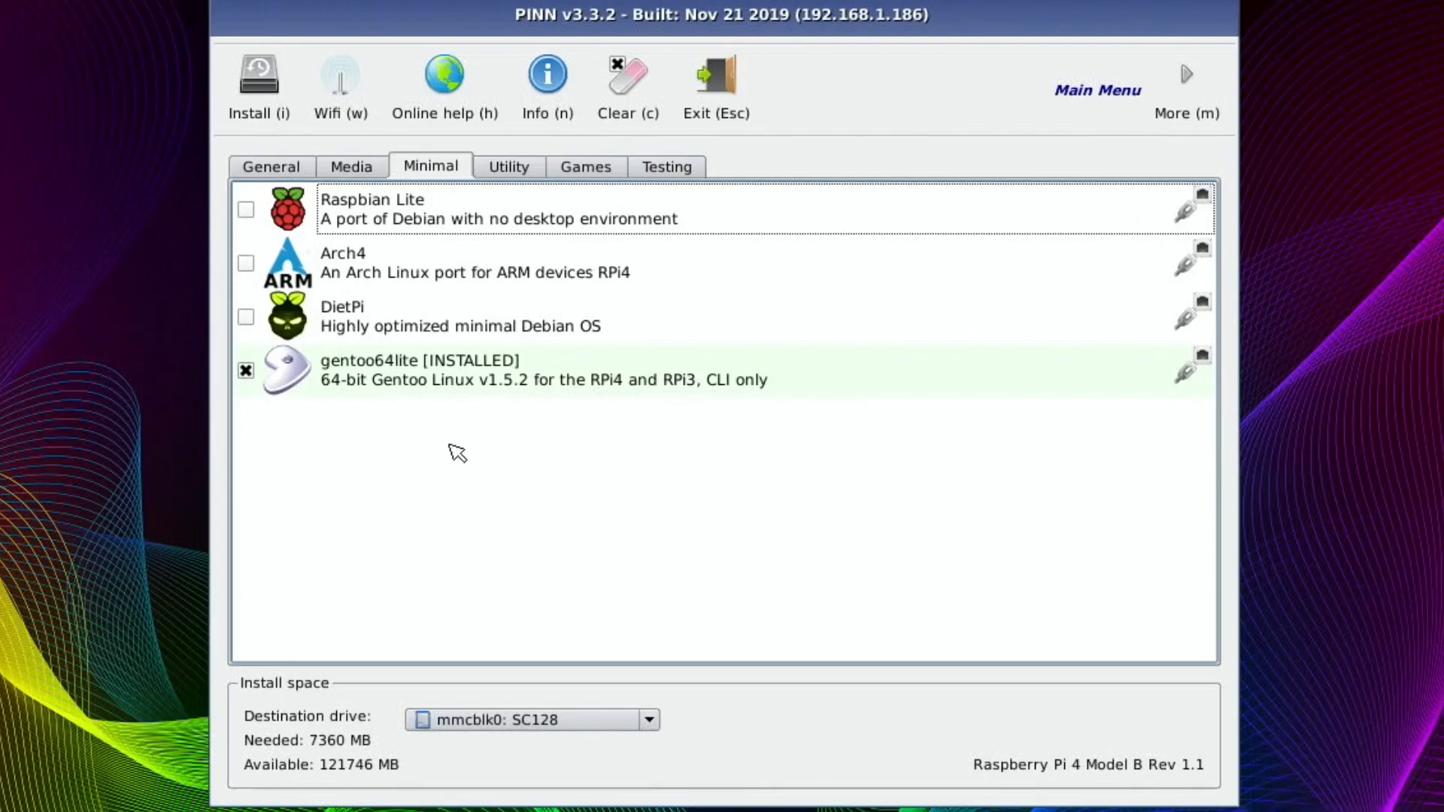
mouse_move(420, 256)
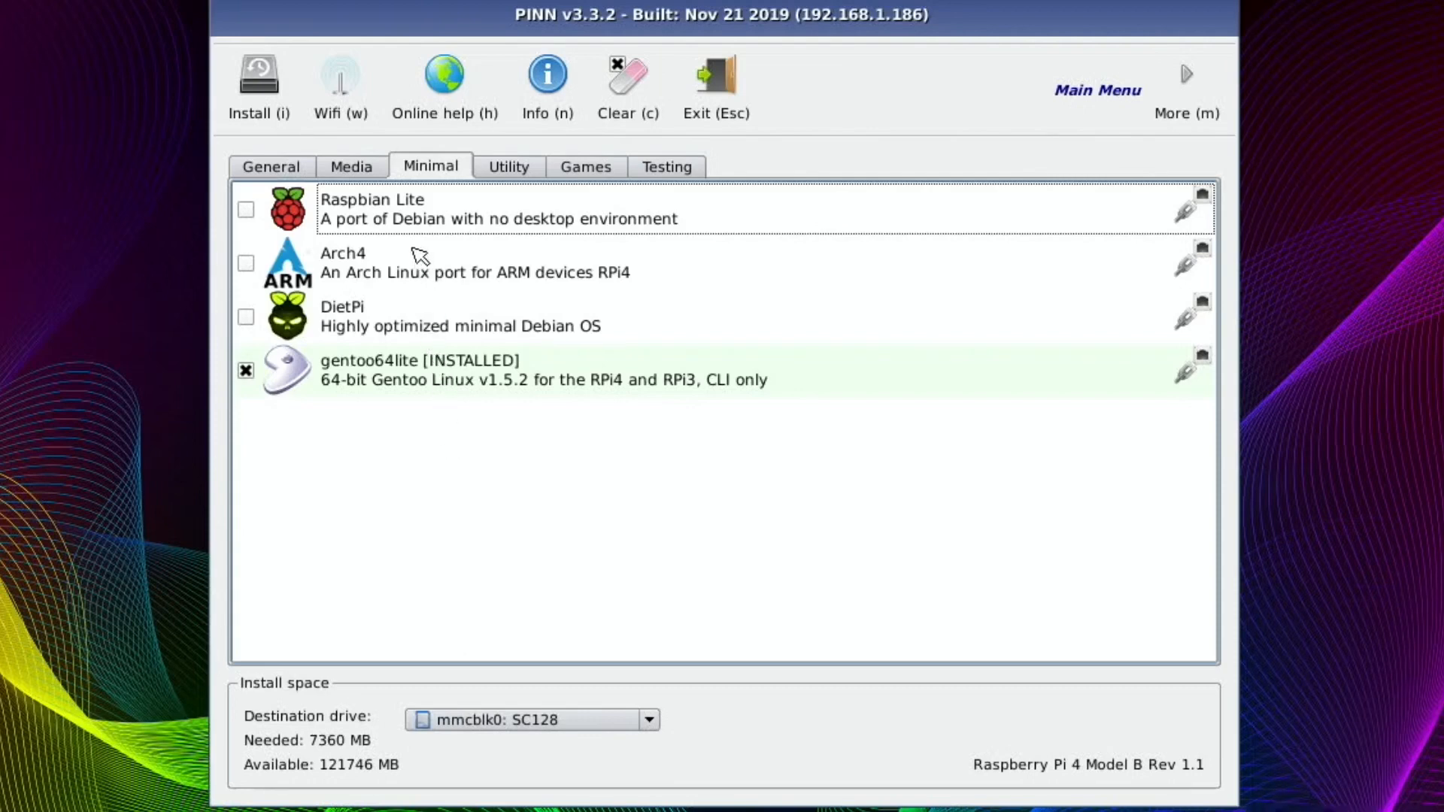
mouse_move(519, 310)
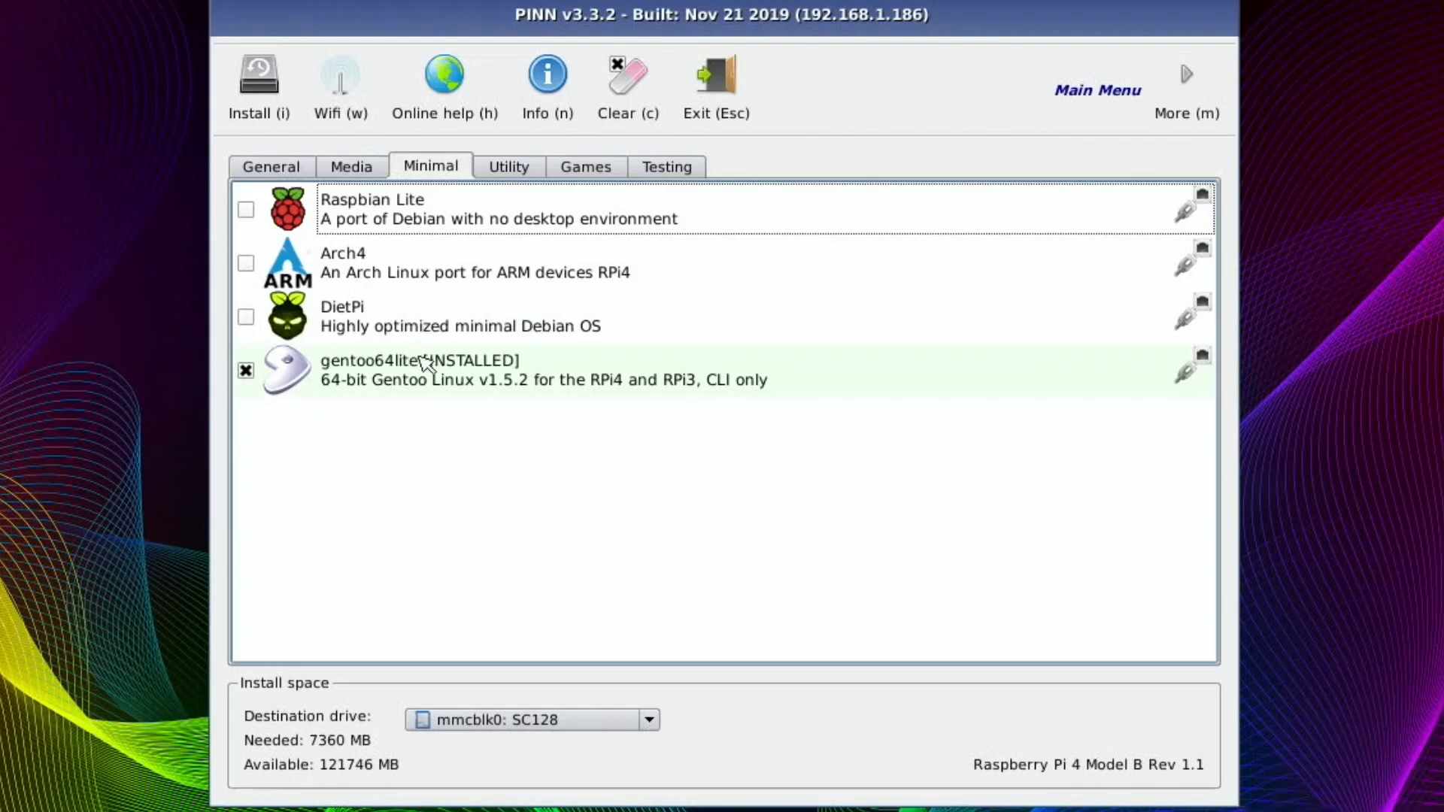
mouse_move(652, 248)
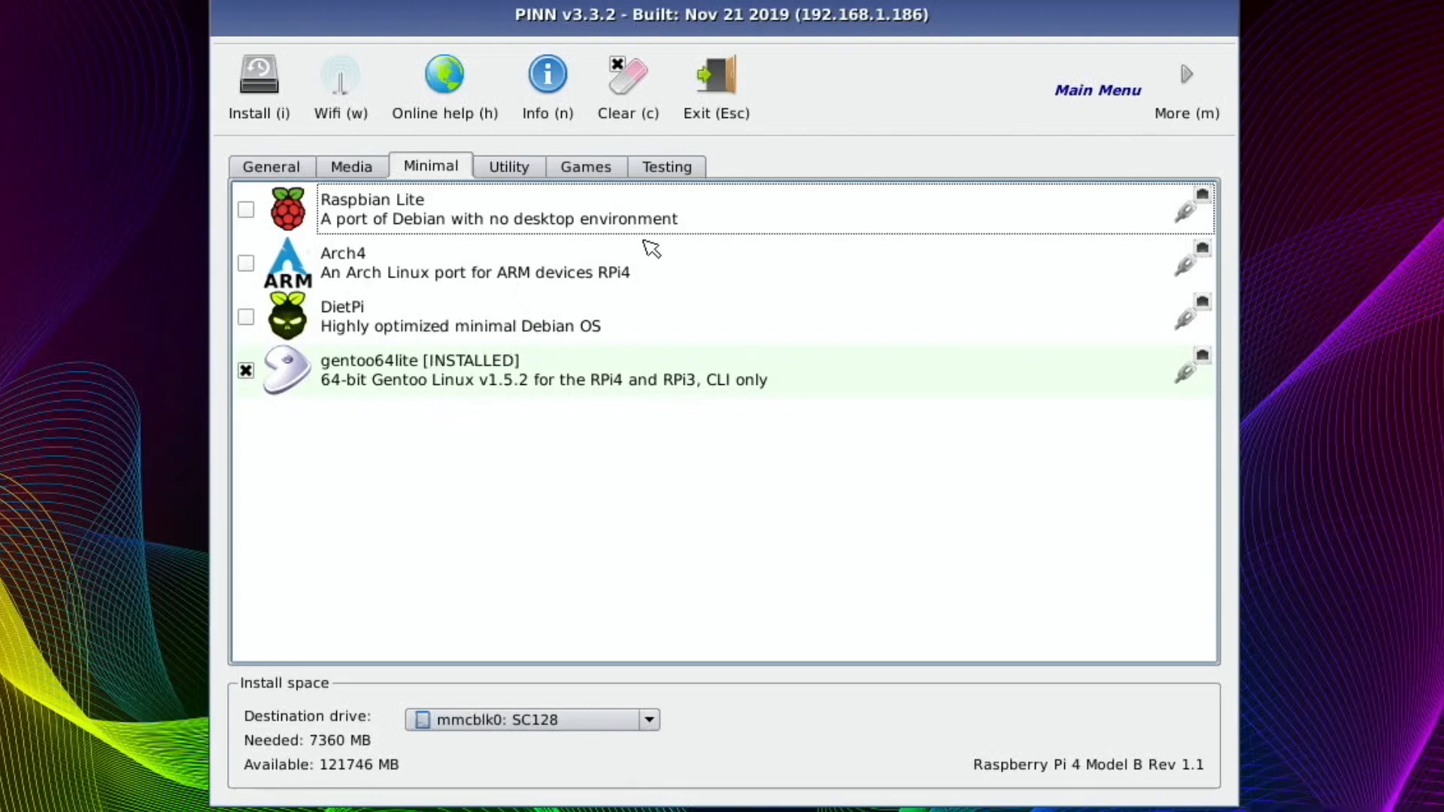
mouse_move(618, 342)
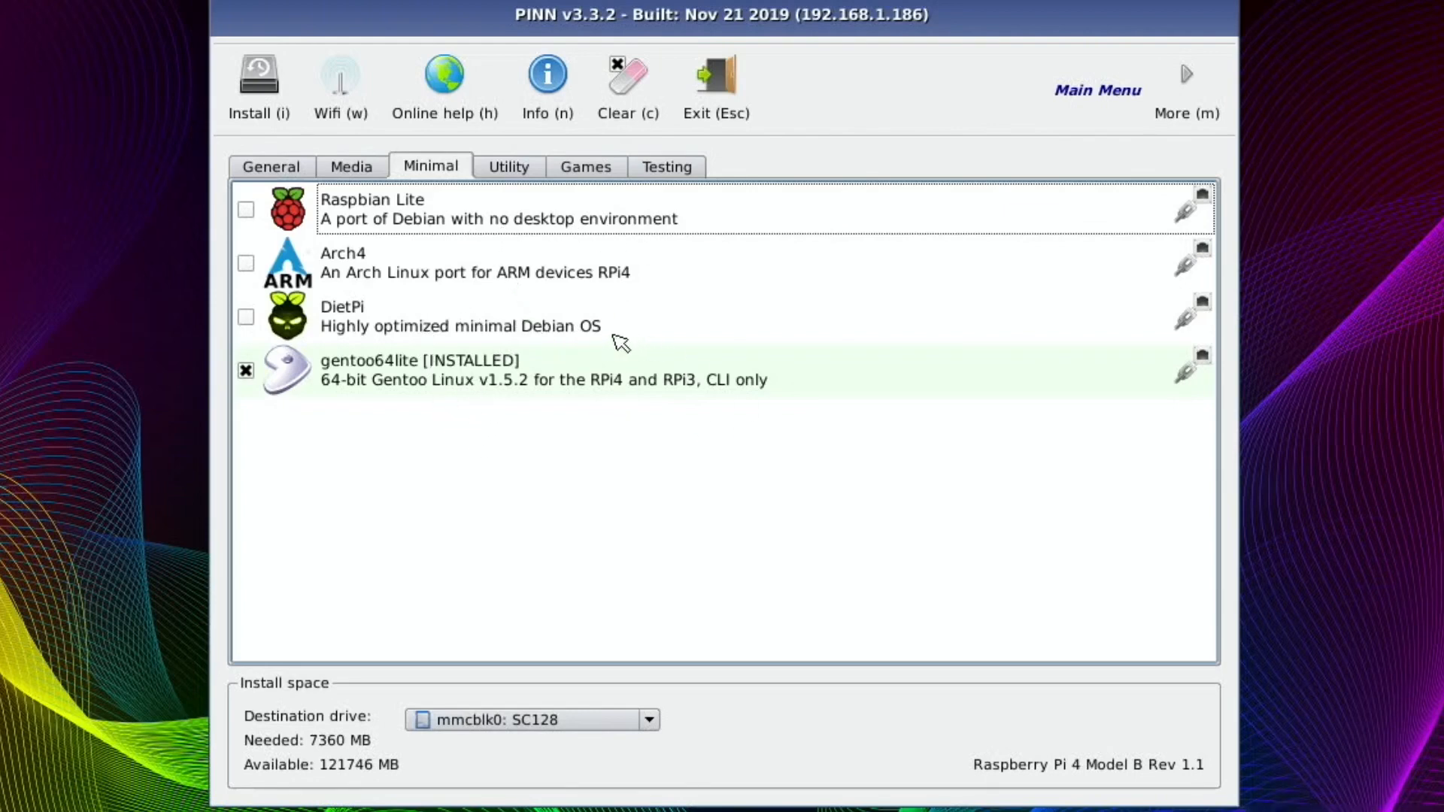
click(245, 370)
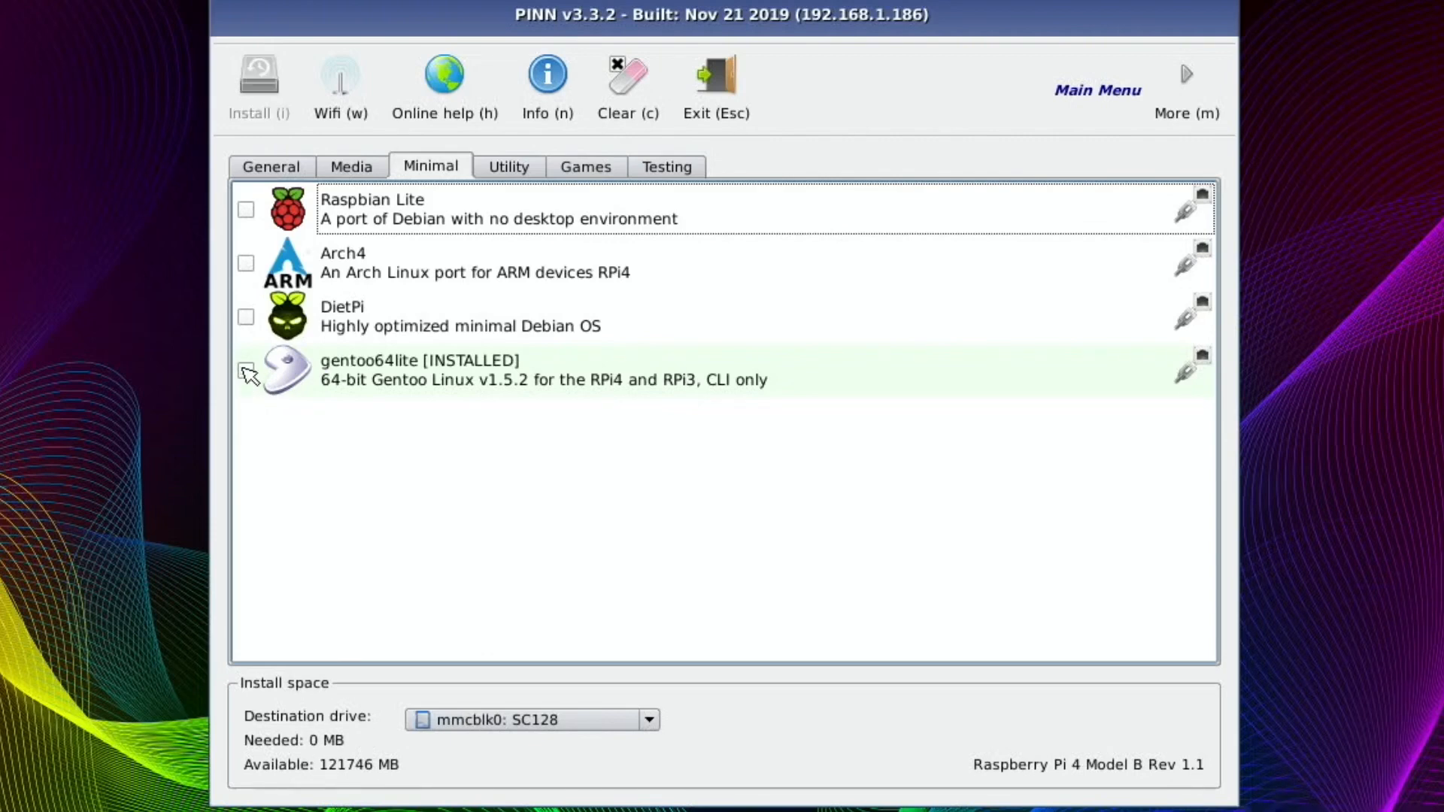
click(271, 167)
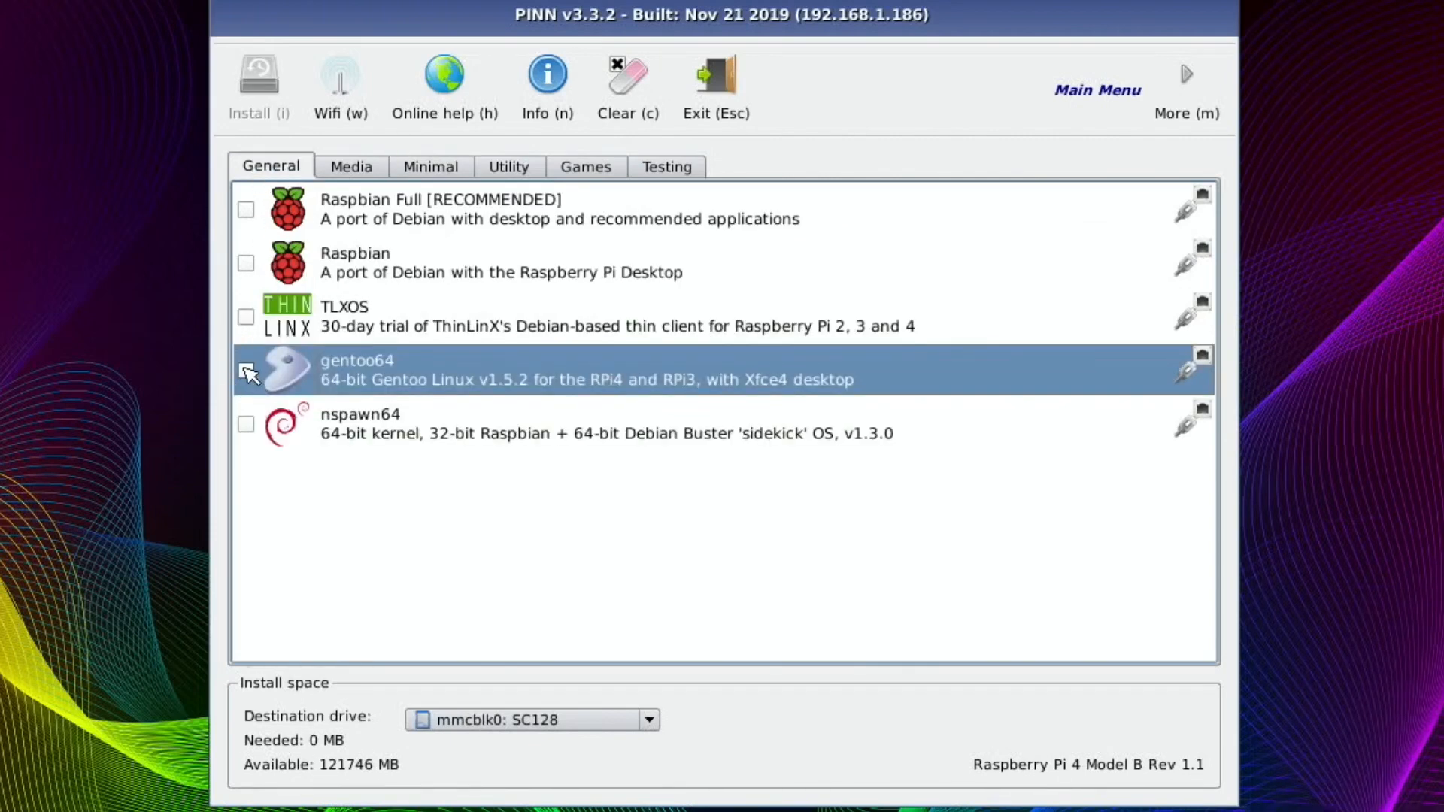
click(245, 370)
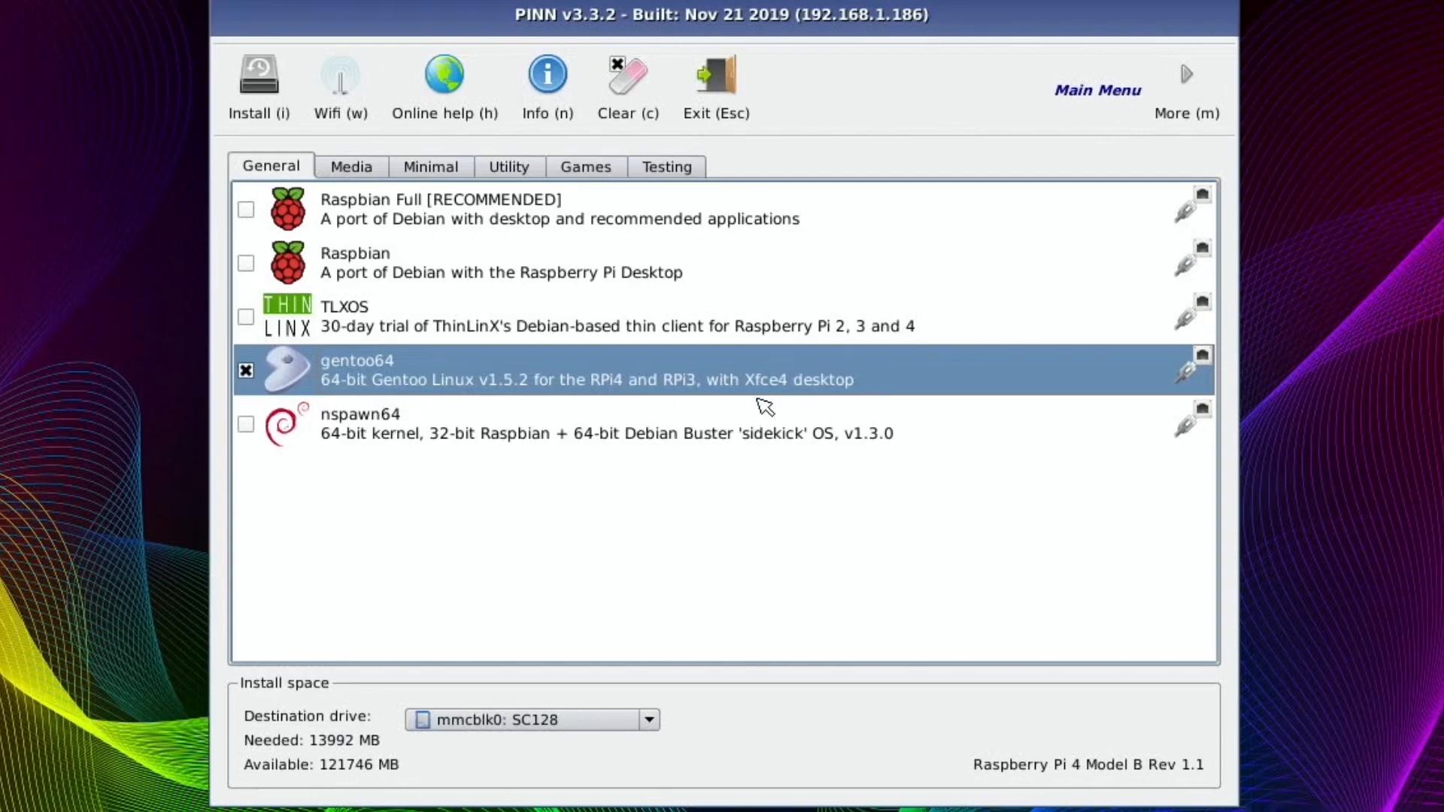
mouse_move(794, 396)
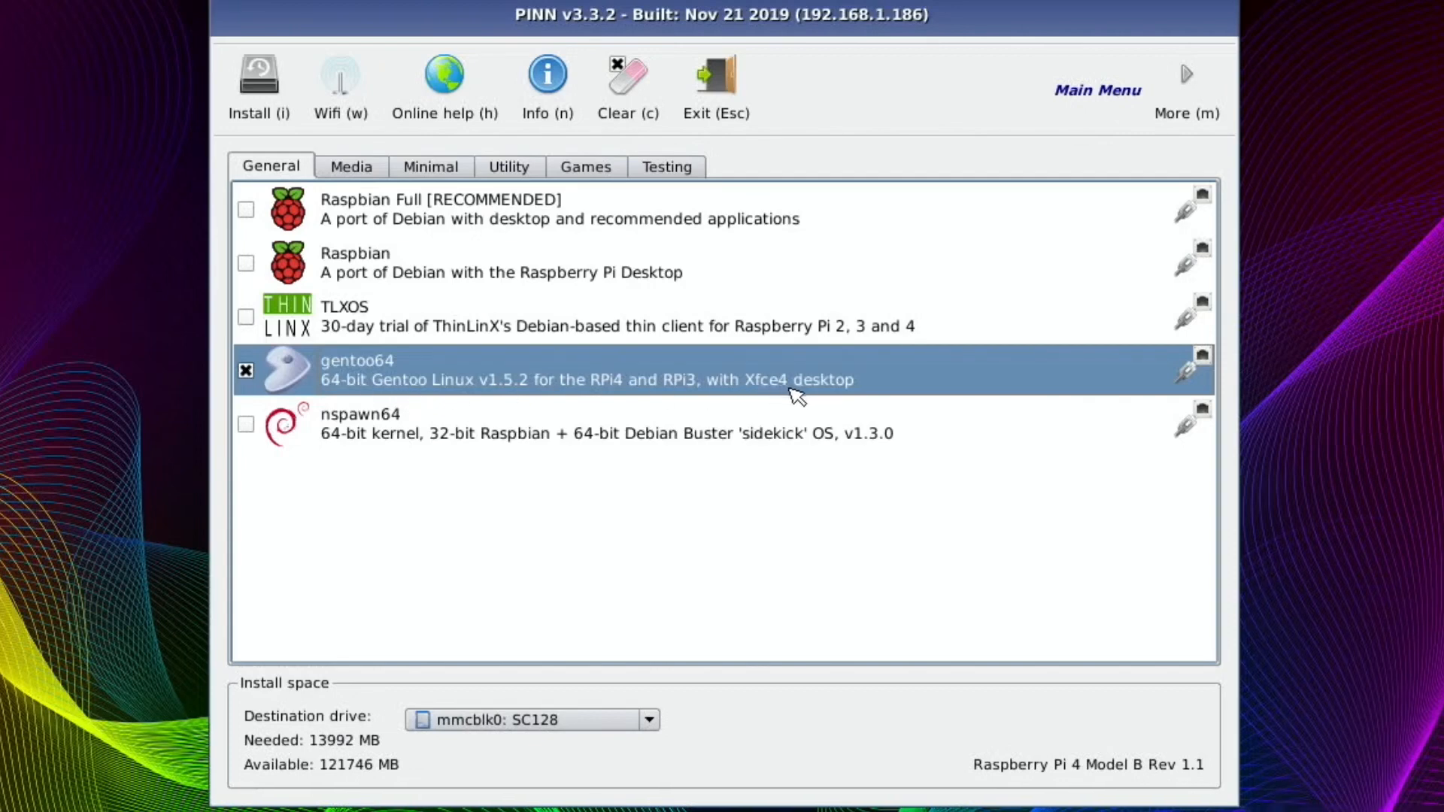
mouse_move(448, 285)
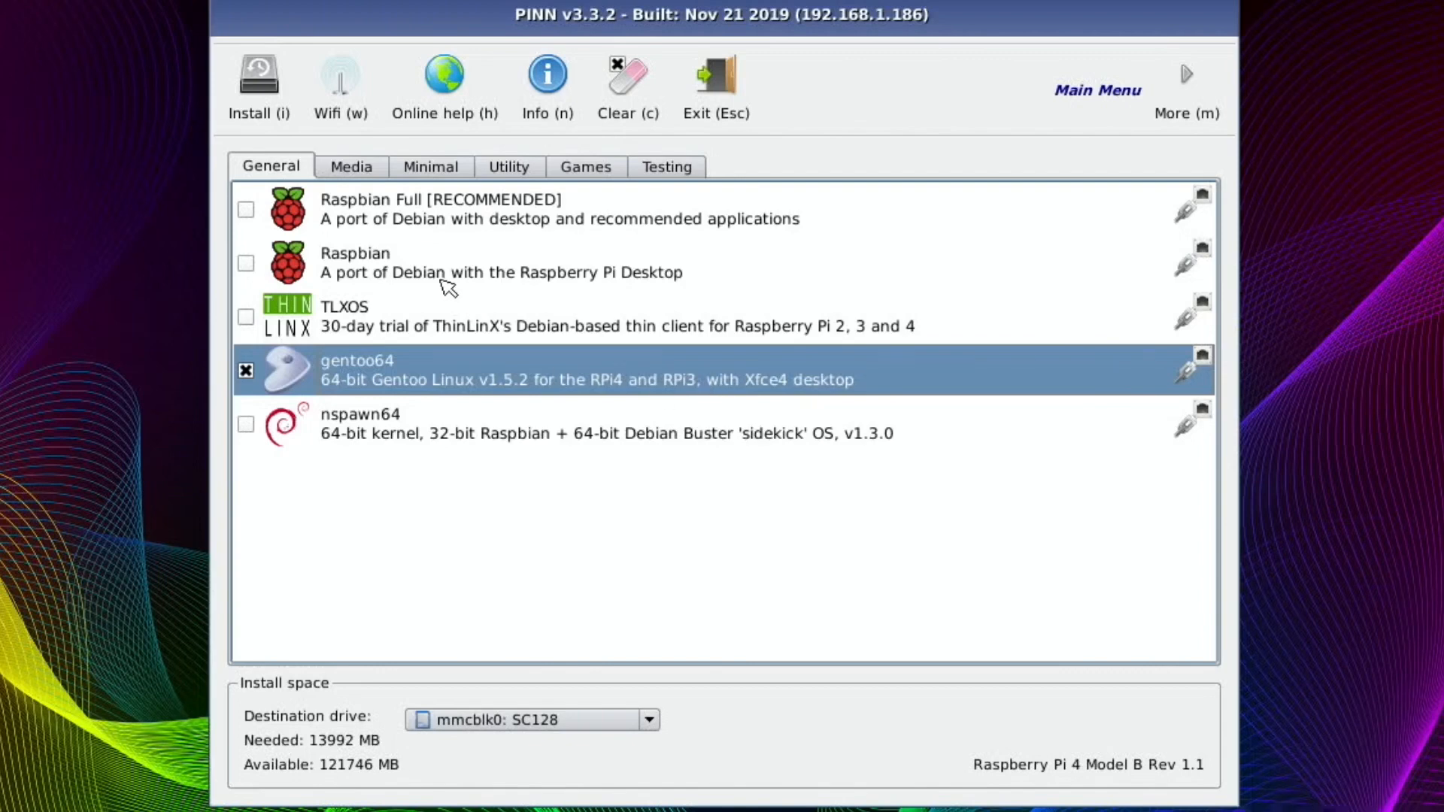
Browse the Media, Minimal and Utility lists, then tick Lakka_RPi4 on the Games list
click(351, 167)
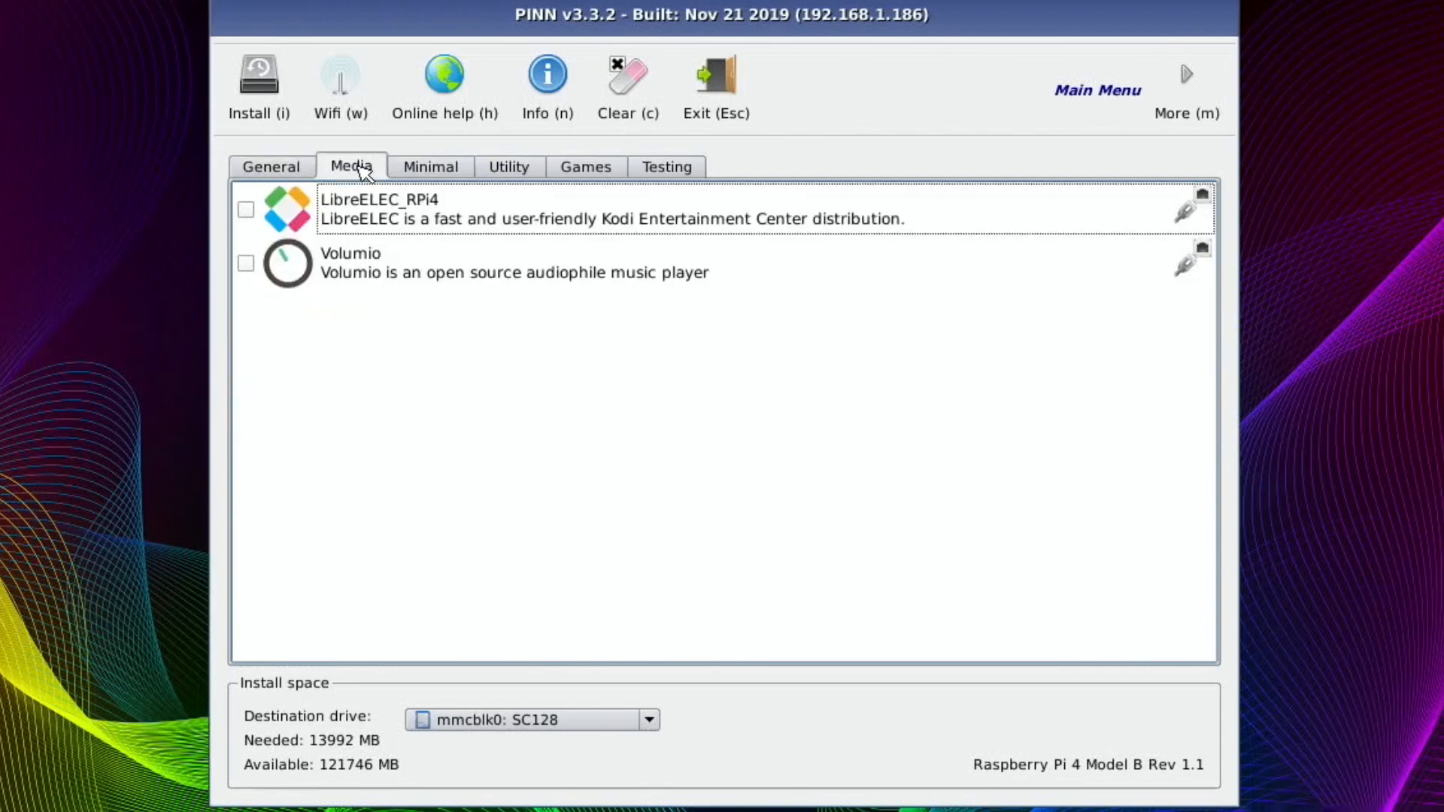
click(428, 167)
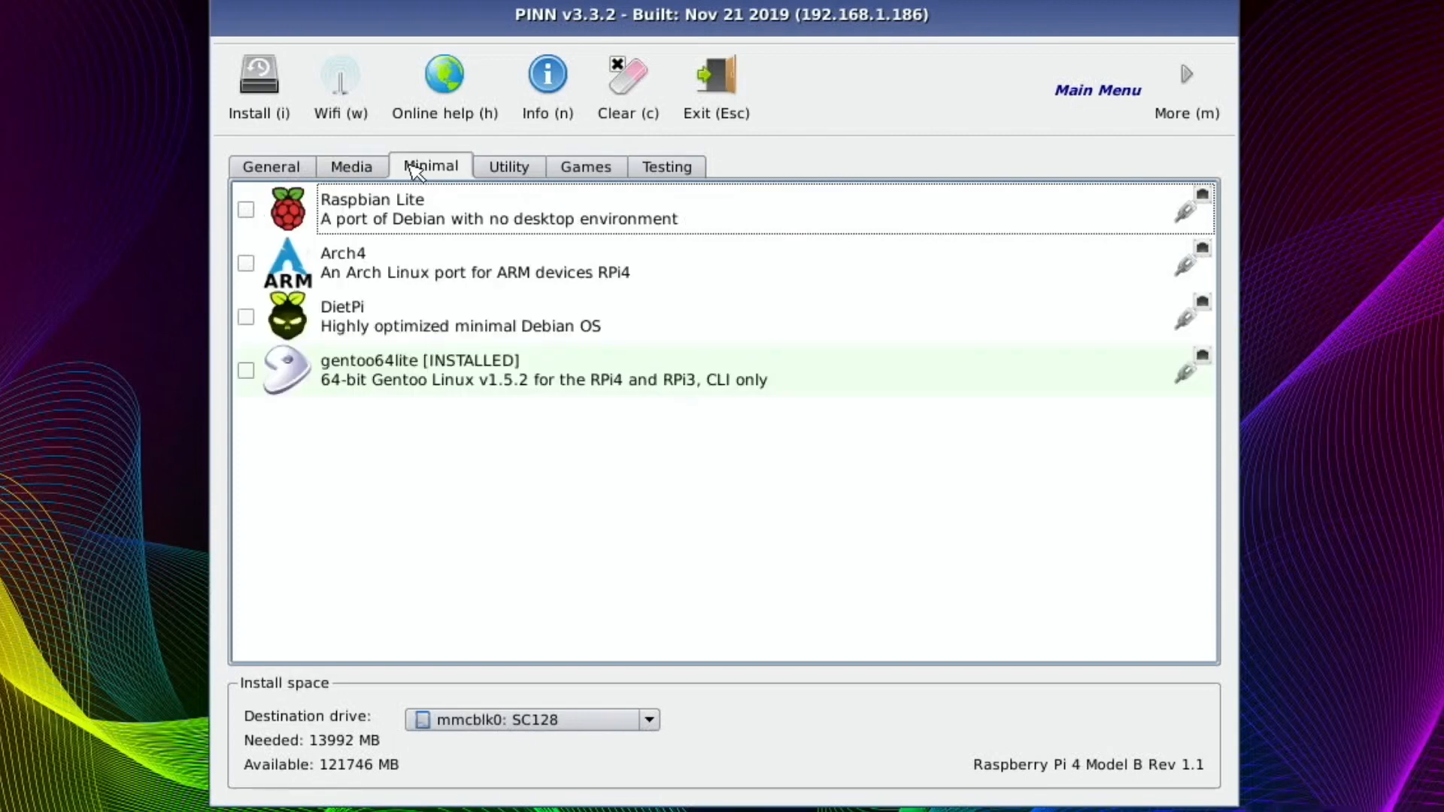
click(506, 167)
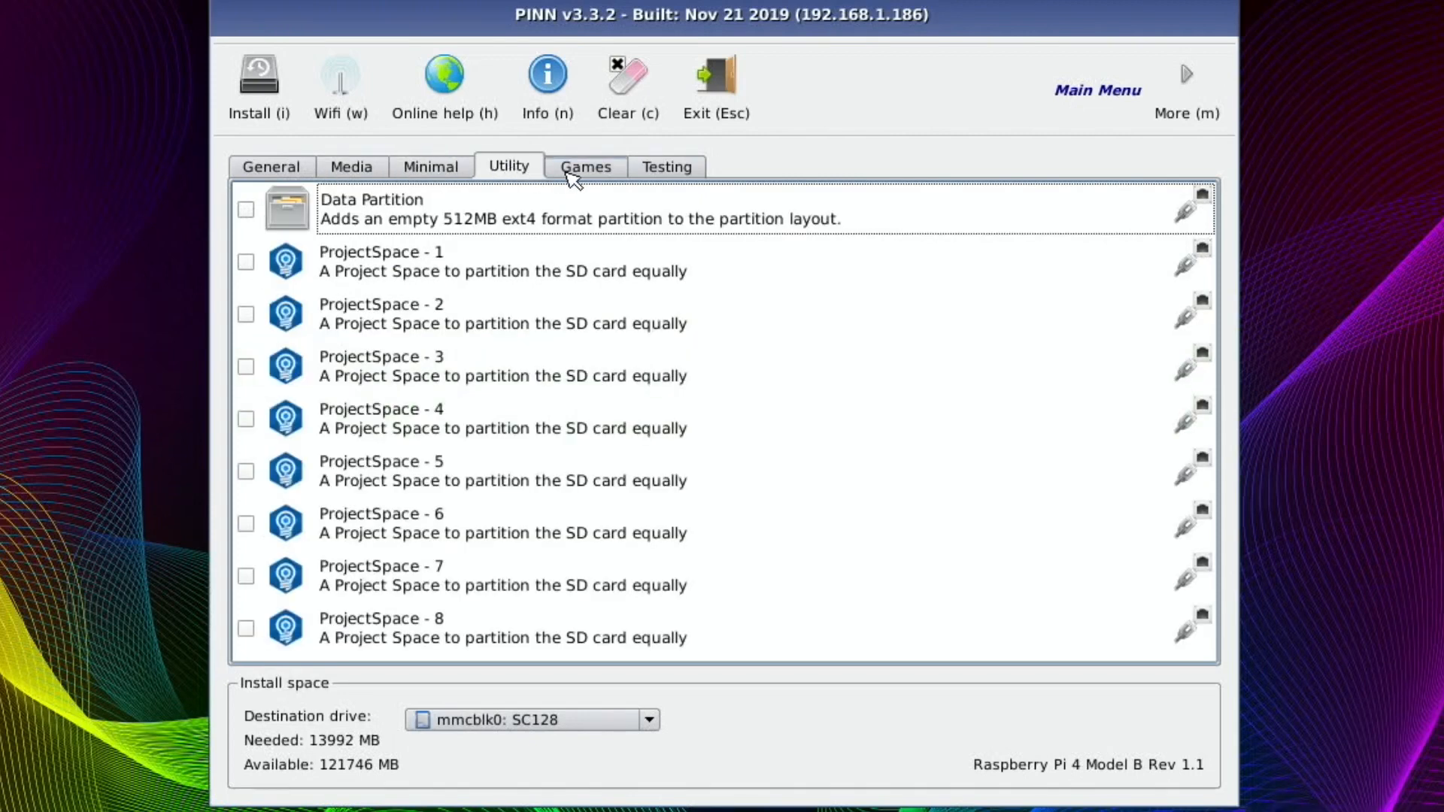
click(585, 166)
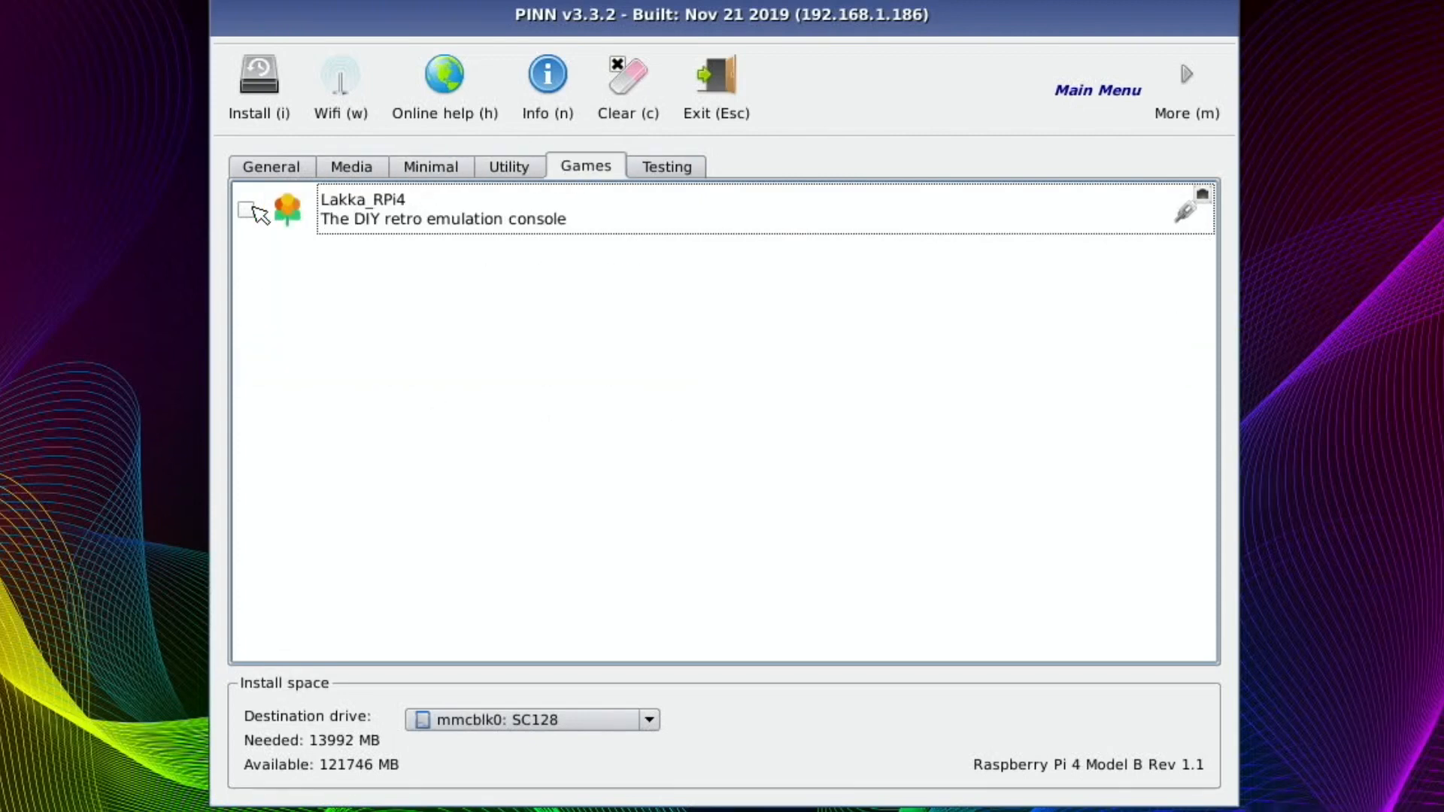
click(245, 210)
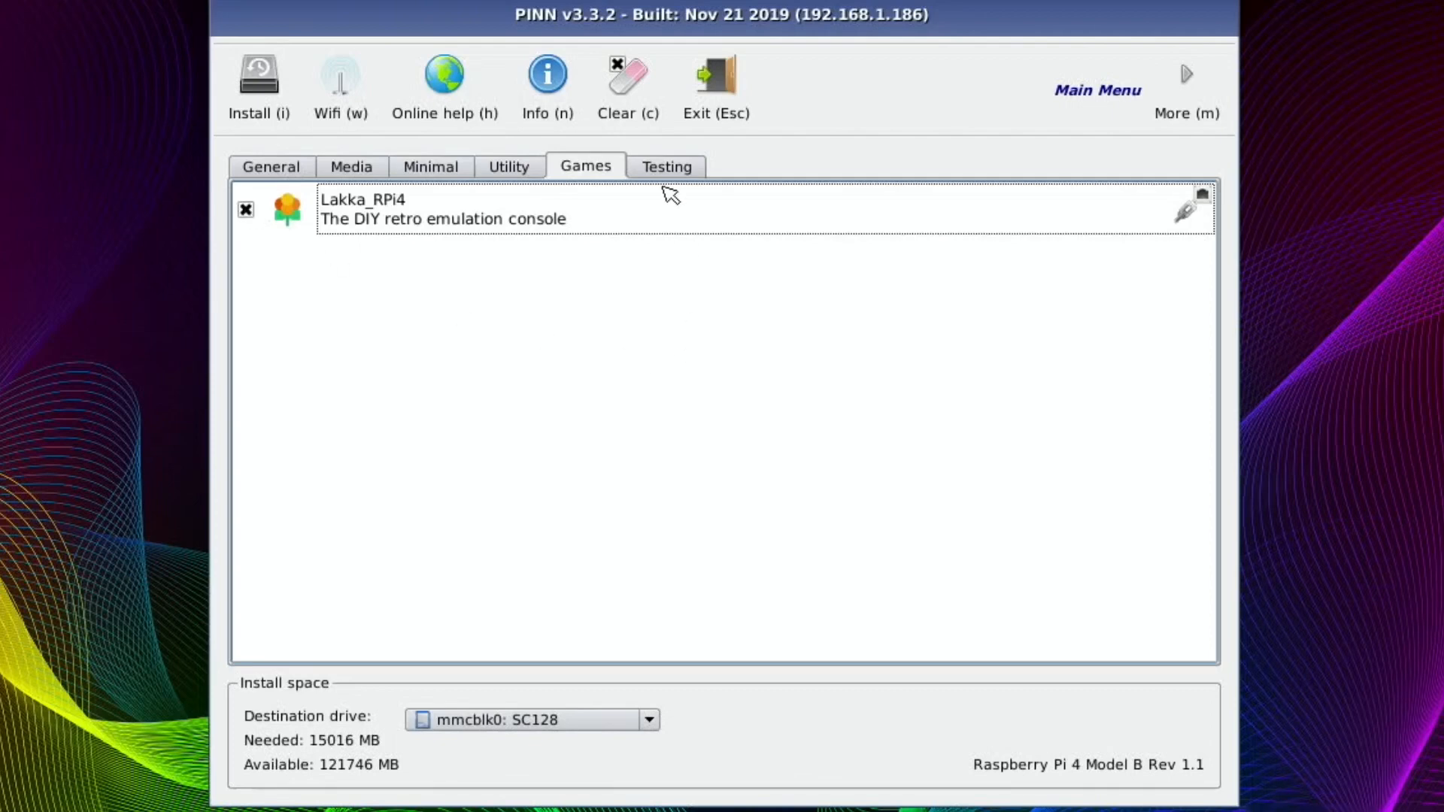
Review the Testing, Media, Utility and Games lists, confirming Lakka_RPi4 stays selected
click(666, 167)
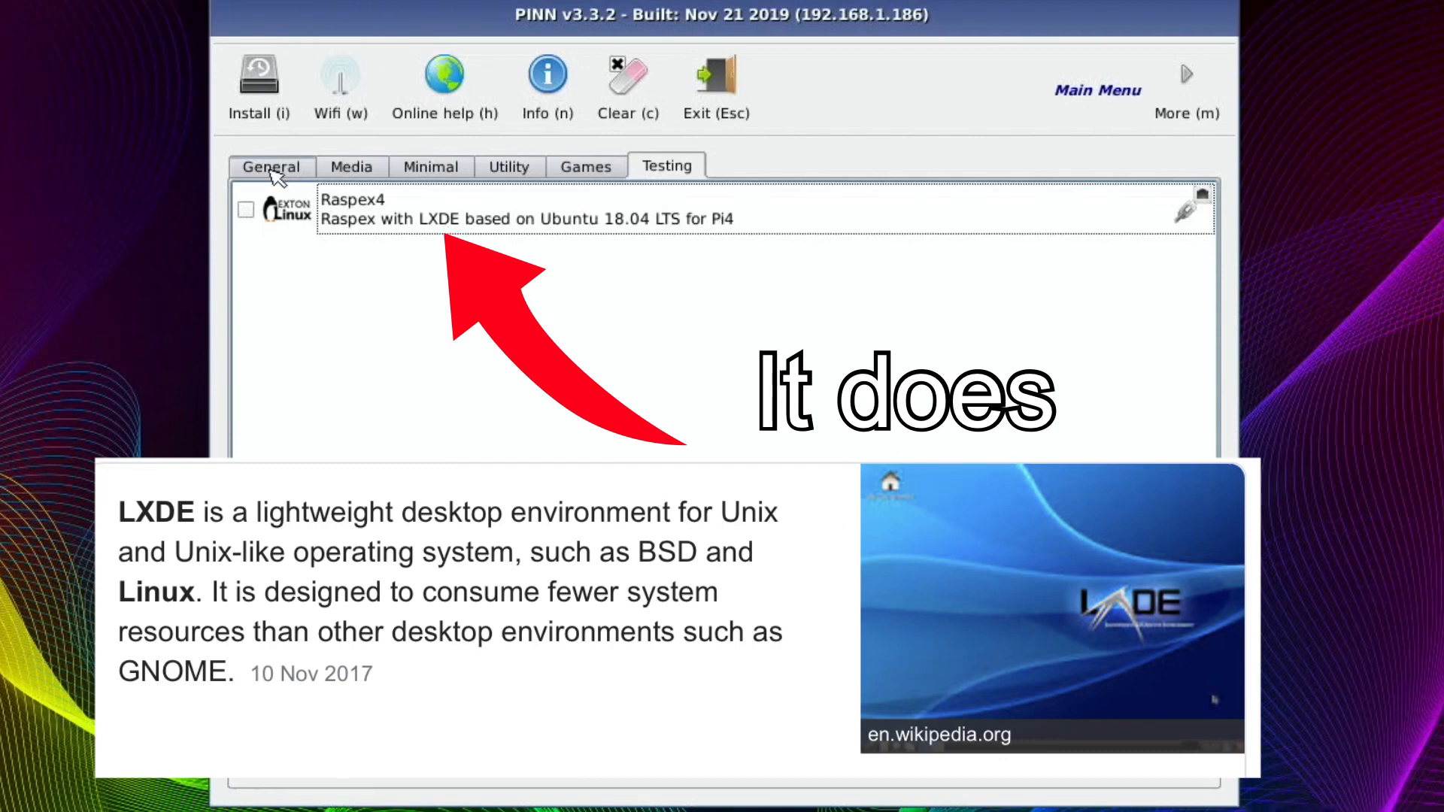
click(351, 167)
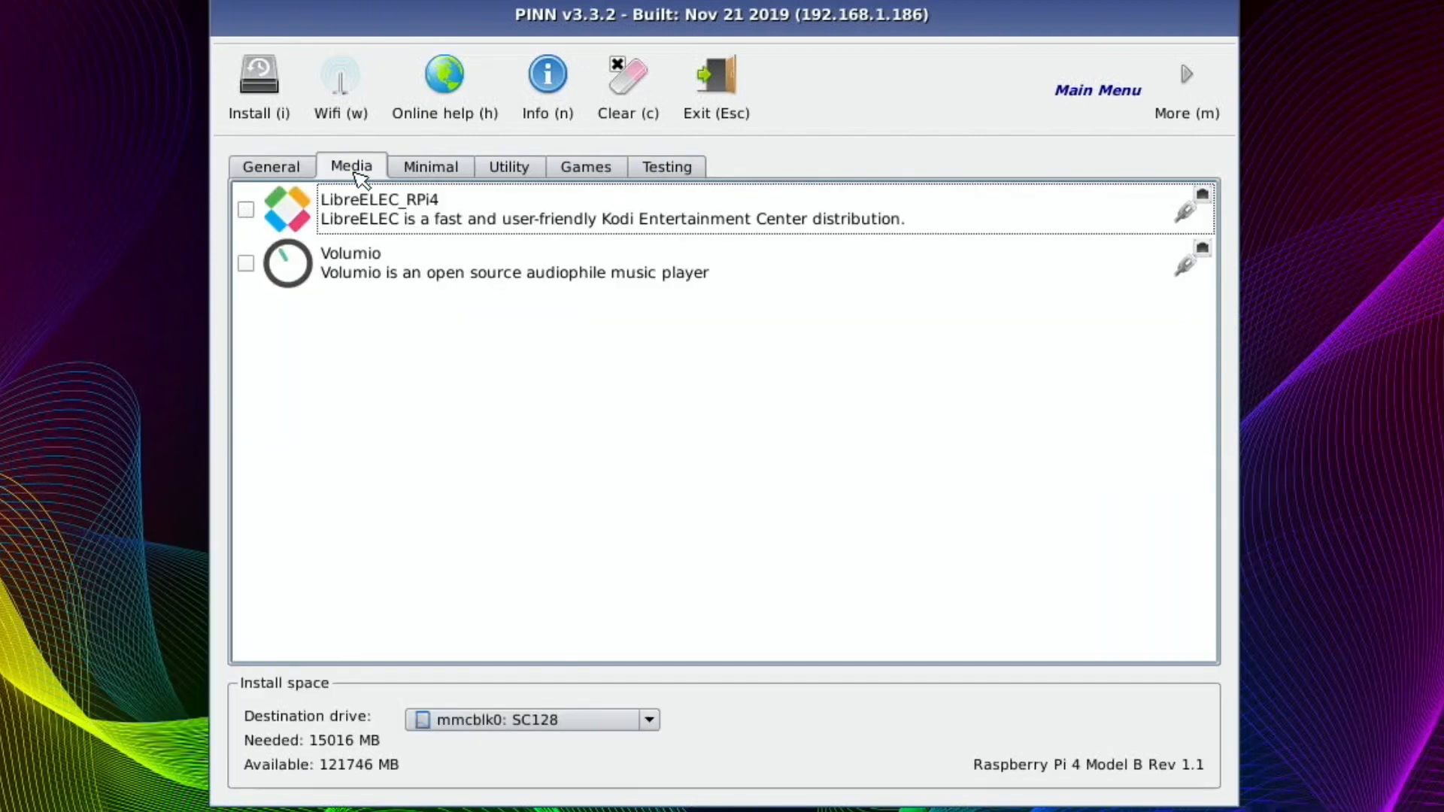
mouse_move(571, 236)
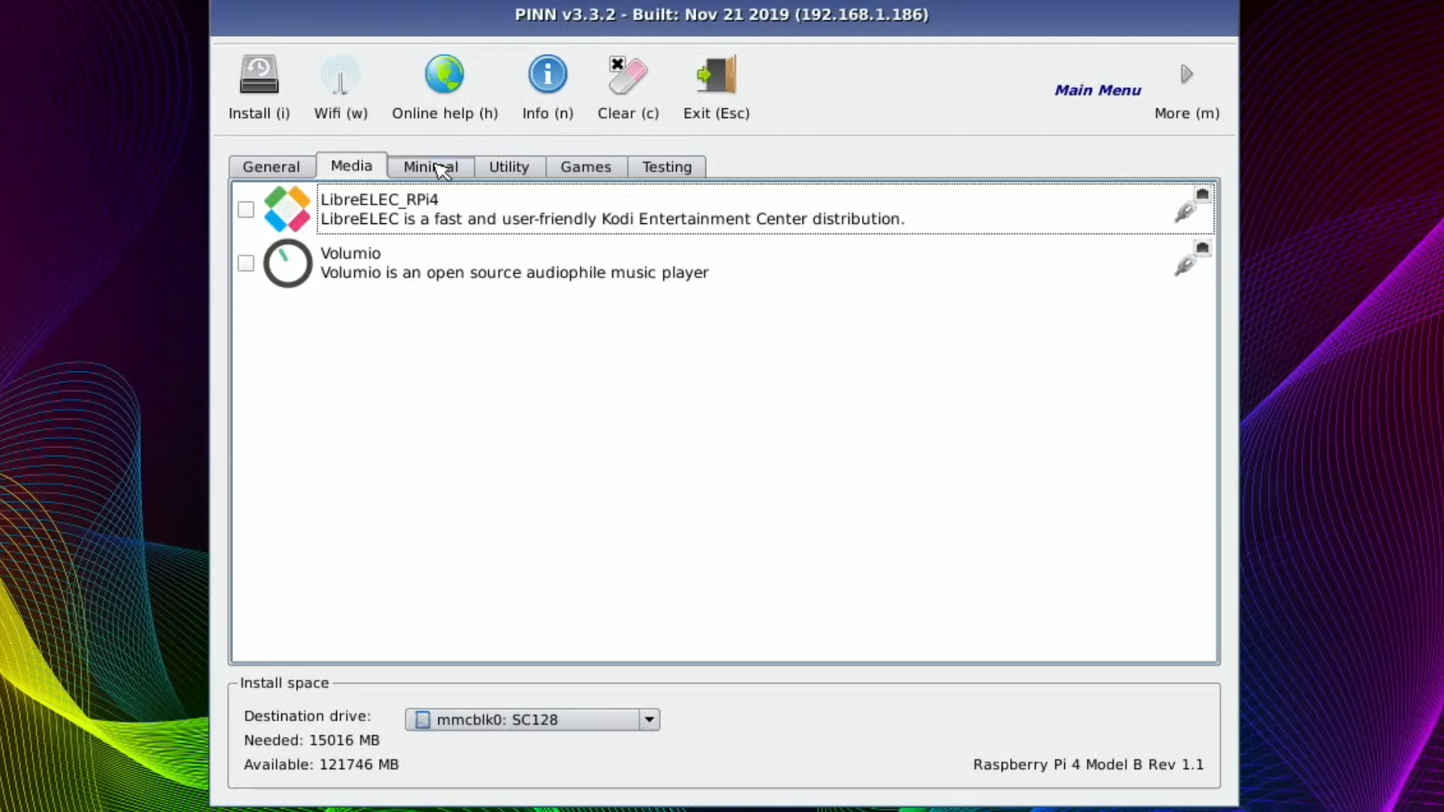
click(507, 167)
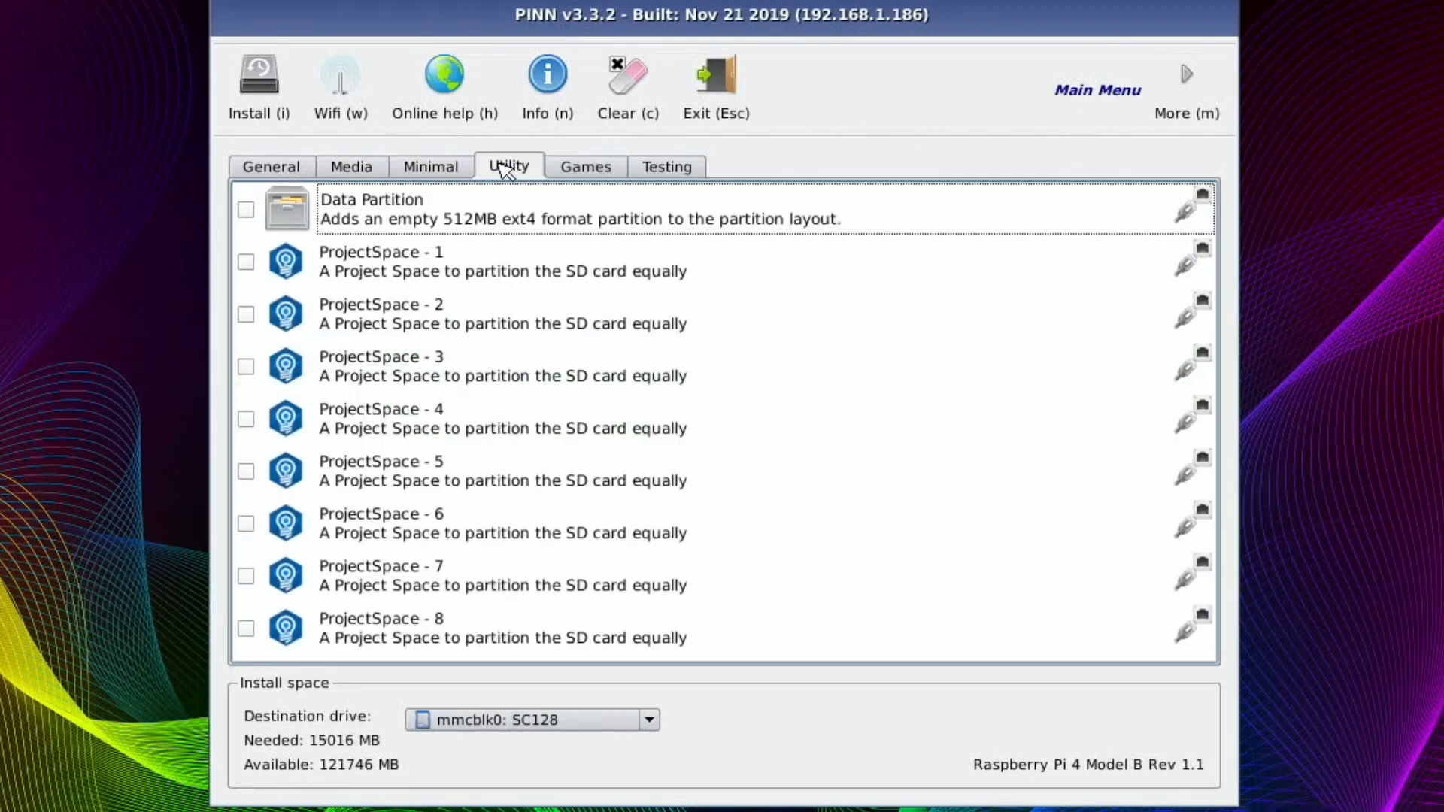
mouse_move(600, 497)
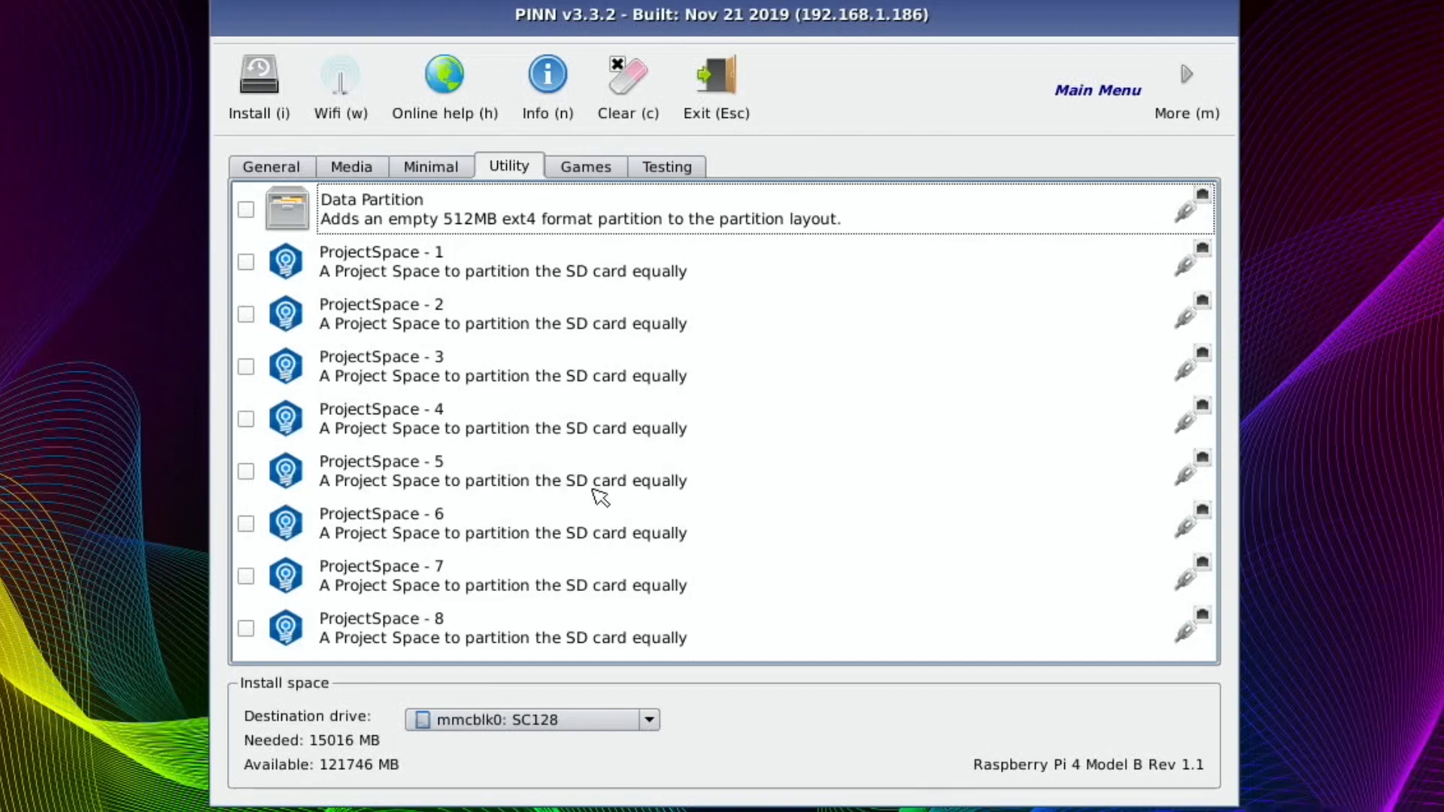
mouse_move(510, 256)
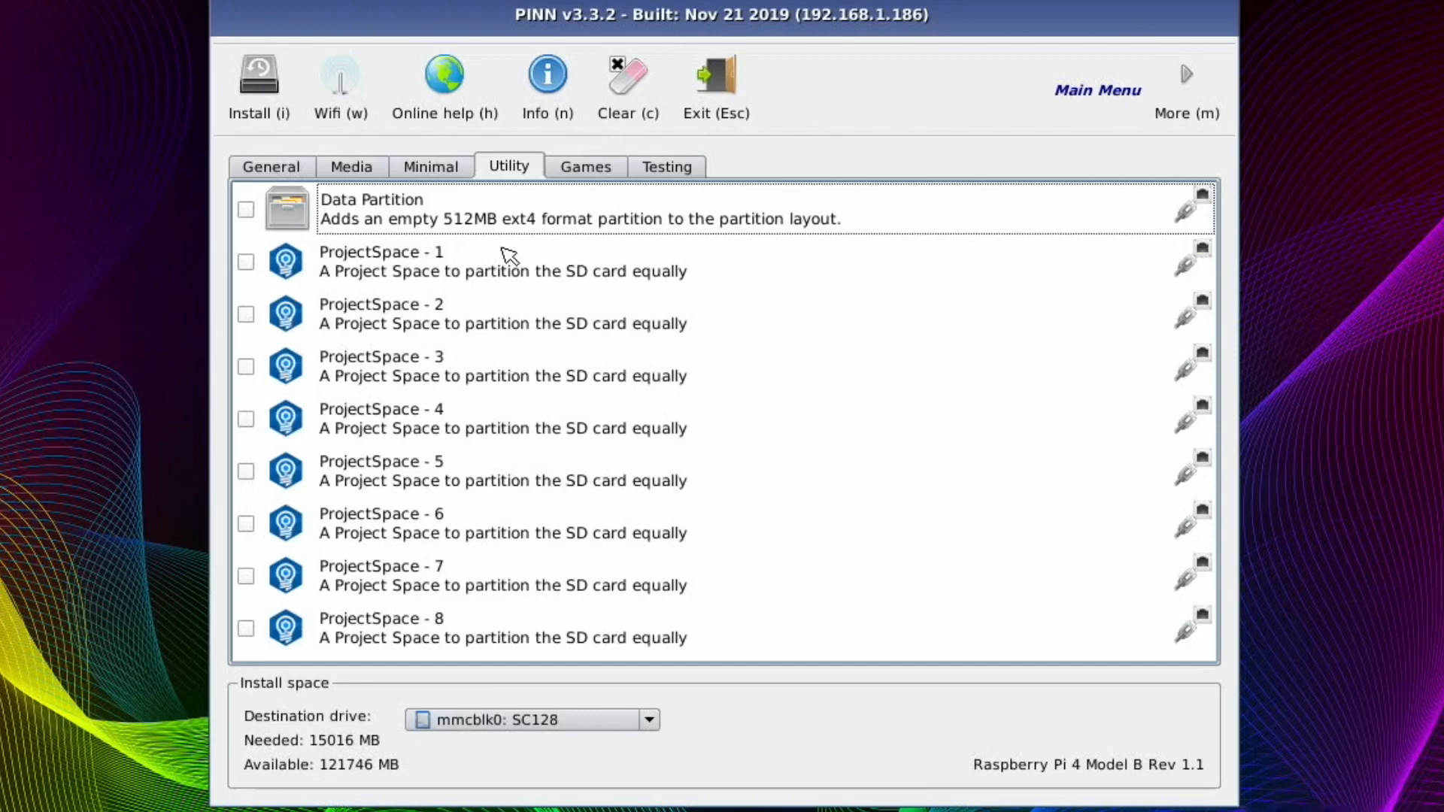
click(585, 167)
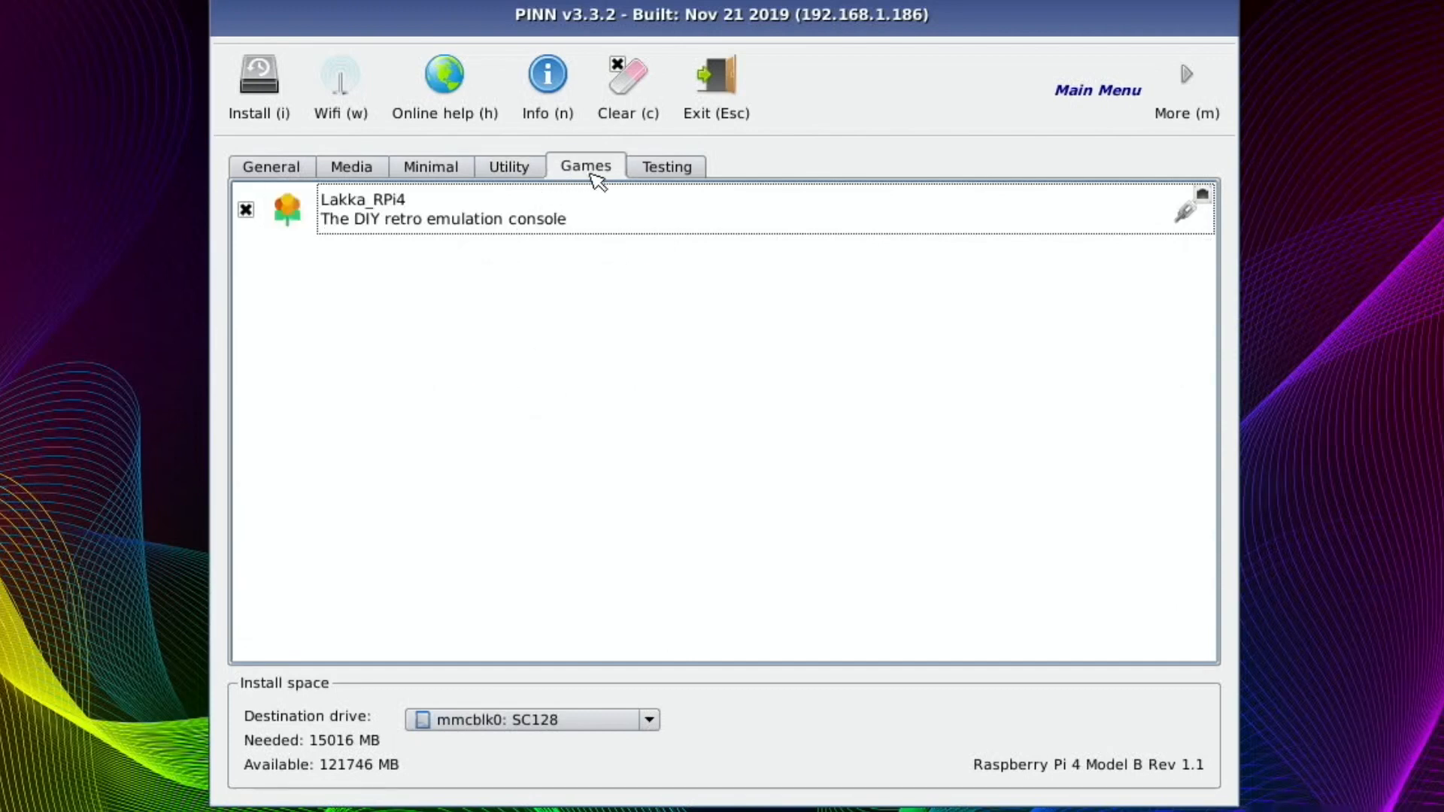
click(665, 167)
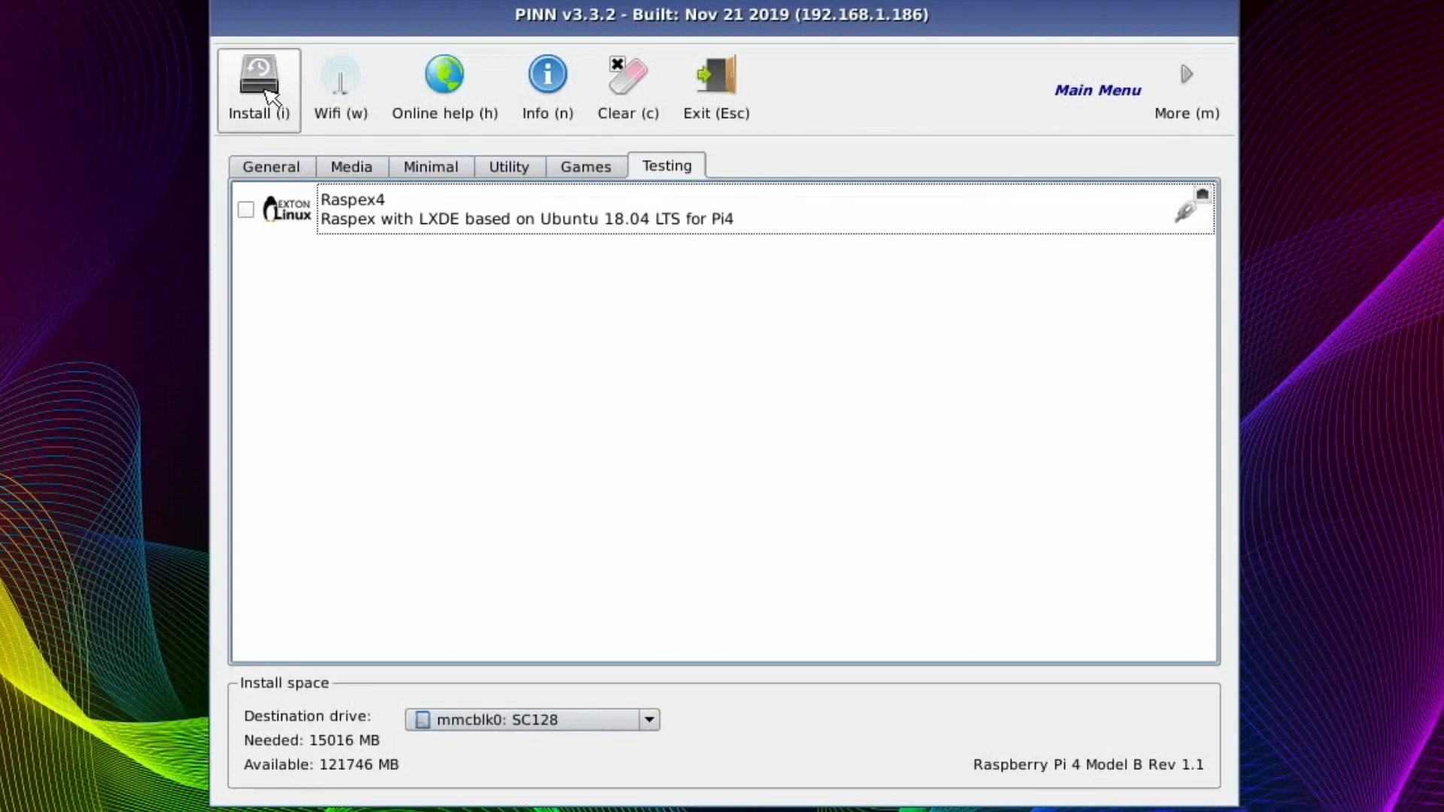
mouse_move(472, 466)
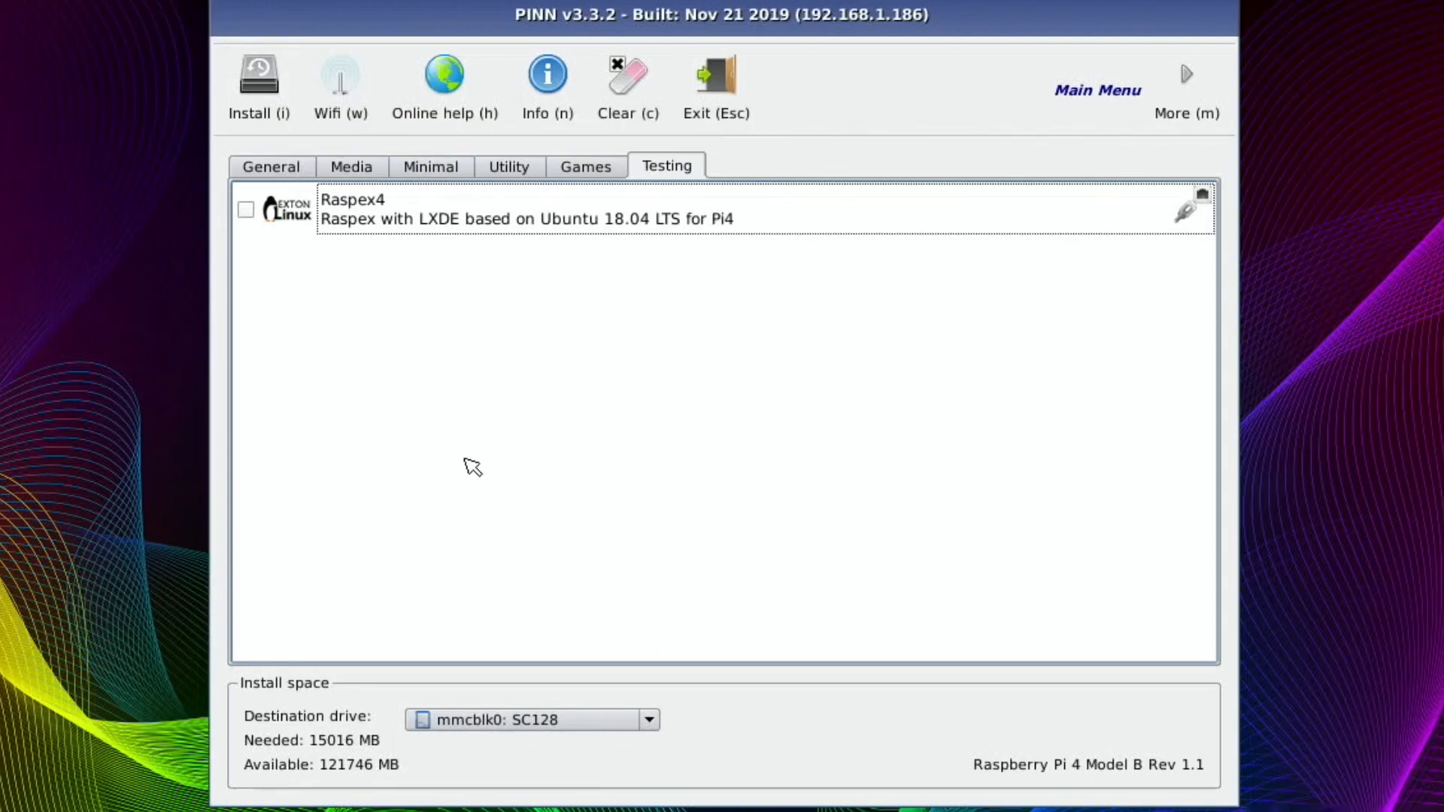
mouse_move(294, 150)
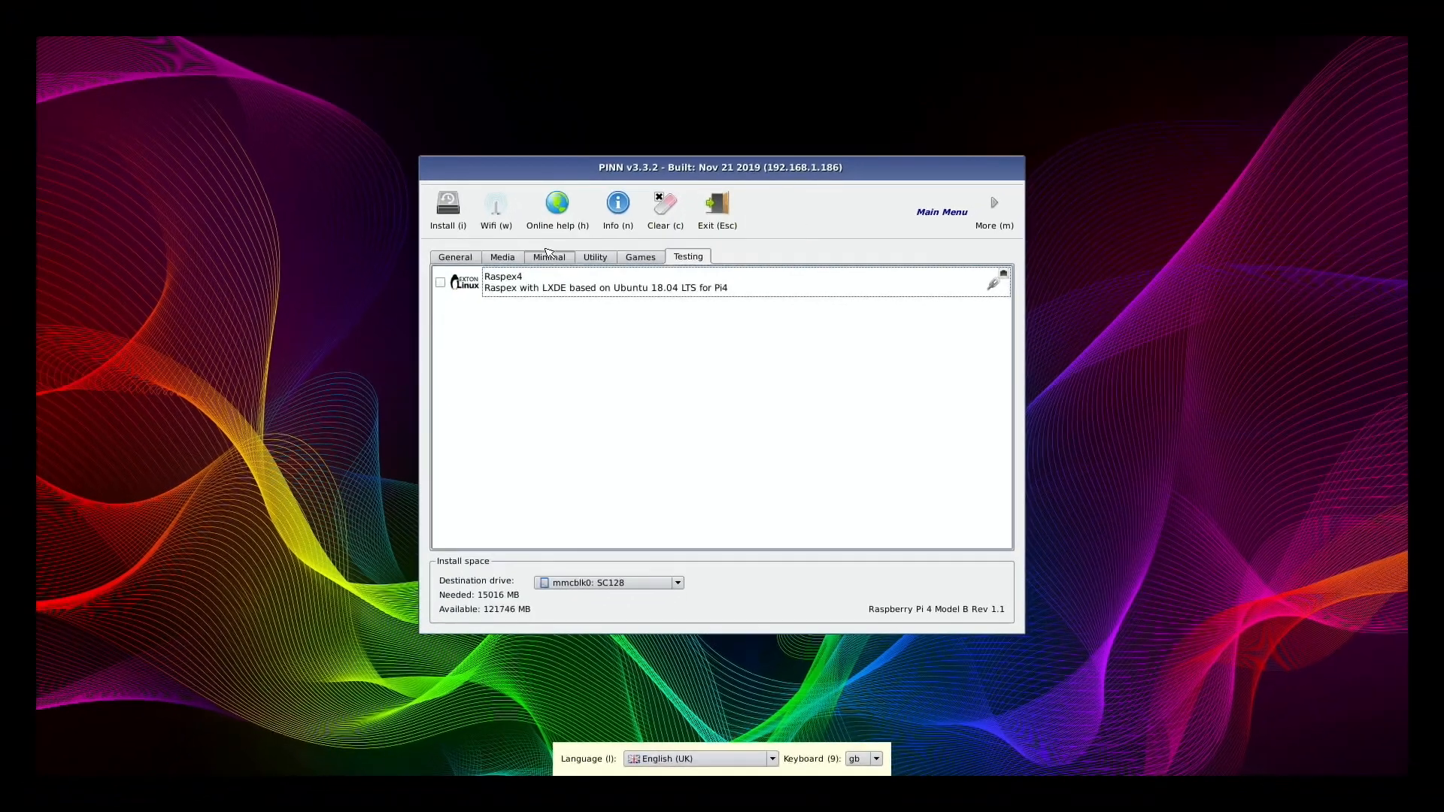
mouse_move(616, 203)
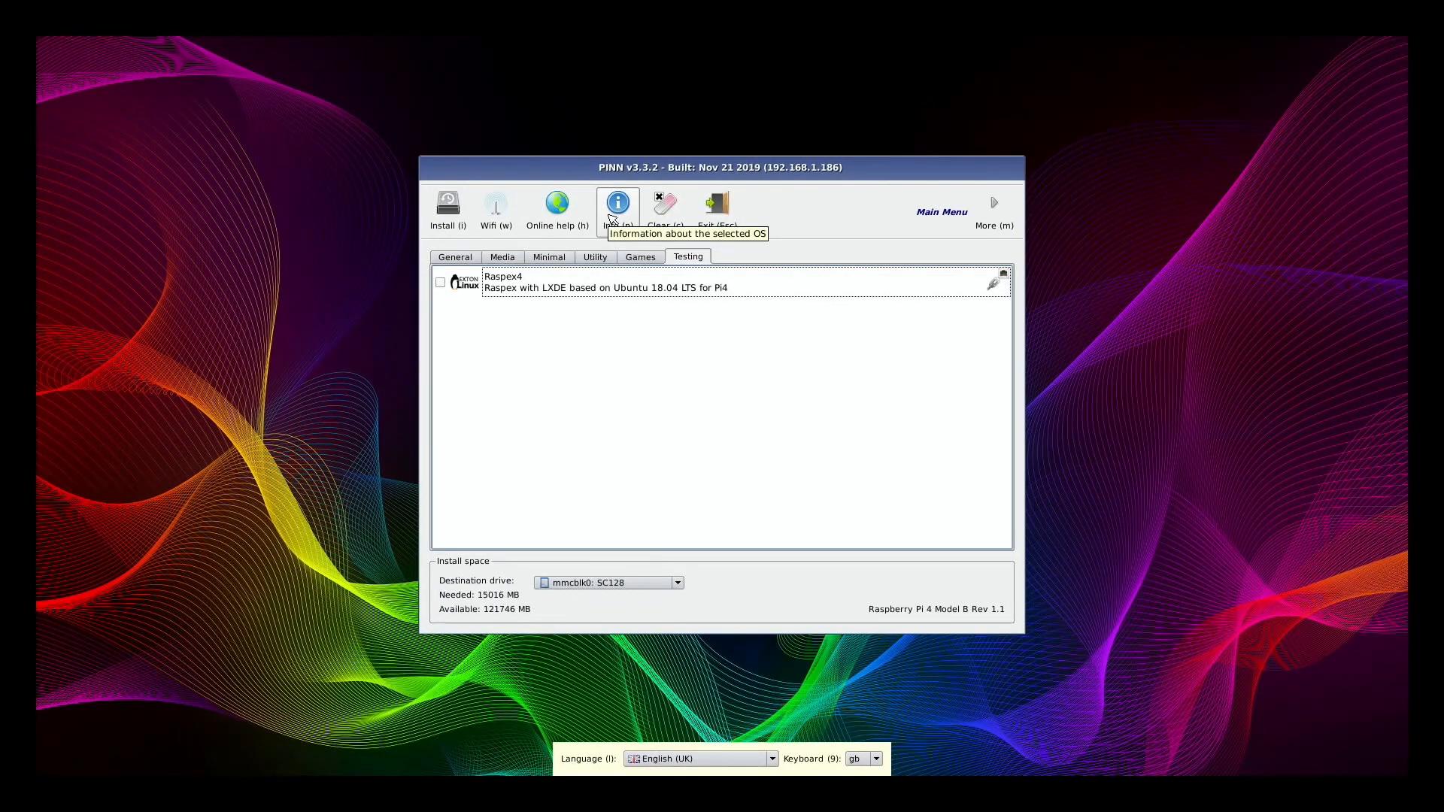
Show the Raspex4 info page in Arora and read down the RaspEX build description
click(608, 281)
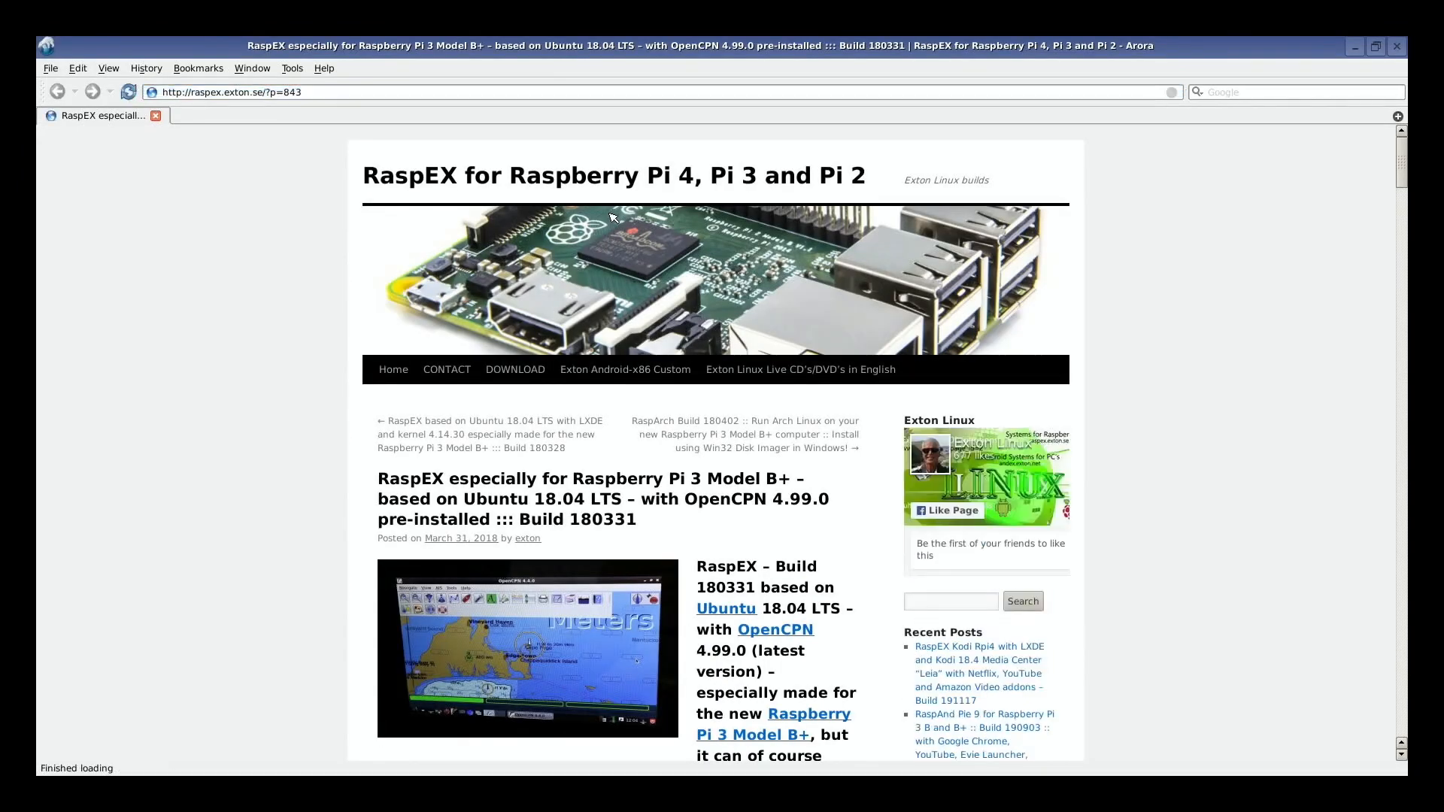
scroll(down, 3)
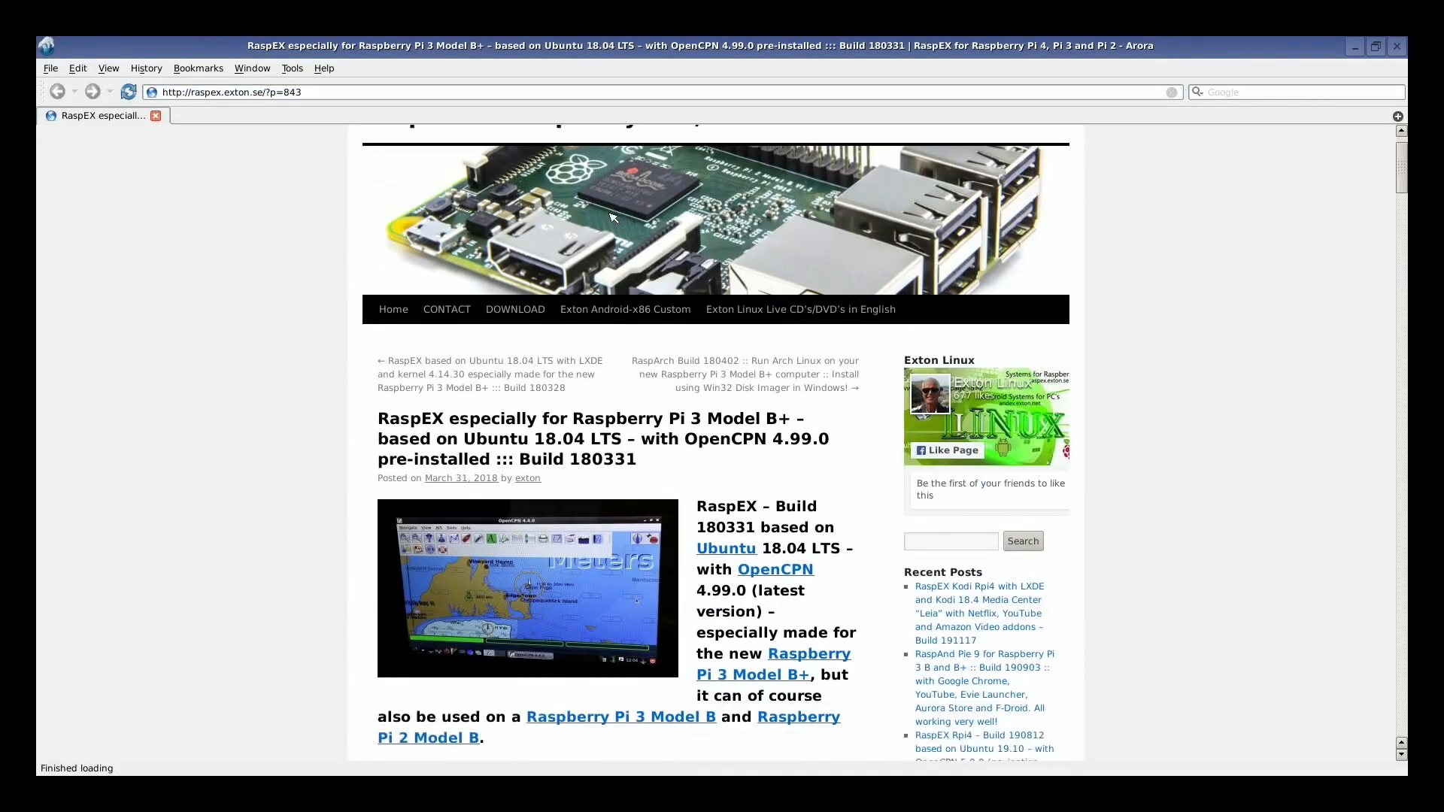
scroll(down, 3)
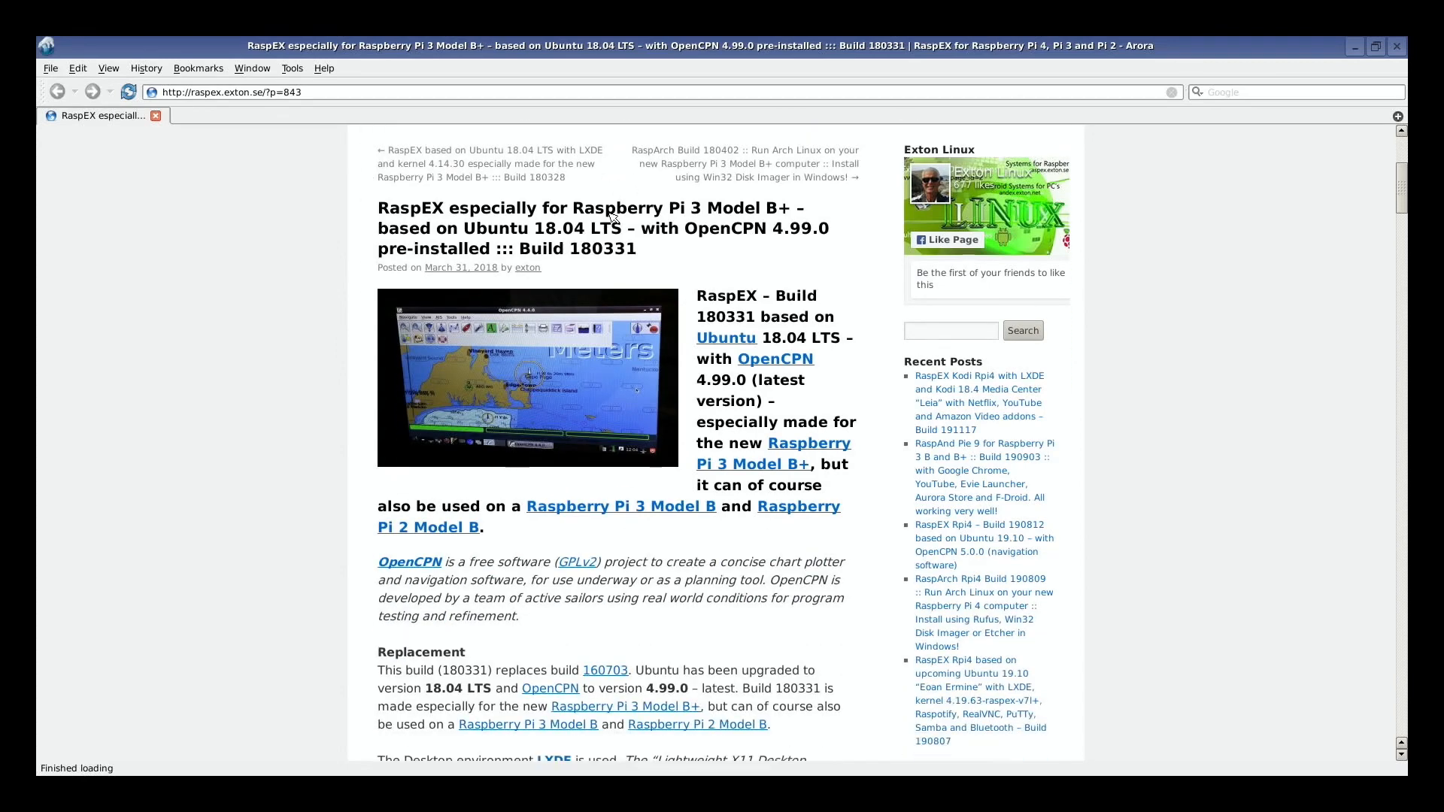
scroll(down, 3)
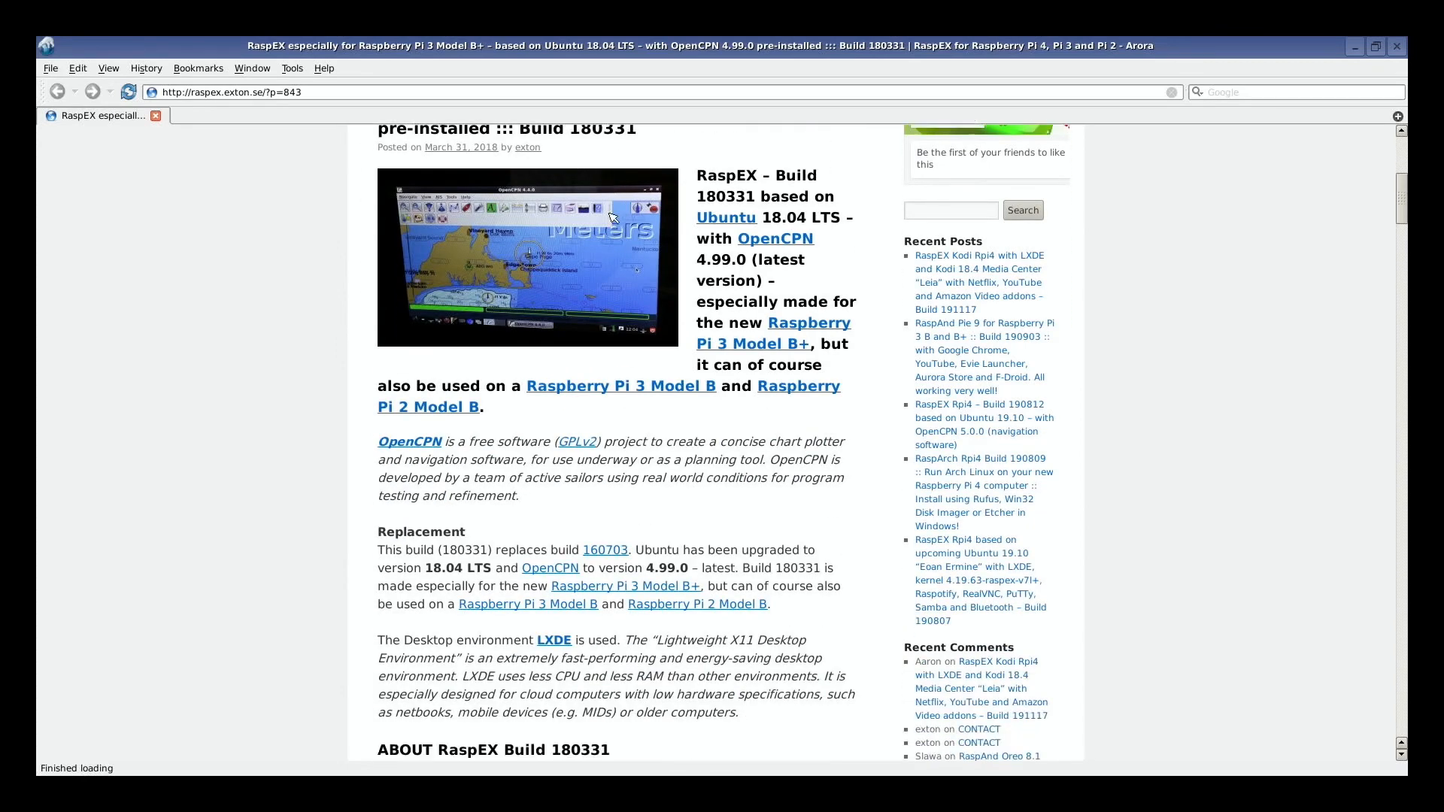
scroll(down, 3)
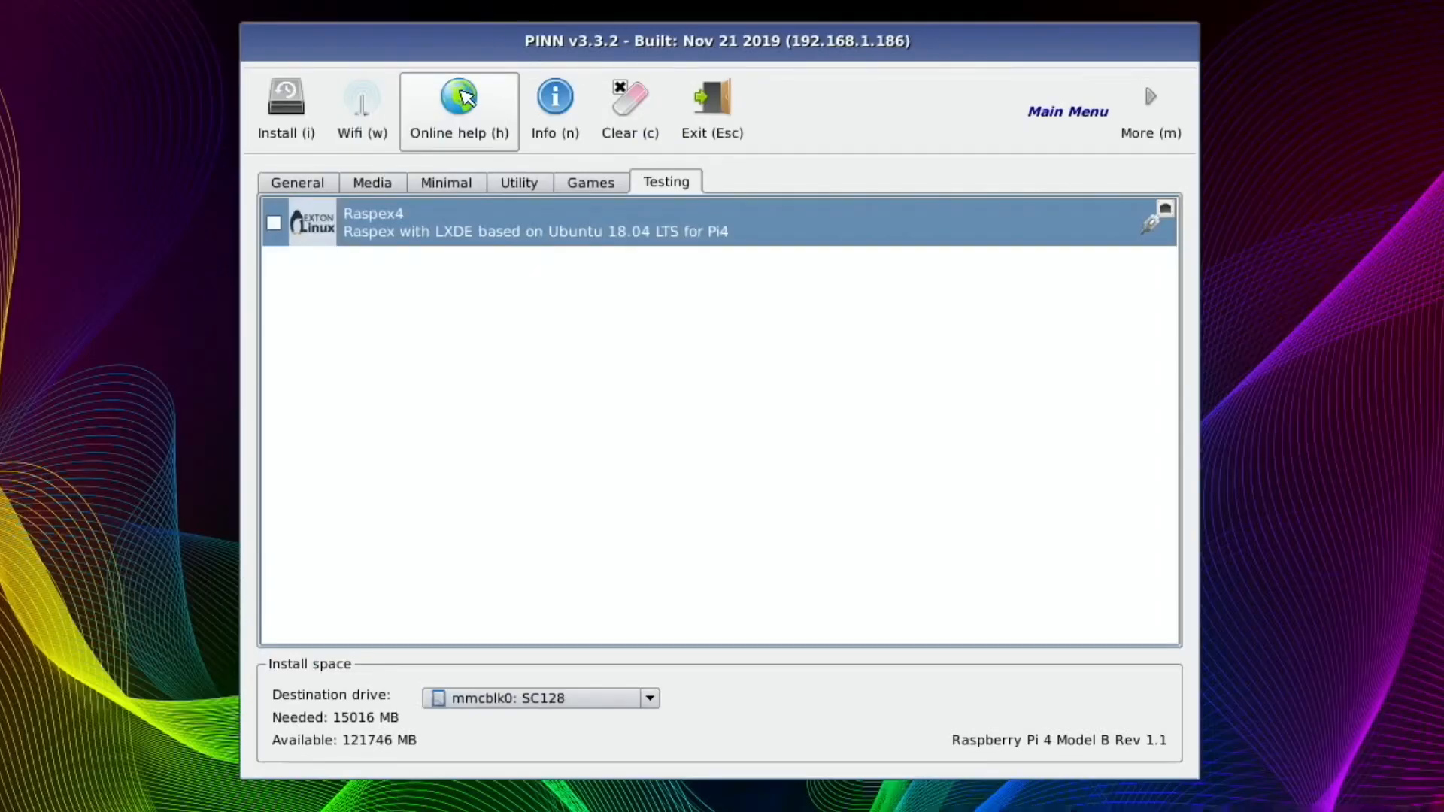
mouse_move(633, 110)
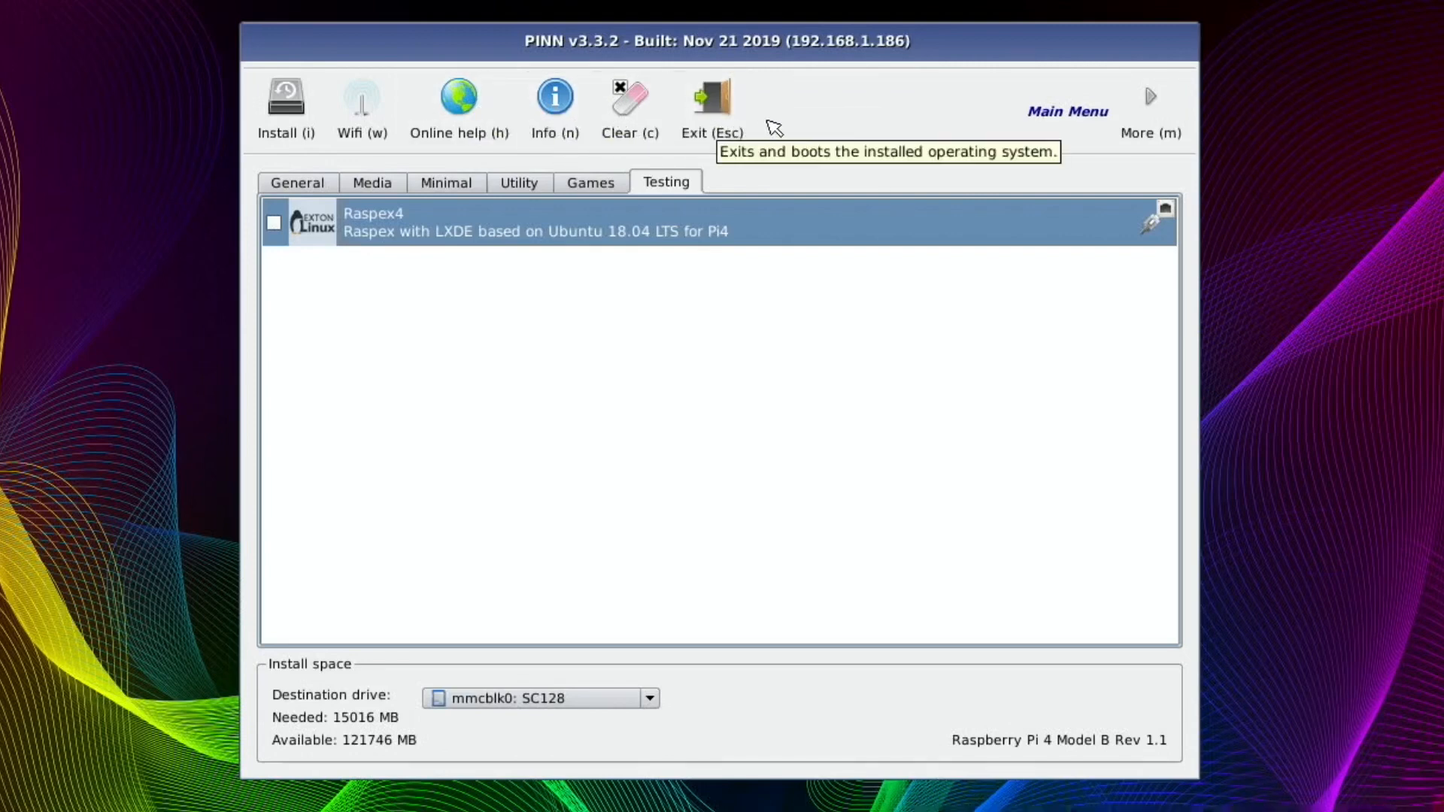
mouse_move(1149, 100)
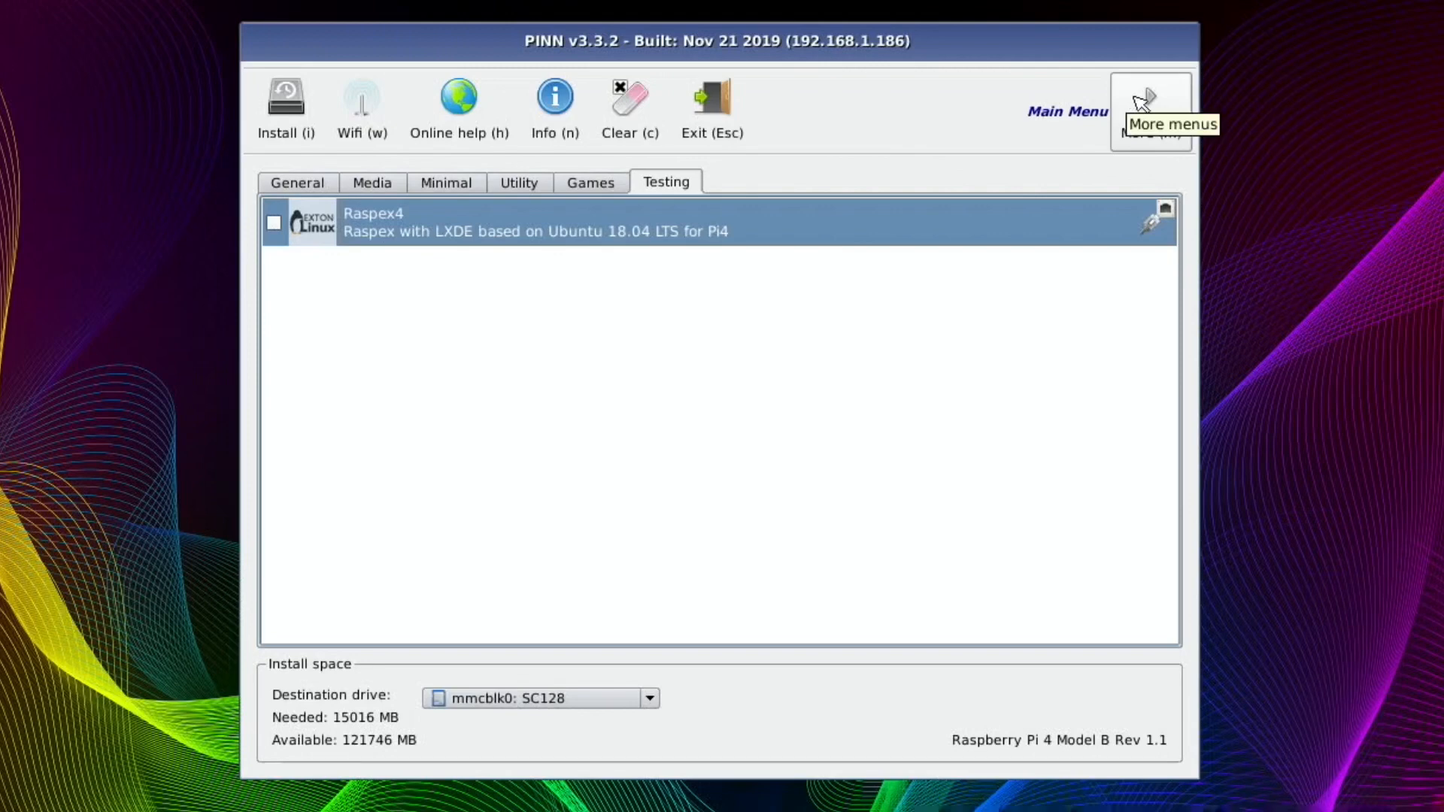
Switch the PINN toolbar from the Main Menu to the Archival tools
click(1149, 97)
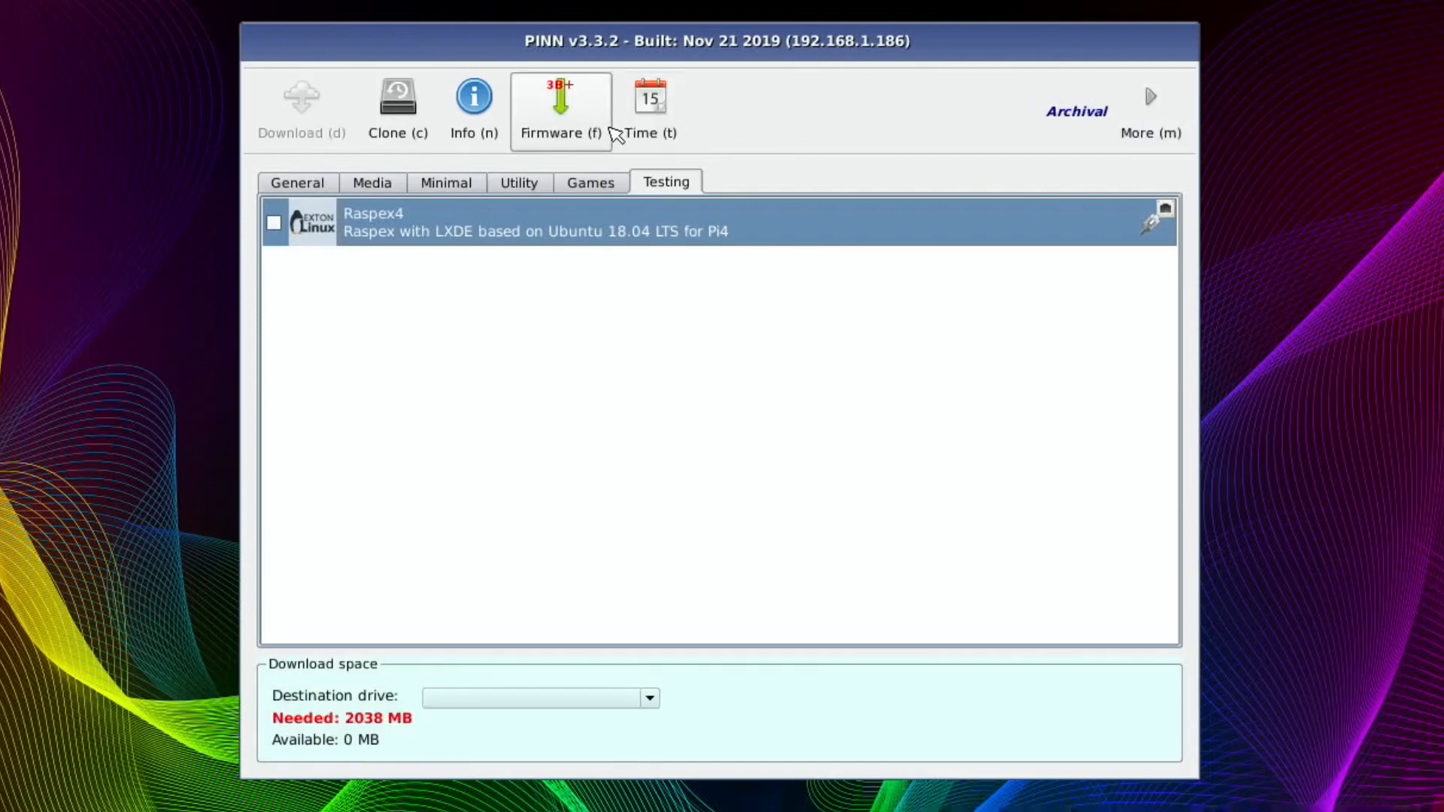
mouse_move(395, 110)
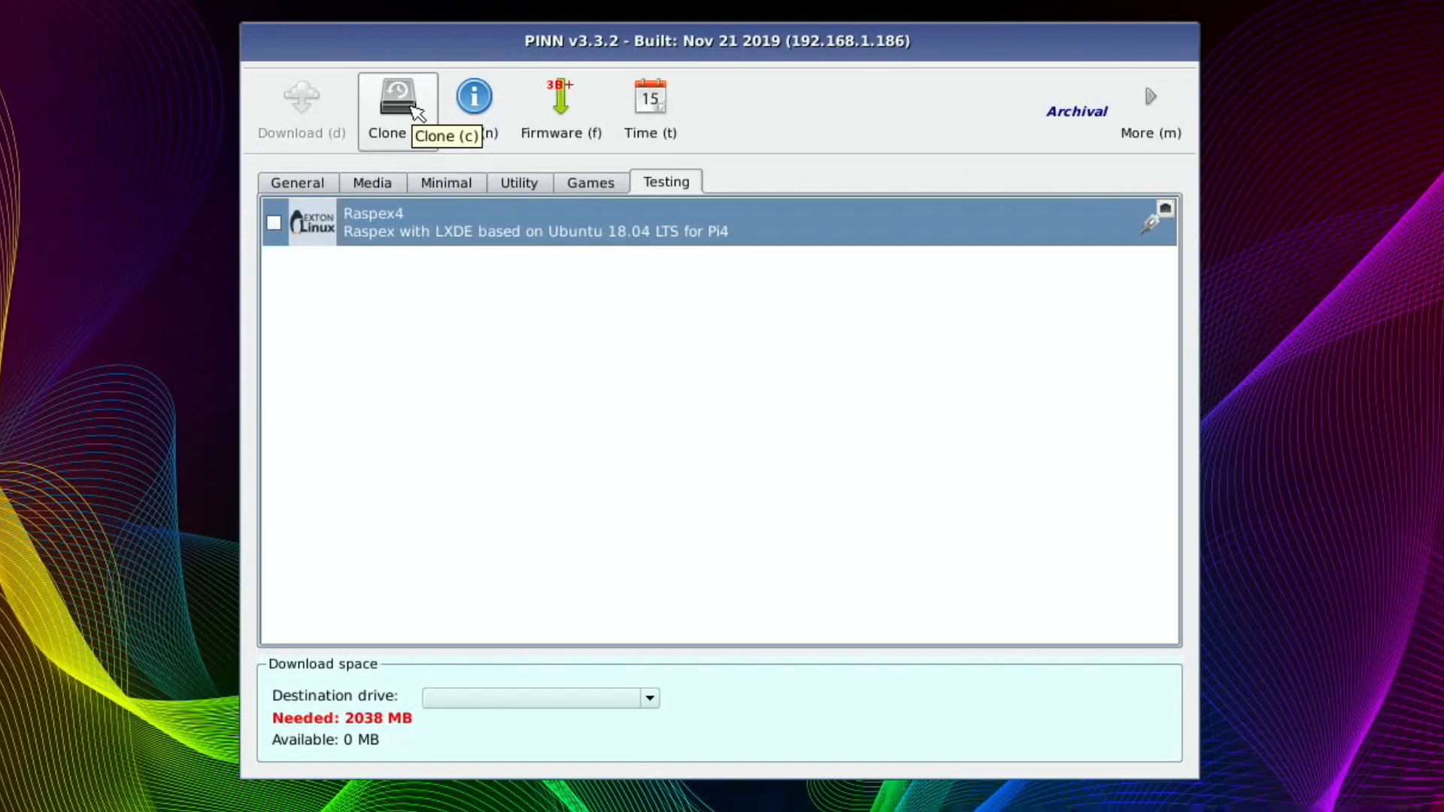
mouse_move(516, 121)
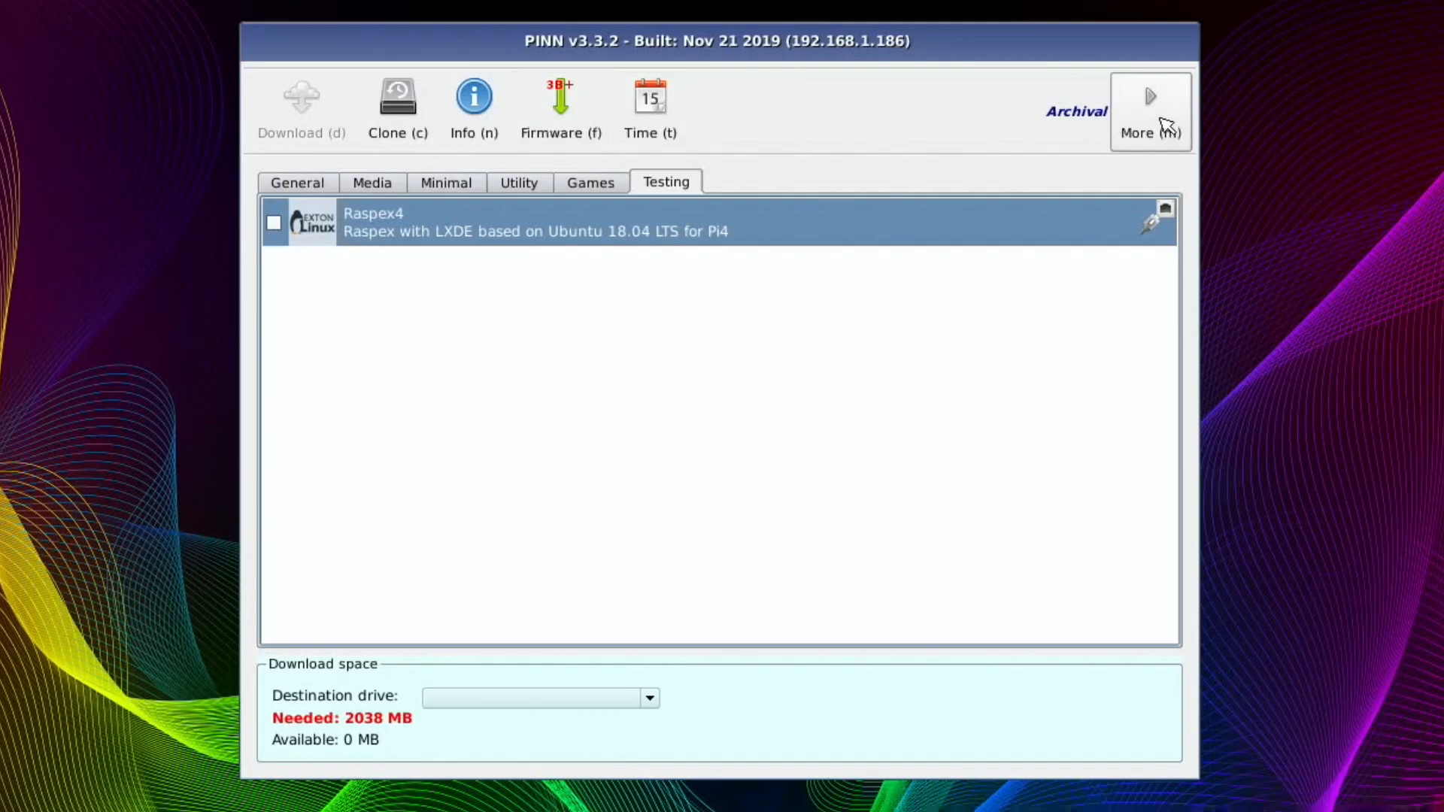
View the Maintenance toolbar listing installed systems, then return to the Main Menu list
click(1149, 110)
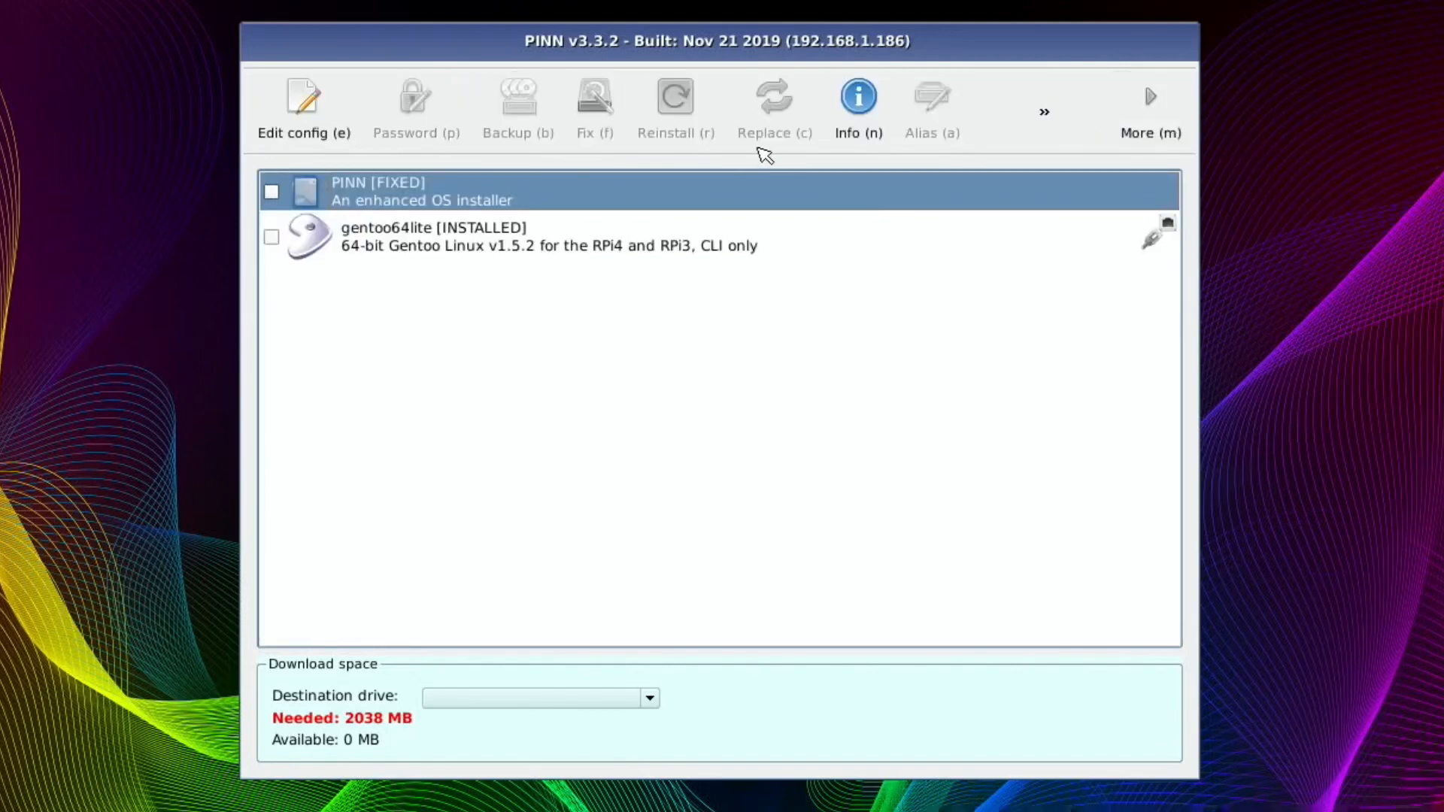
mouse_move(330, 117)
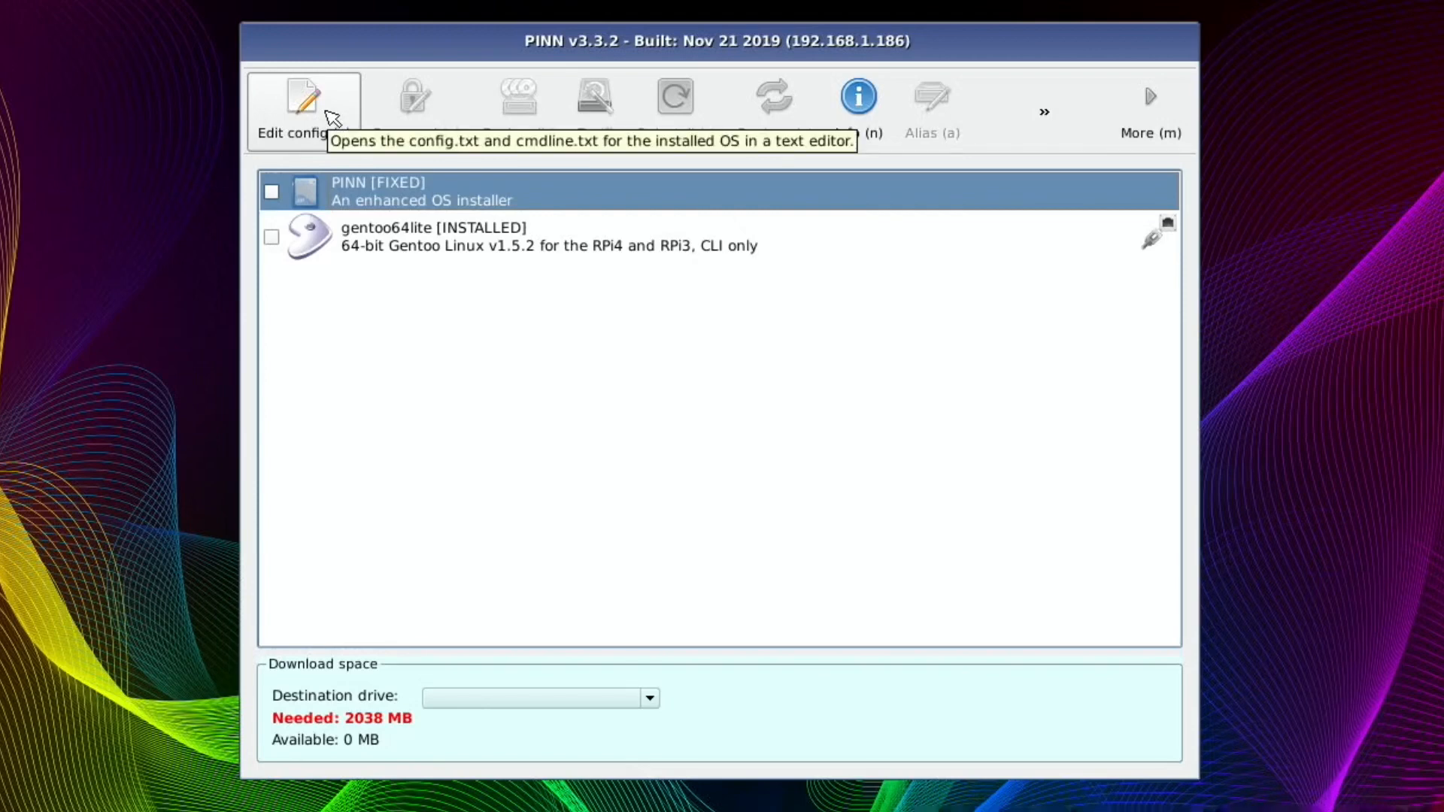
mouse_move(924, 237)
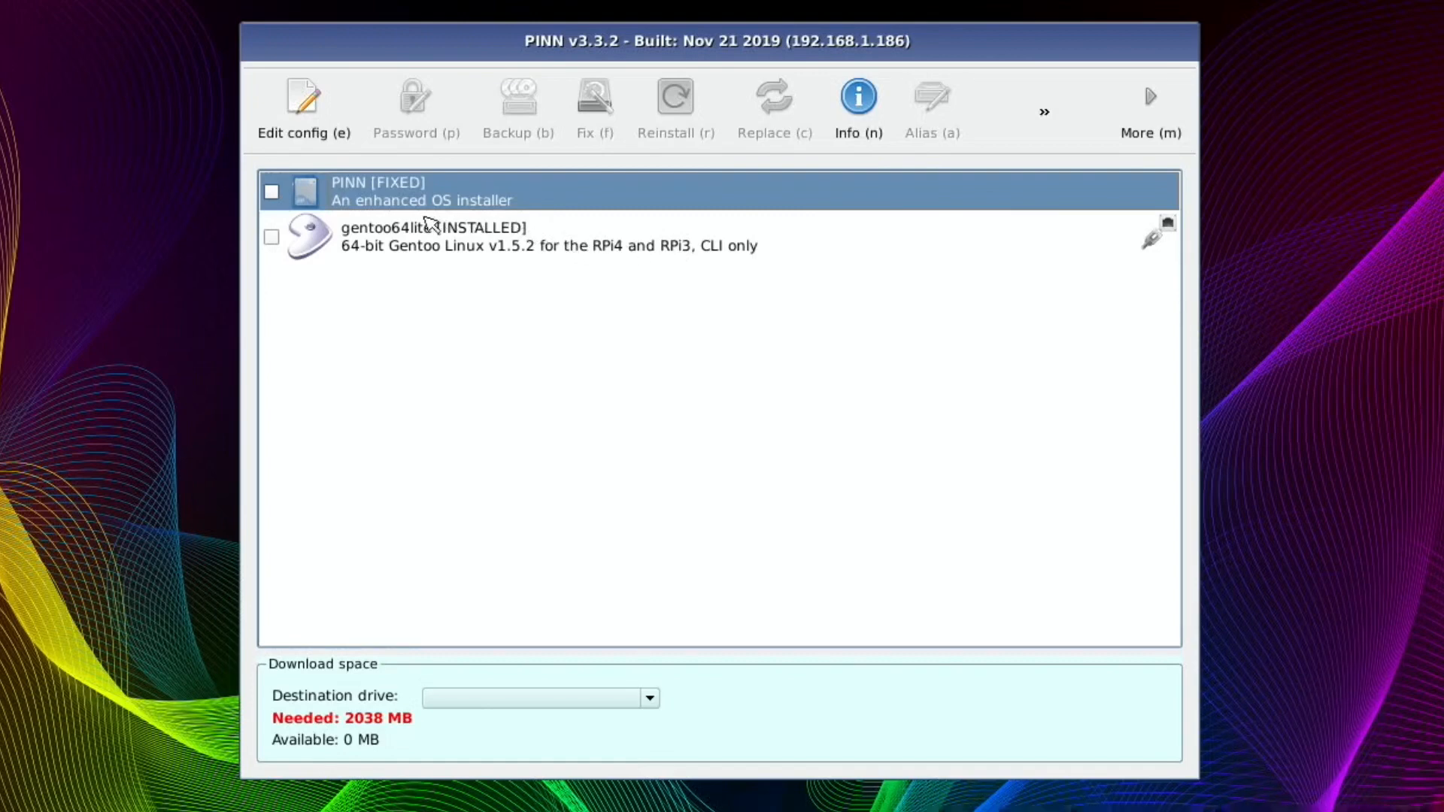
mouse_move(439, 274)
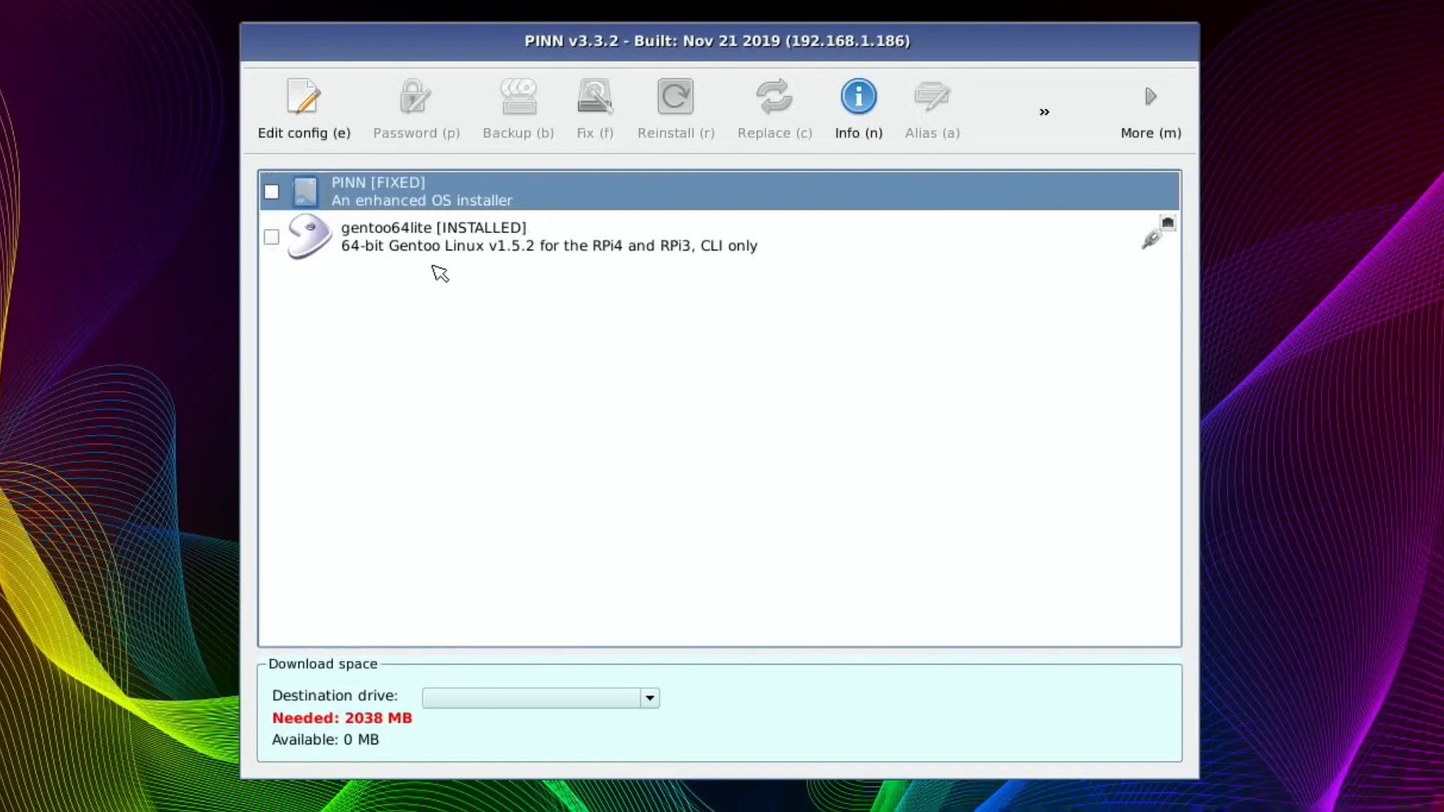
mouse_move(394, 197)
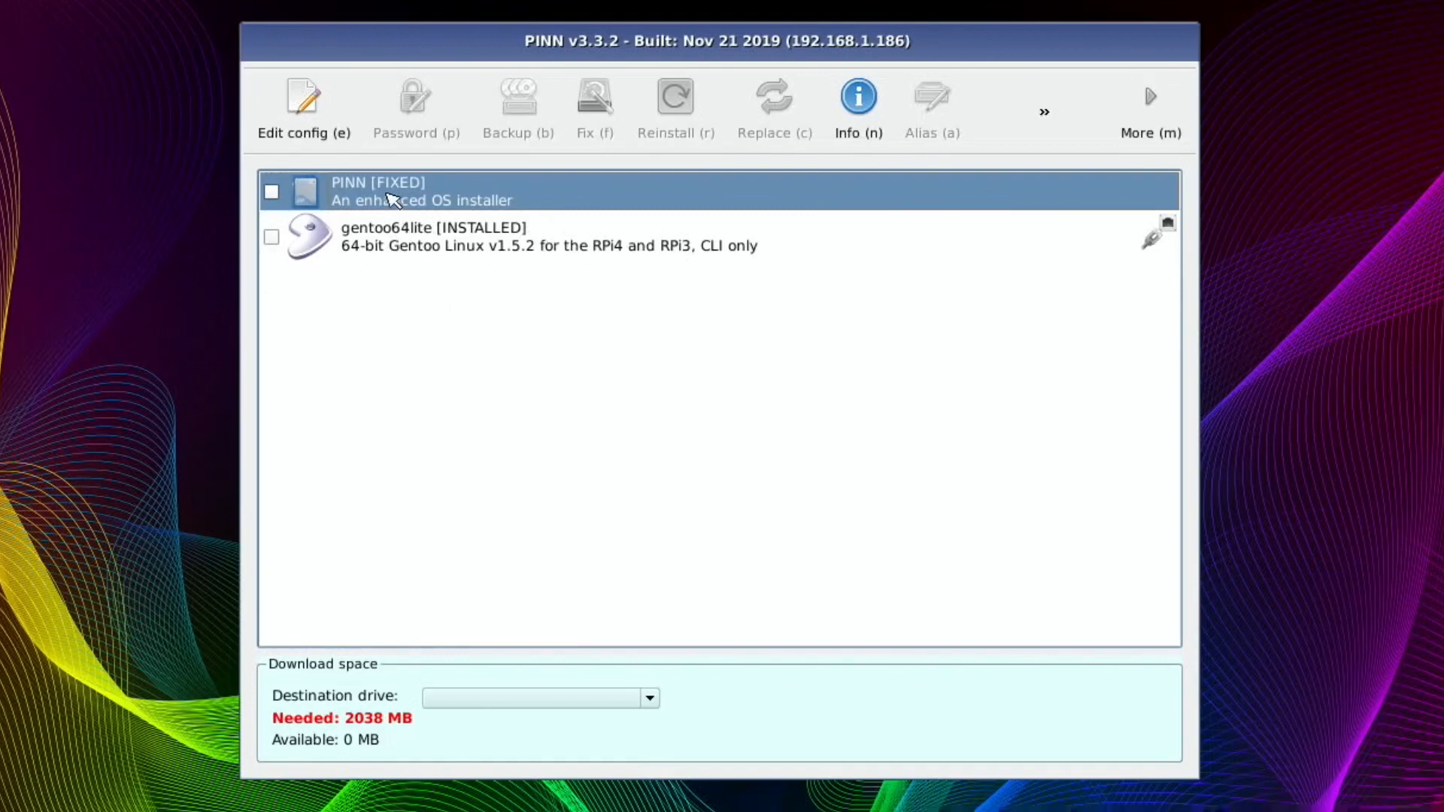
mouse_move(442, 206)
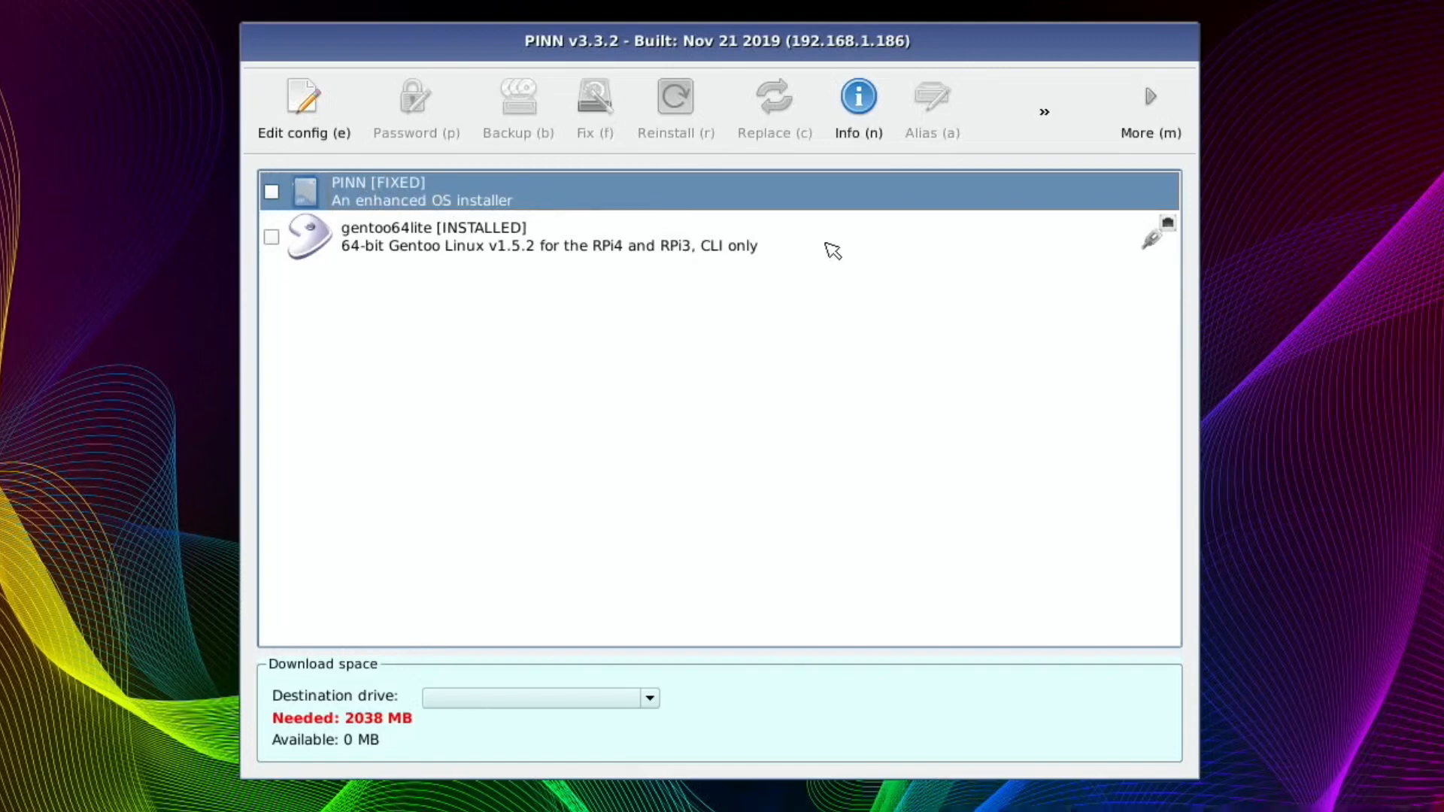
mouse_move(1150, 95)
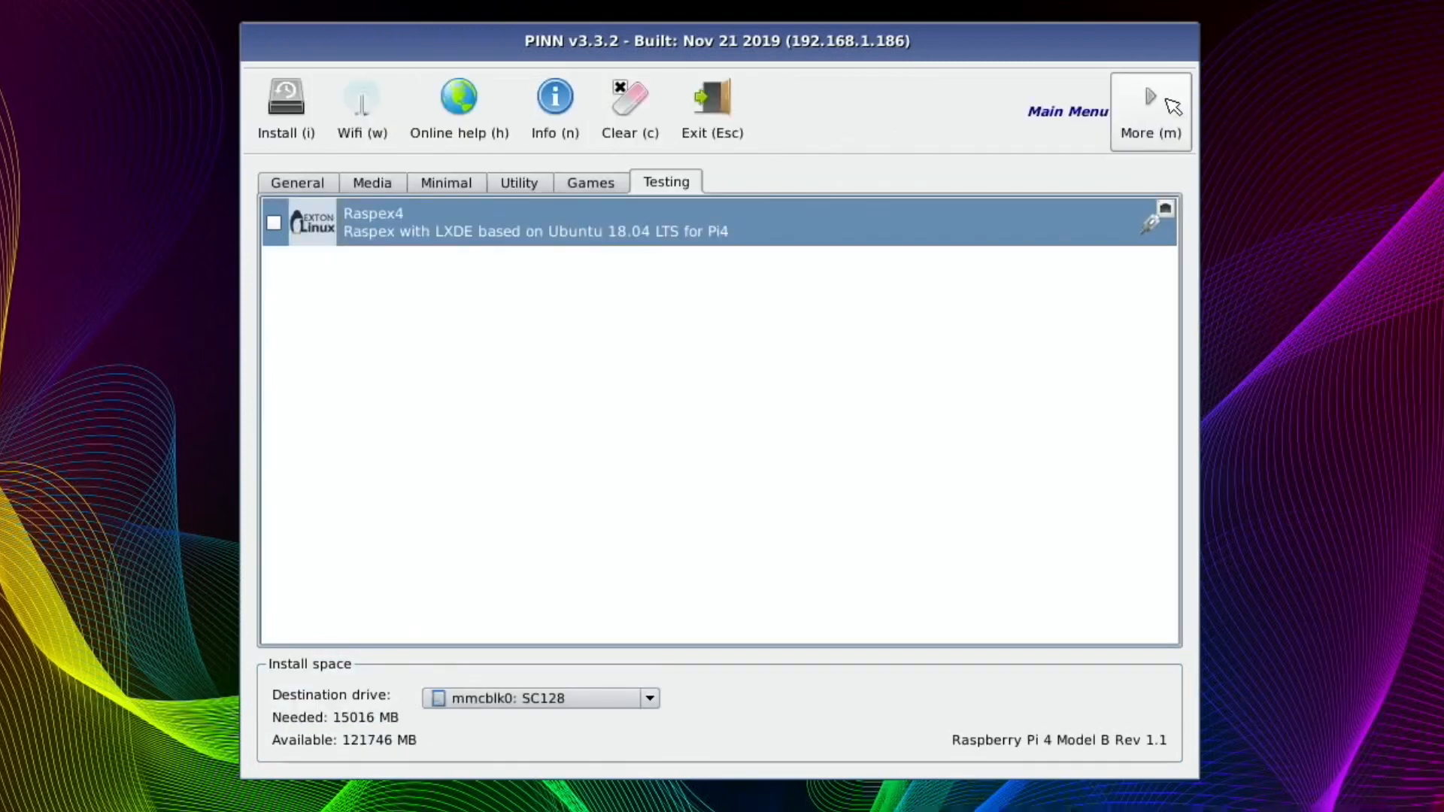
click(1149, 110)
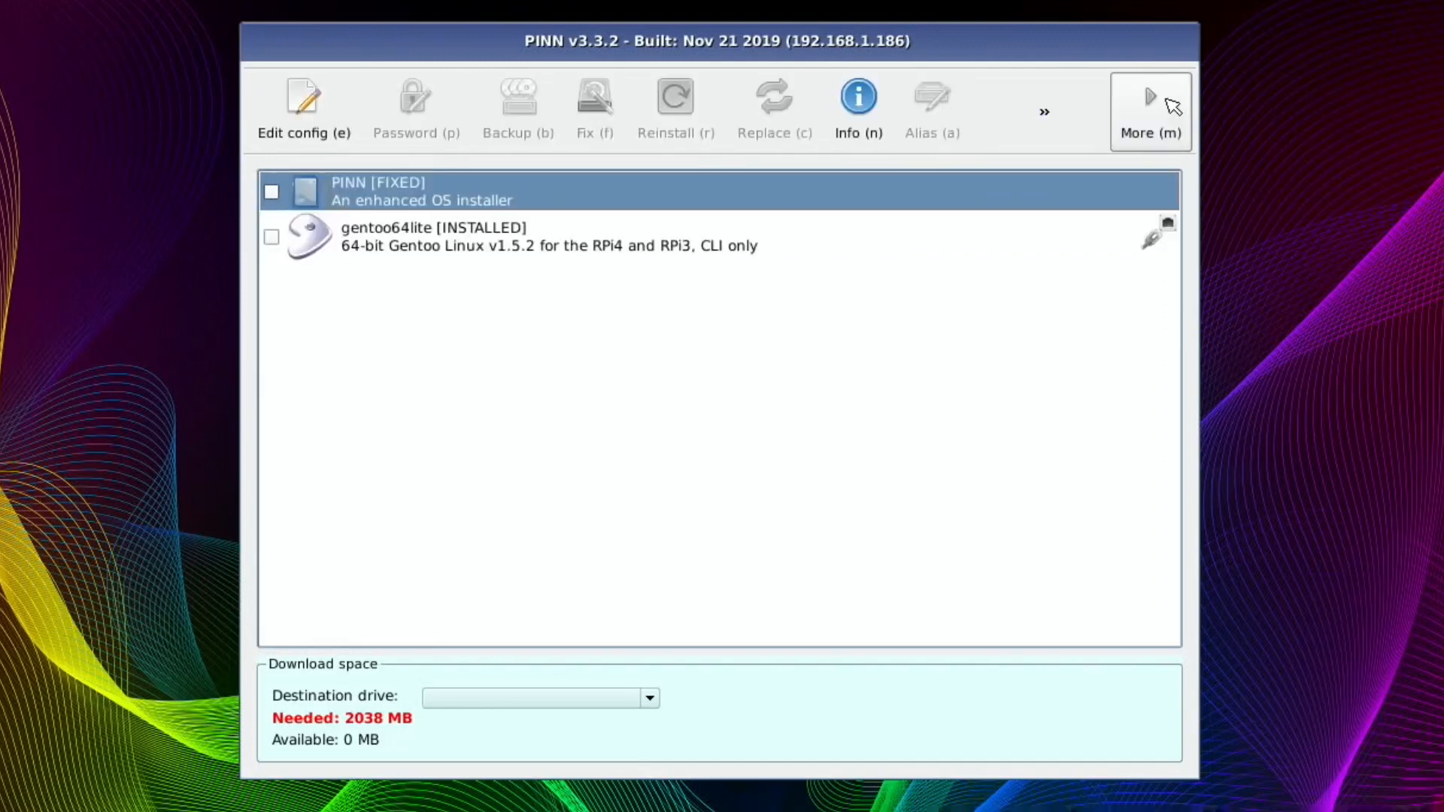
click(1149, 108)
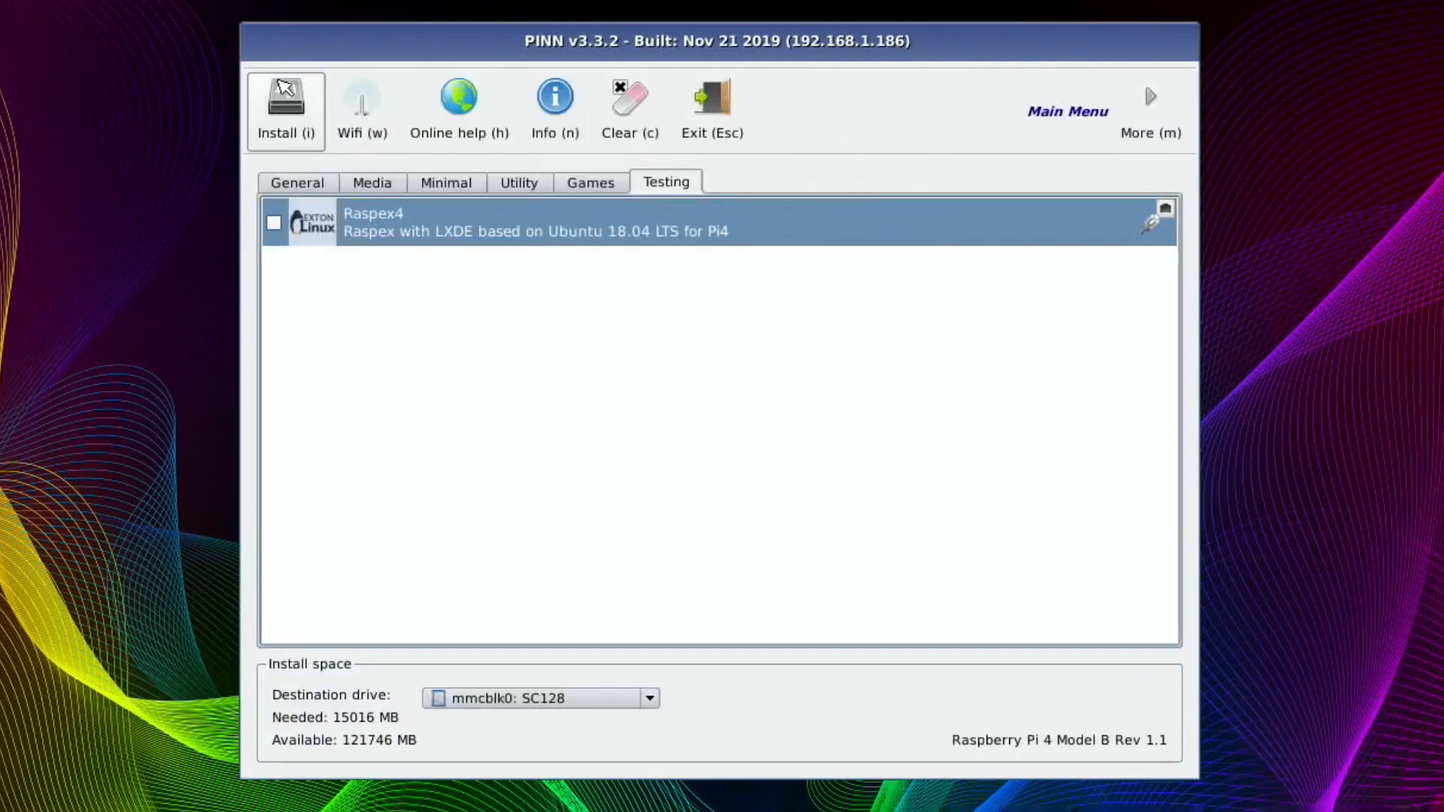
Install gentoo64 and Lakka_RPi4, confirming the SD card overwrite, and acknowledge success
click(285, 105)
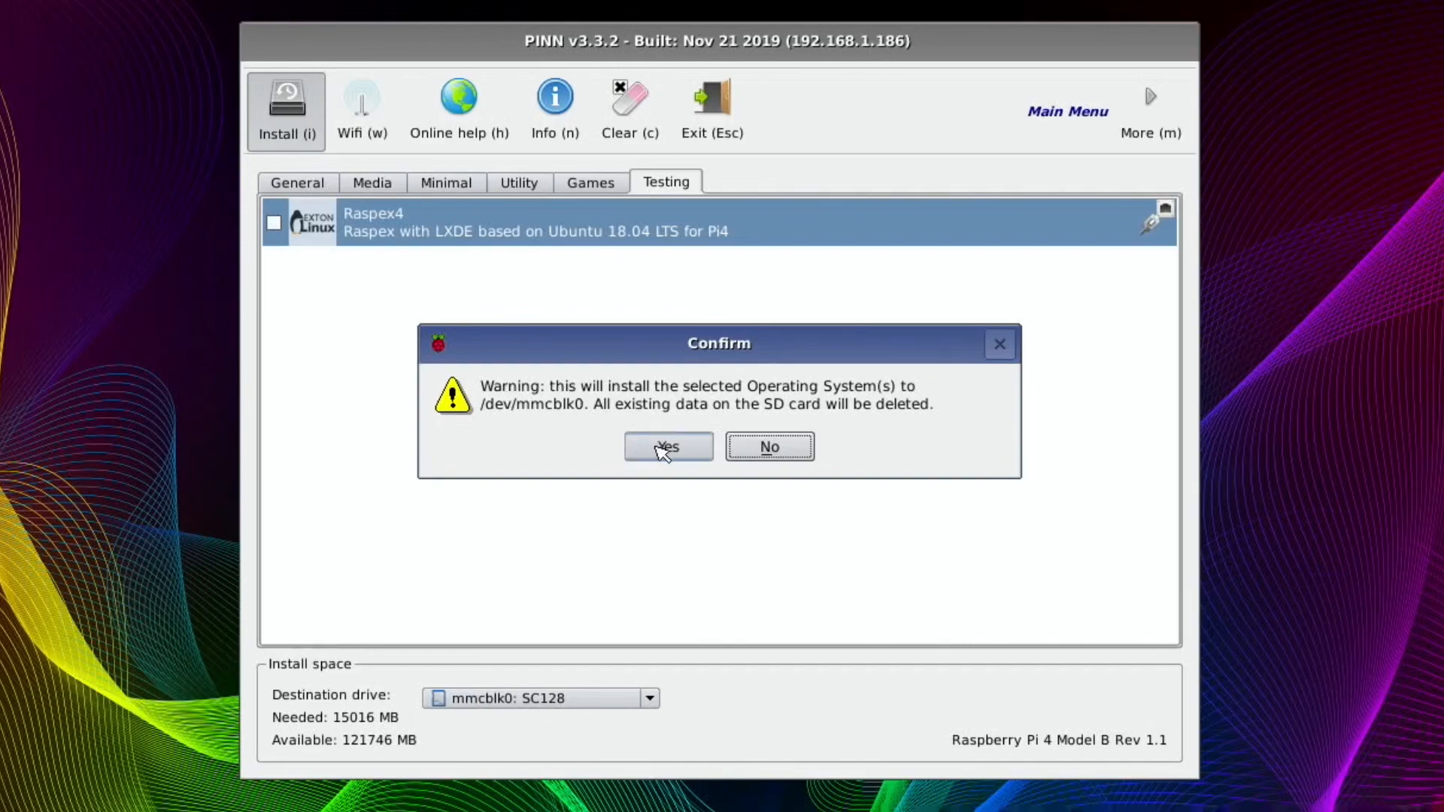
click(668, 447)
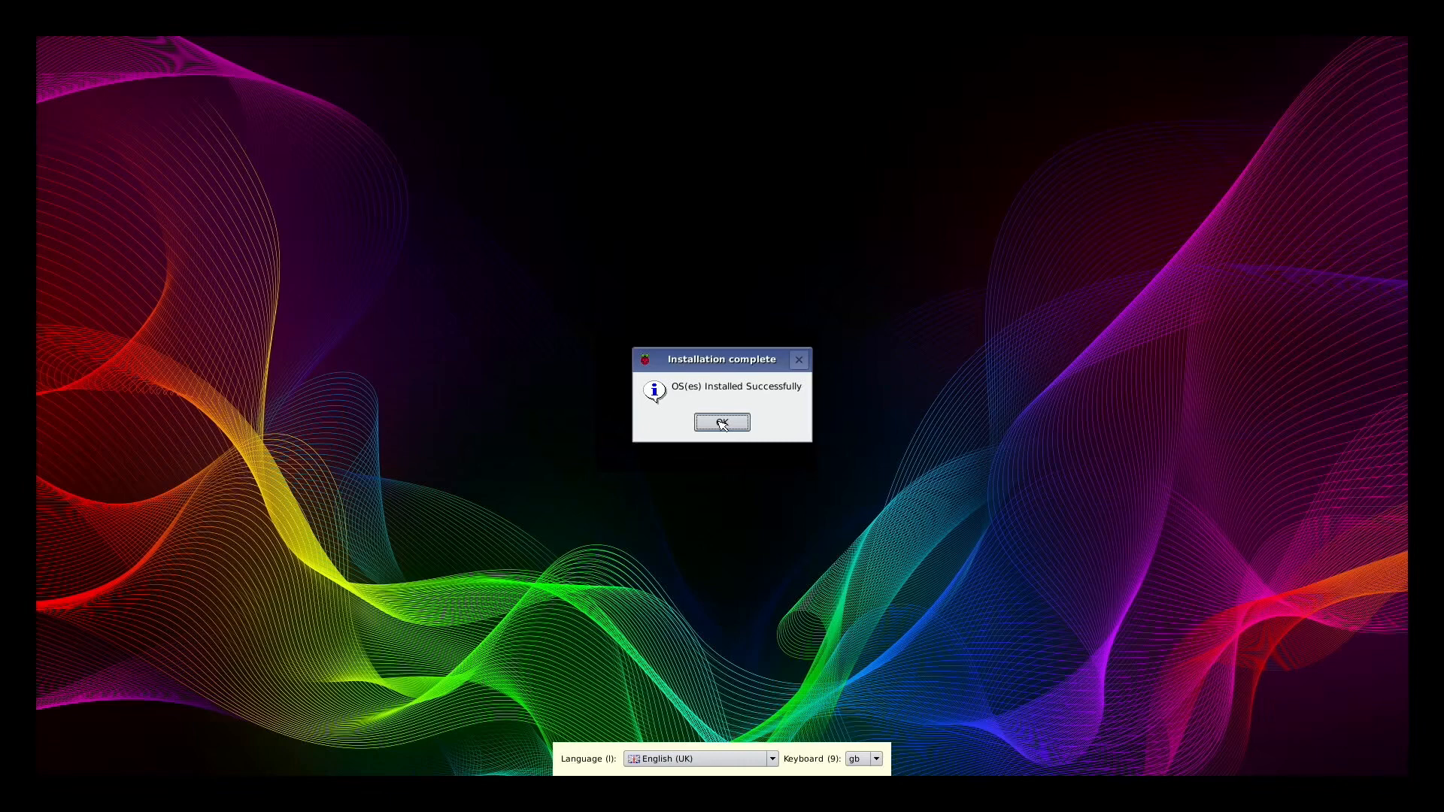
mouse_move(363, 327)
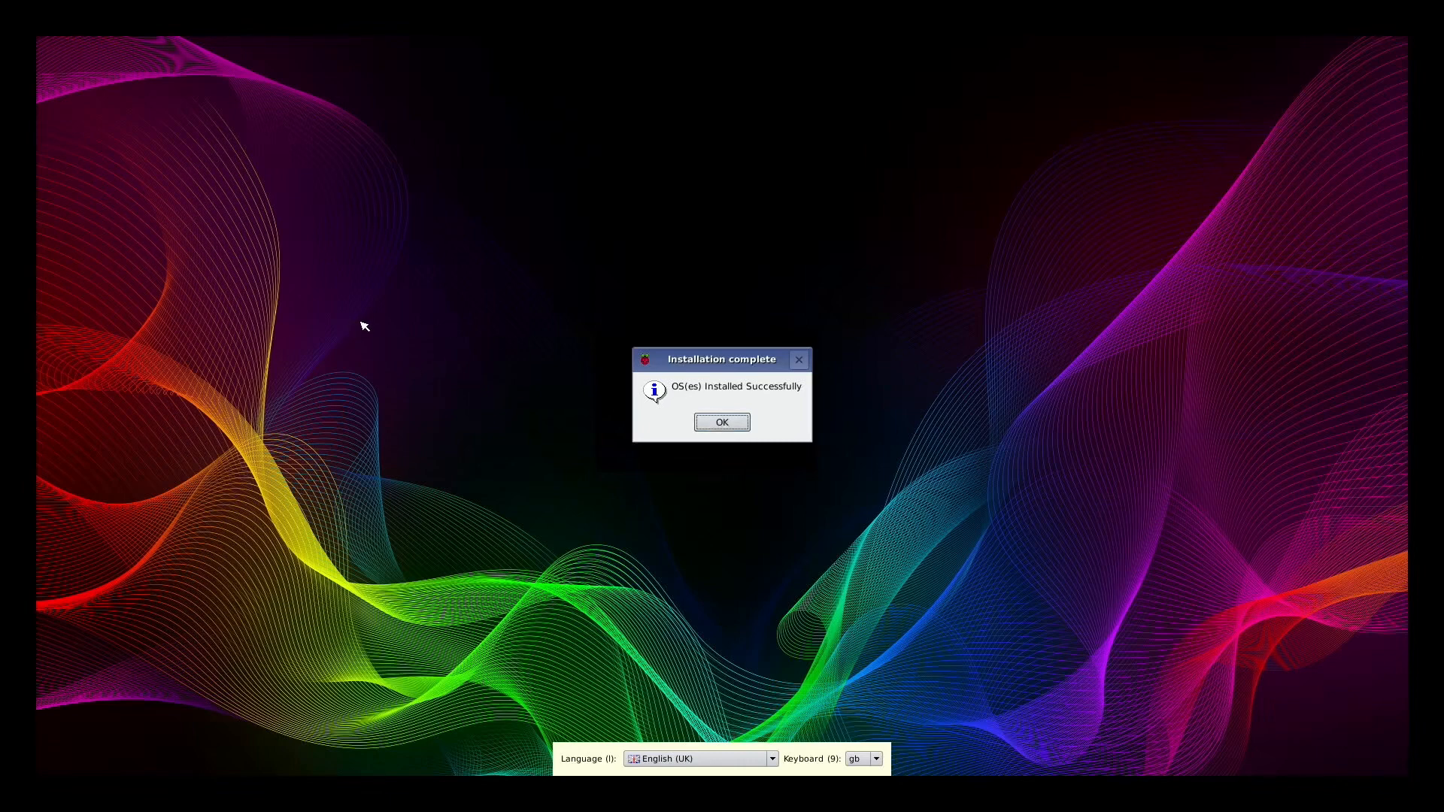
click(720, 421)
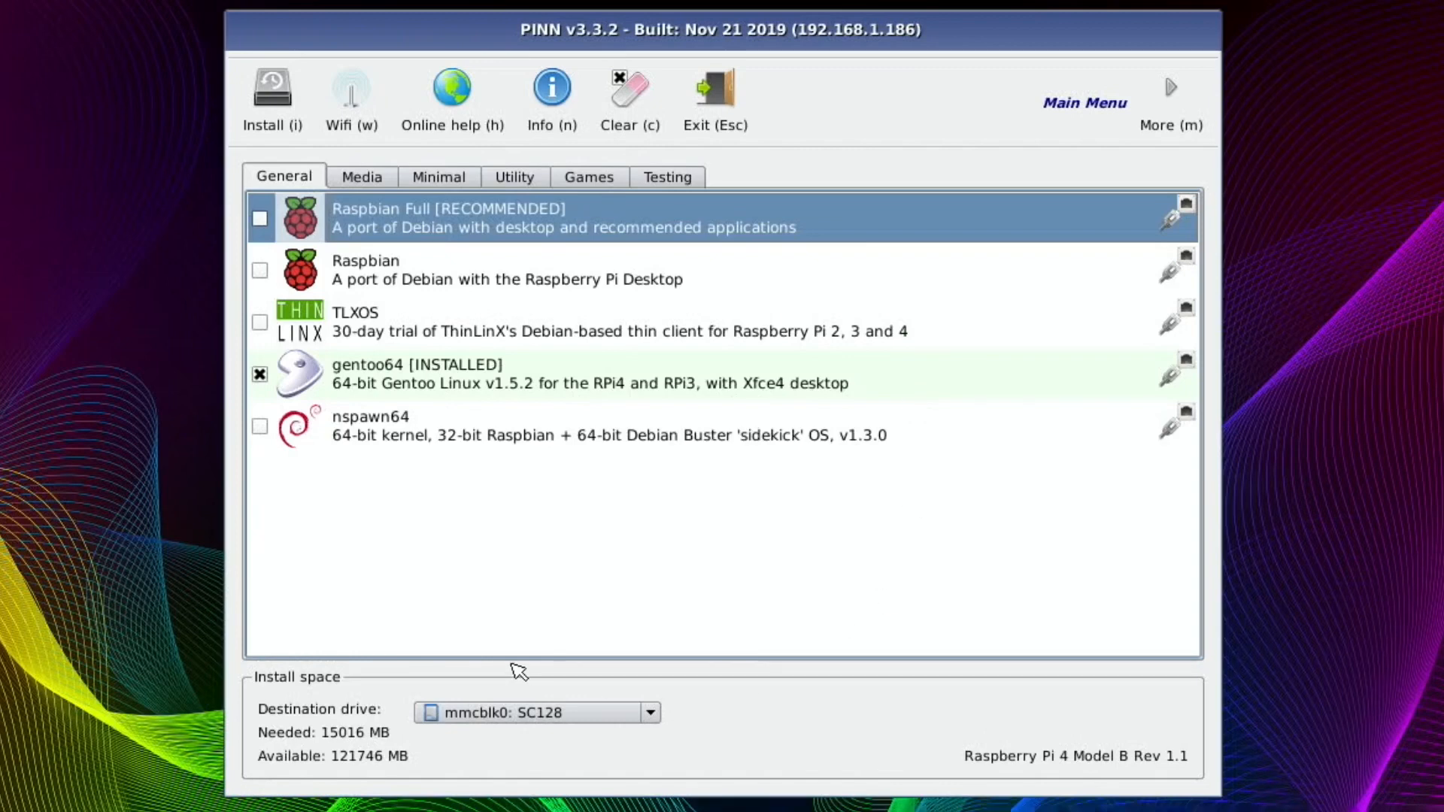
mouse_move(473, 578)
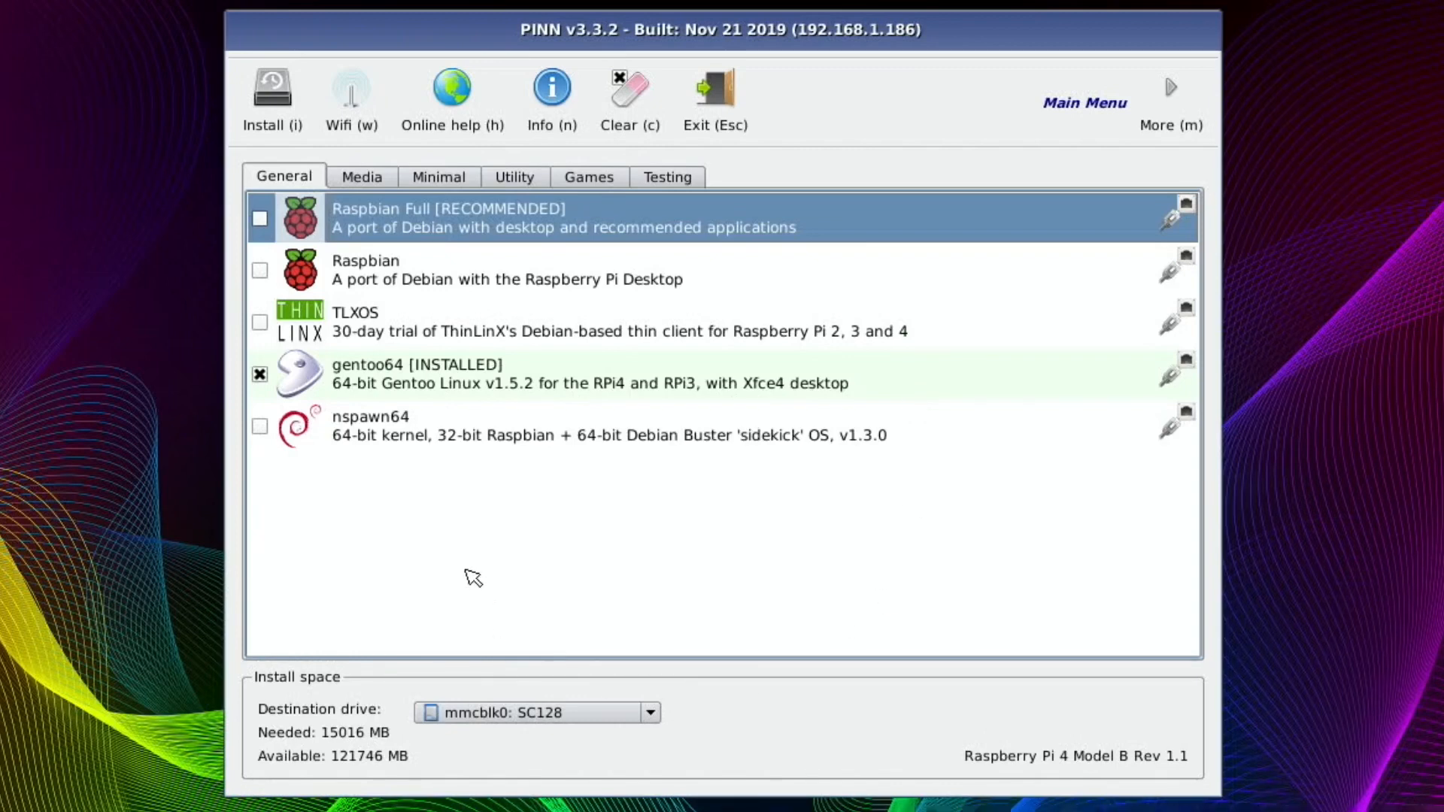
mouse_move(514, 177)
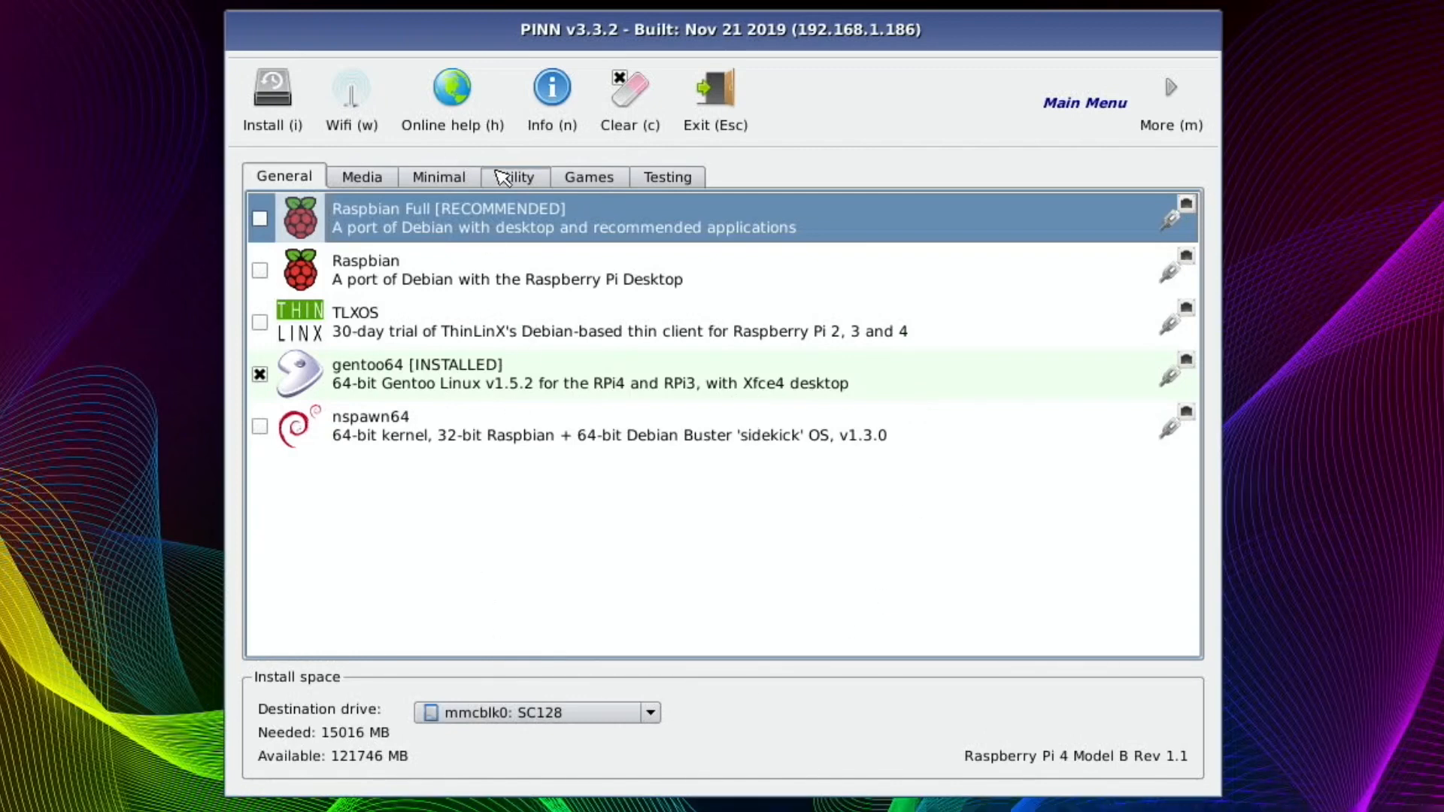
Show the Games list, where Lakka_RPi4 now appears as installed
click(588, 176)
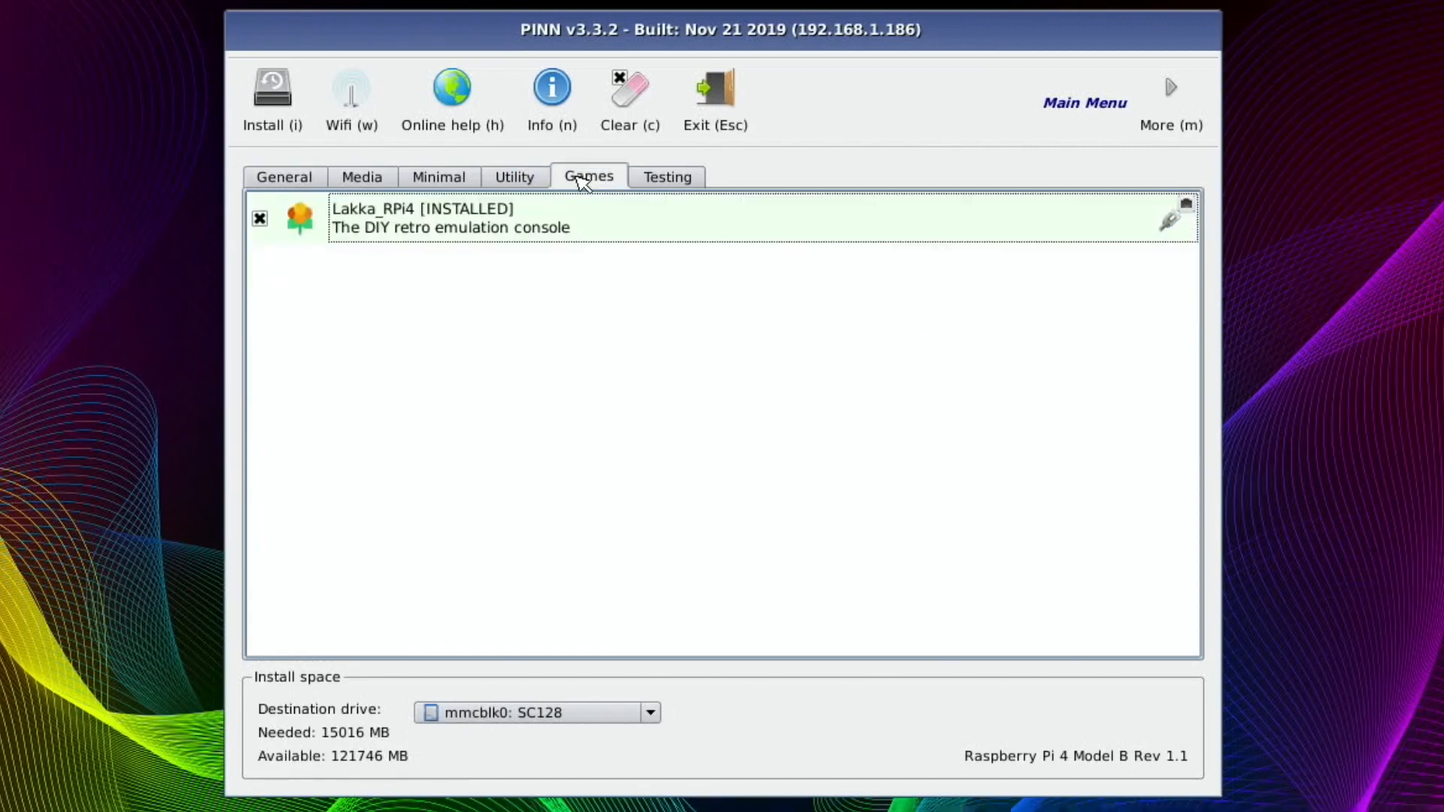
mouse_move(714, 99)
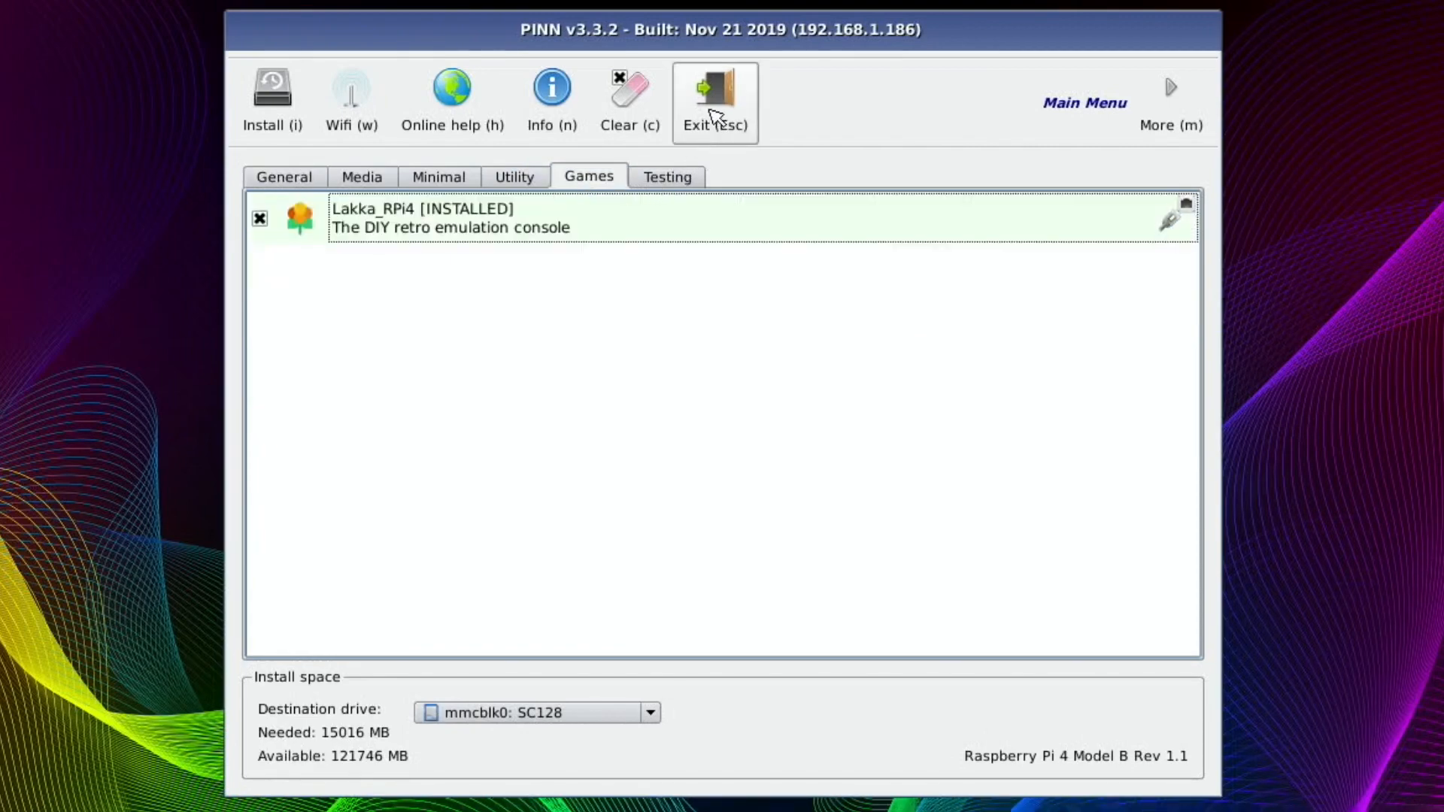
Leave the installer, move gentoo64 above Lakka_RPi4 in the boot menu and boot it
click(715, 96)
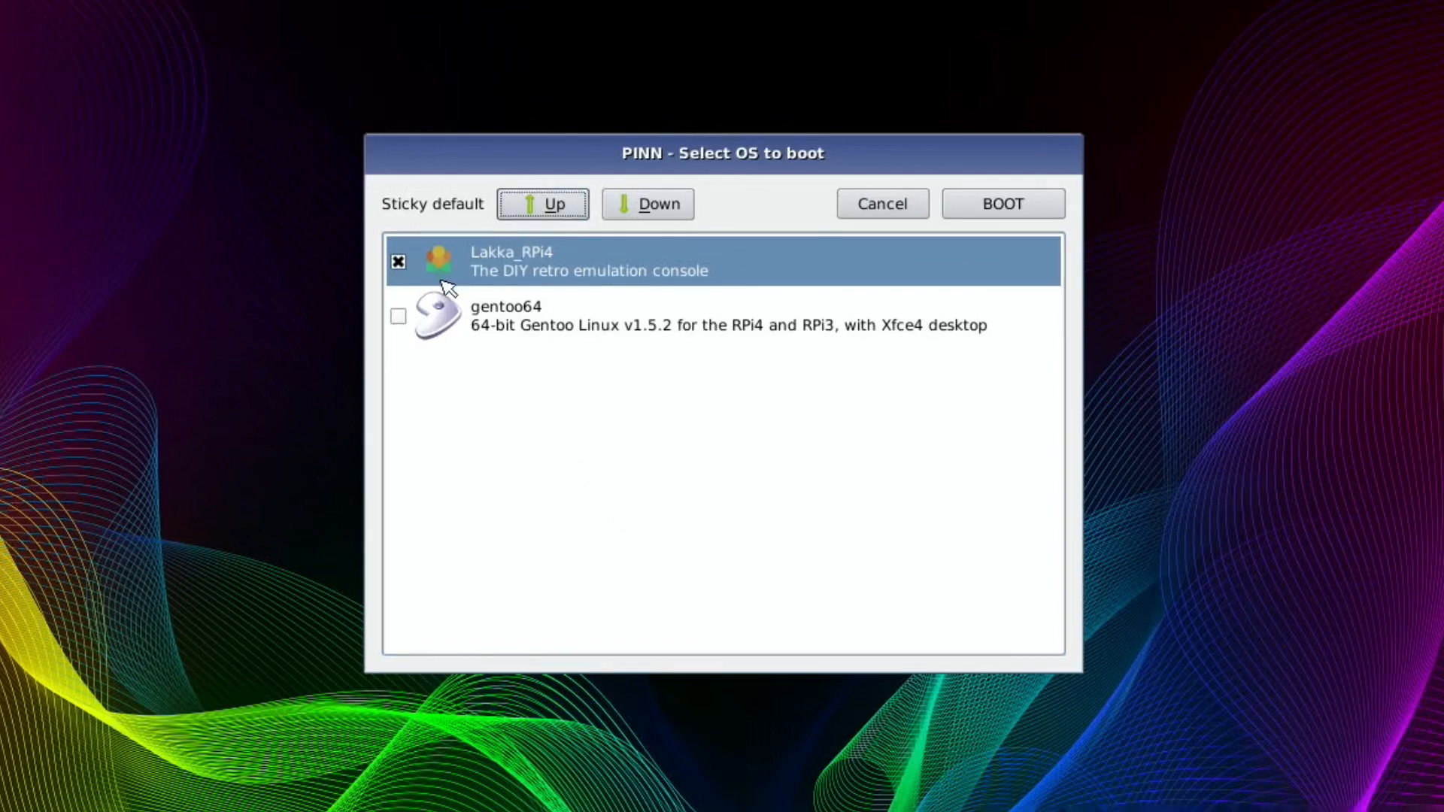
click(543, 203)
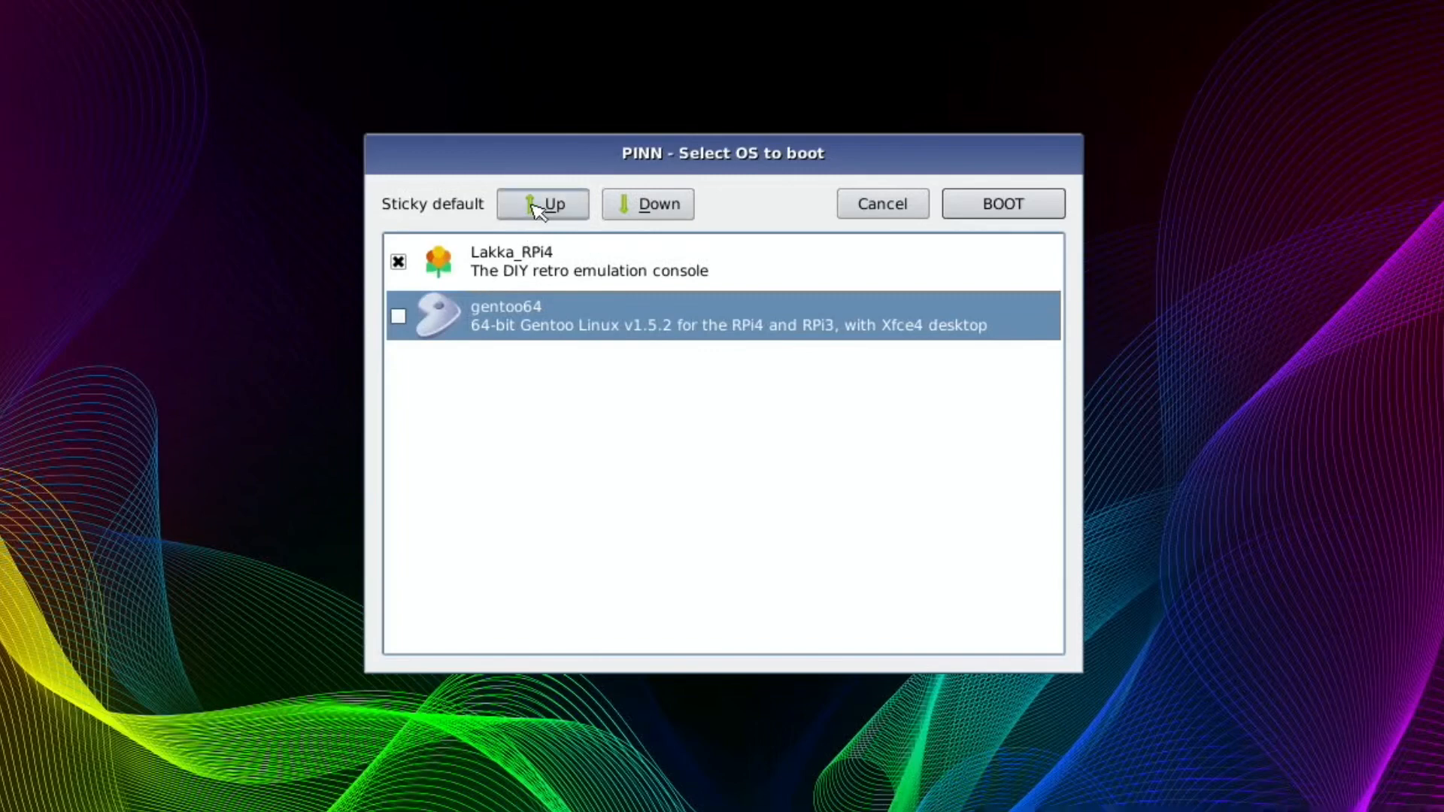
click(543, 203)
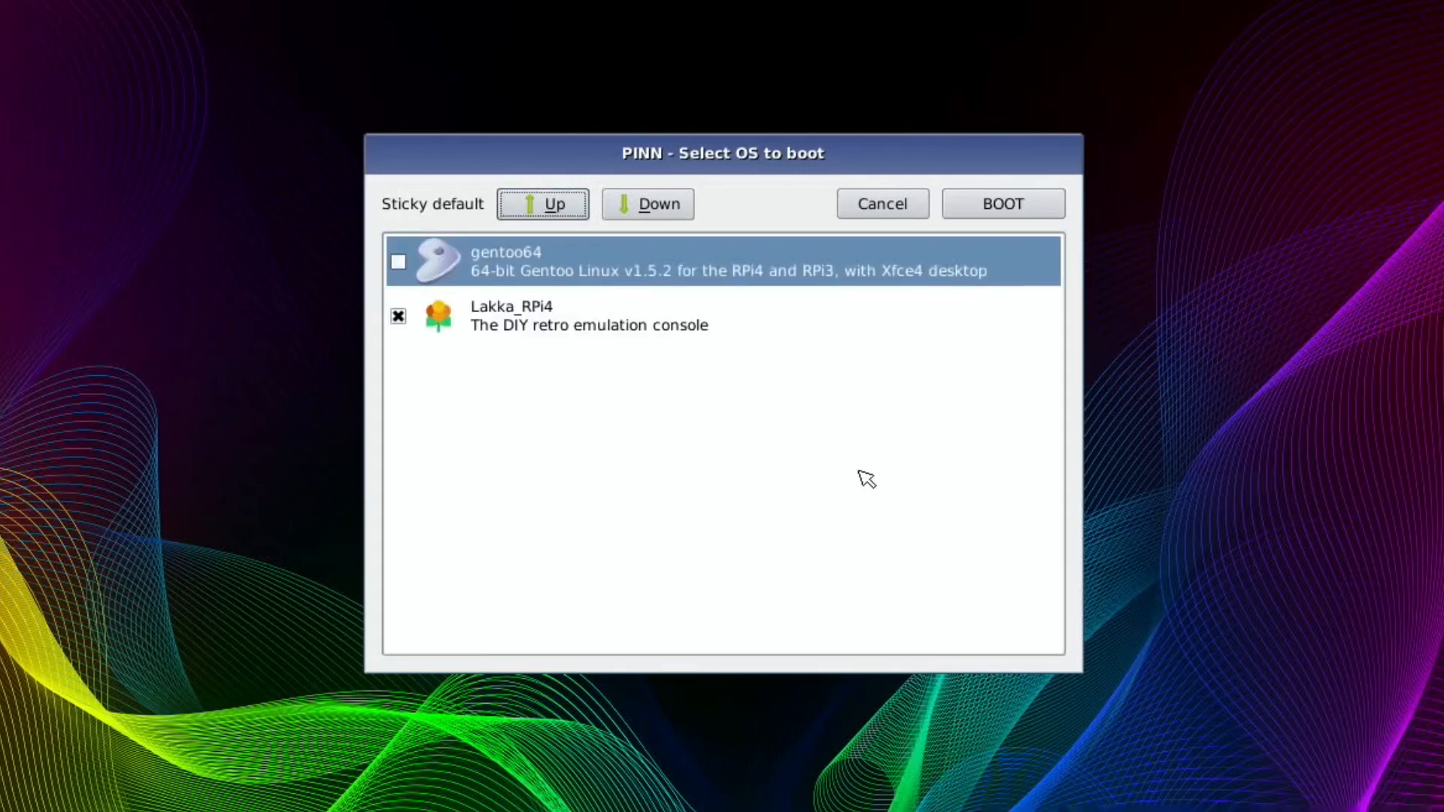
click(1001, 203)
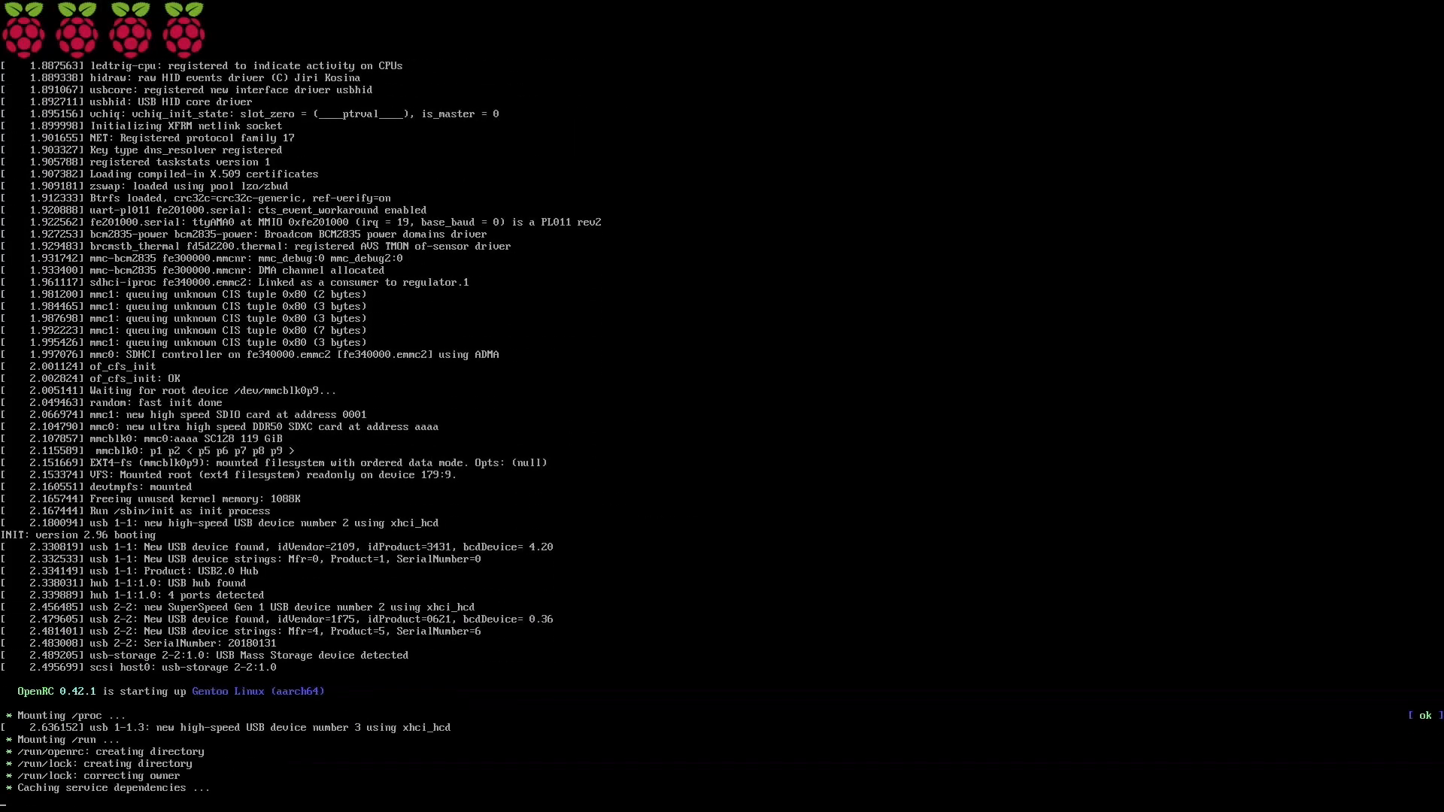
Scroll through the Gentoo kernel and OpenRC boot messages as services start
scroll(down, 3)
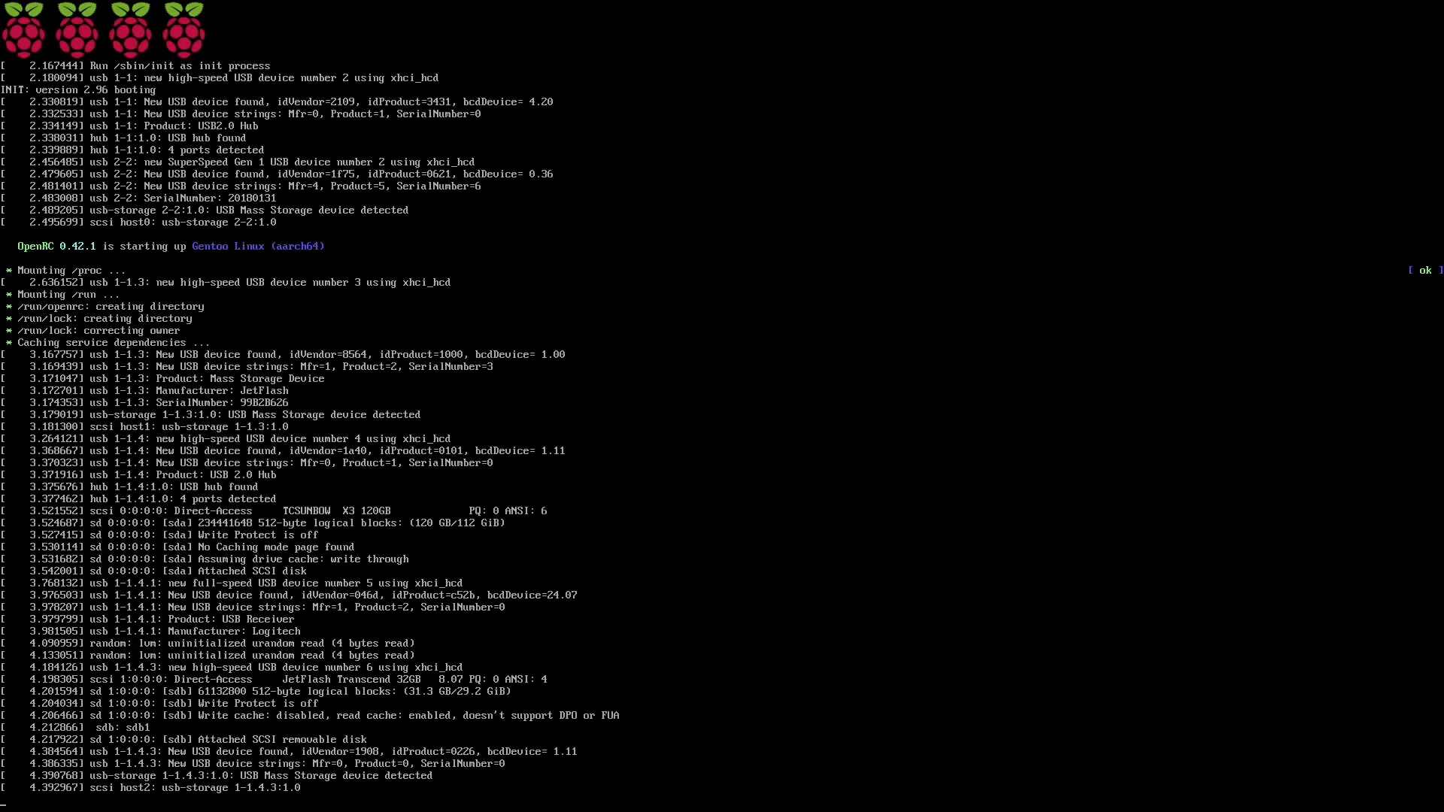
scroll(down, 3)
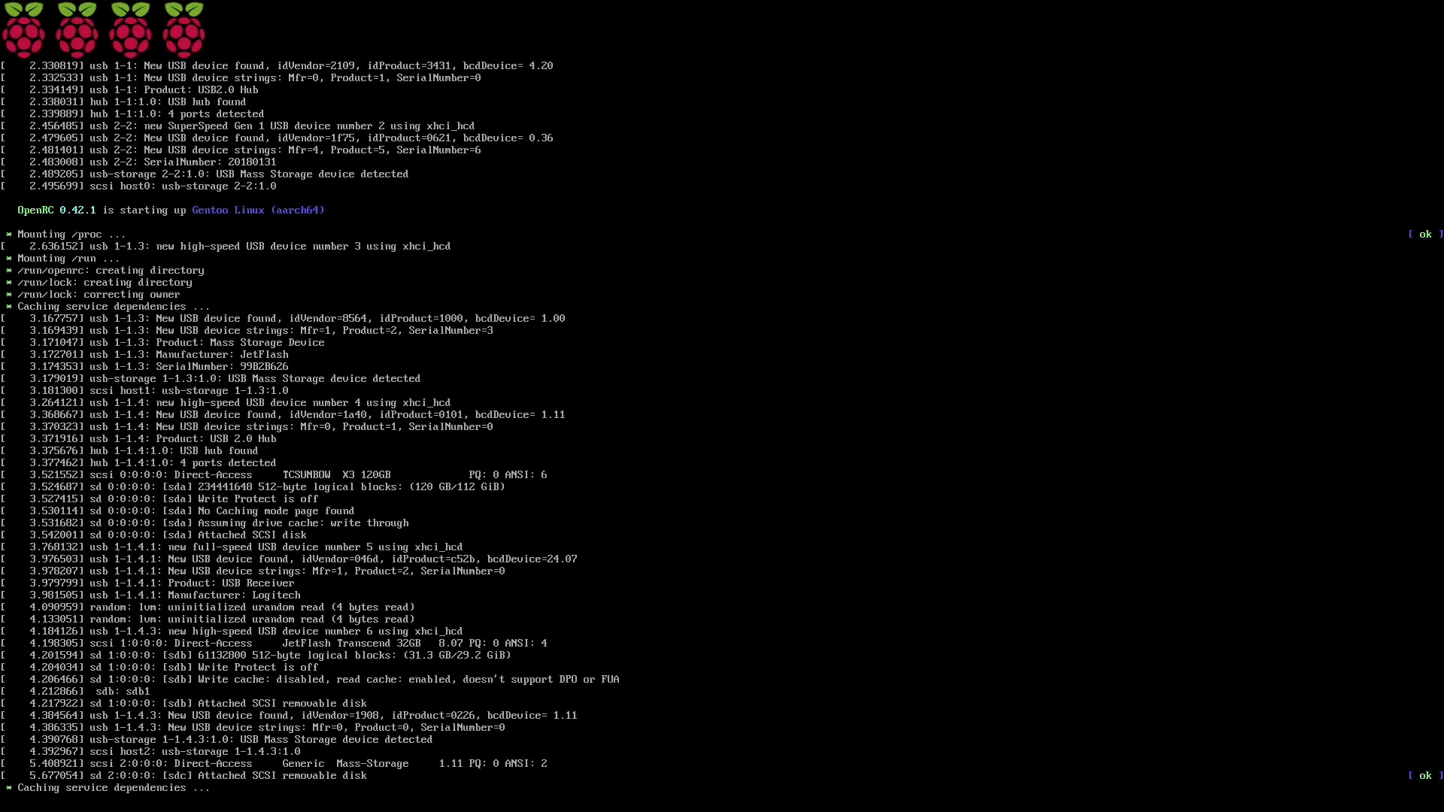